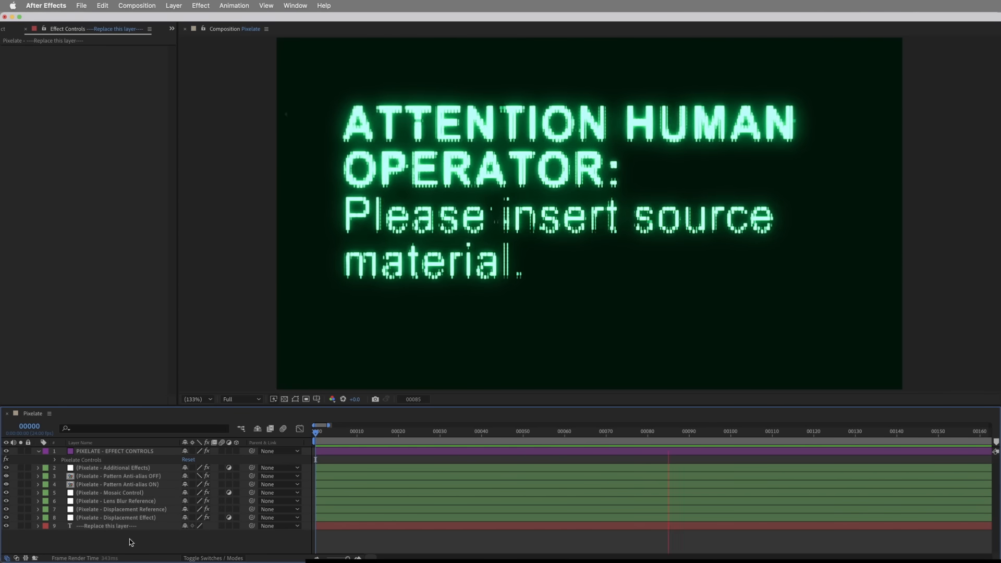
- Adjust layers and preview options in the Pixelate composition timeline
left_click(115, 450)
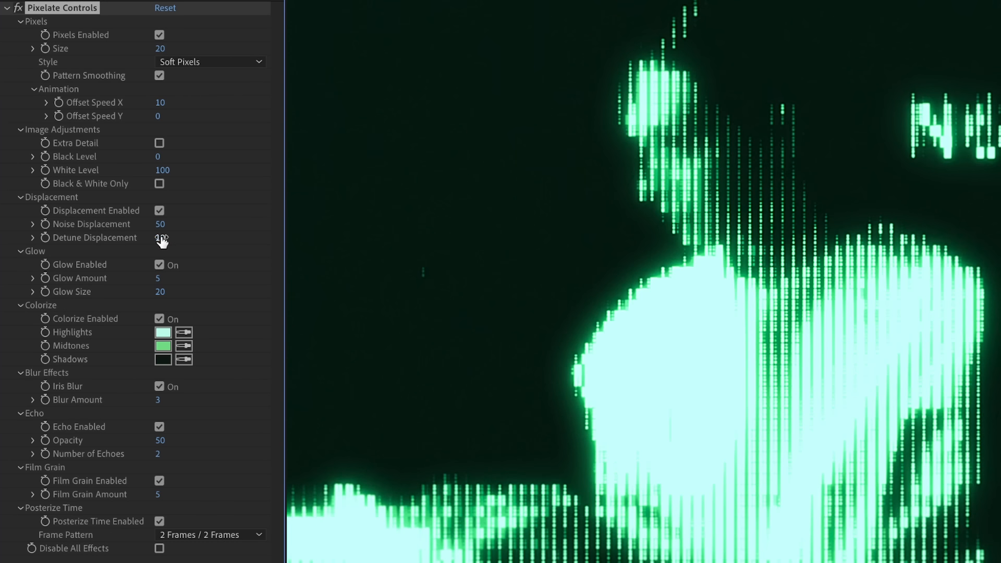
left_click(210, 62)
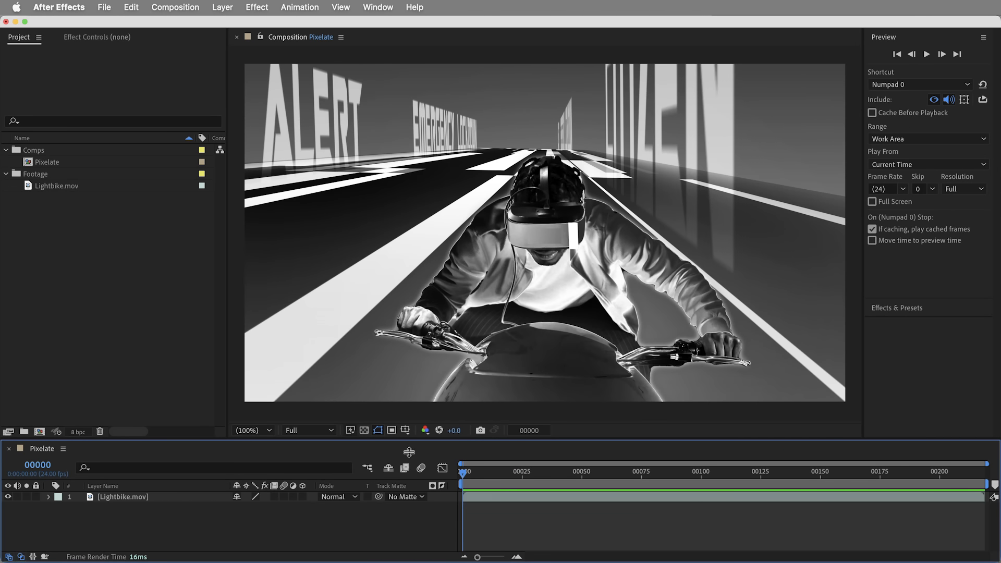
left_click(926, 53)
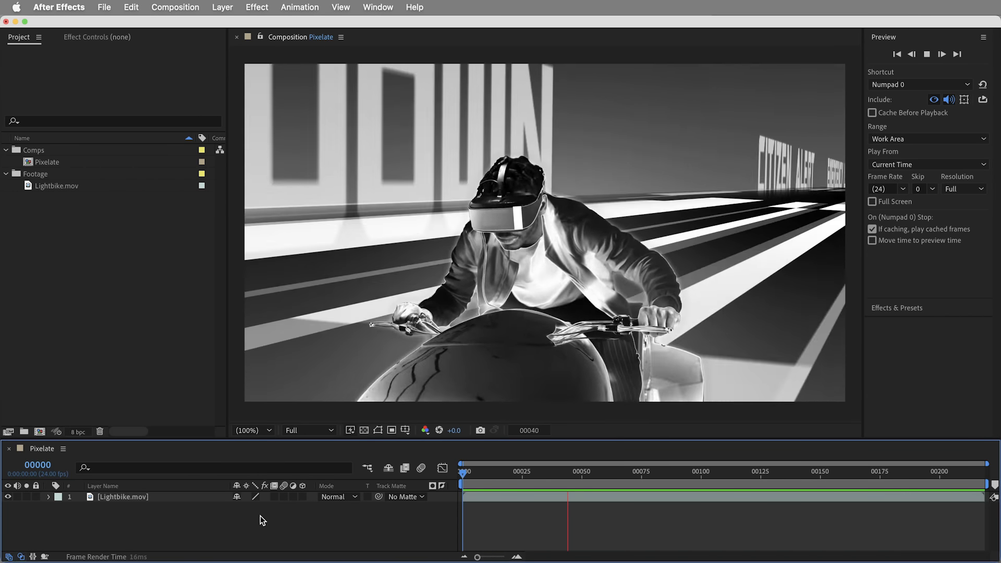
left_click(620, 476)
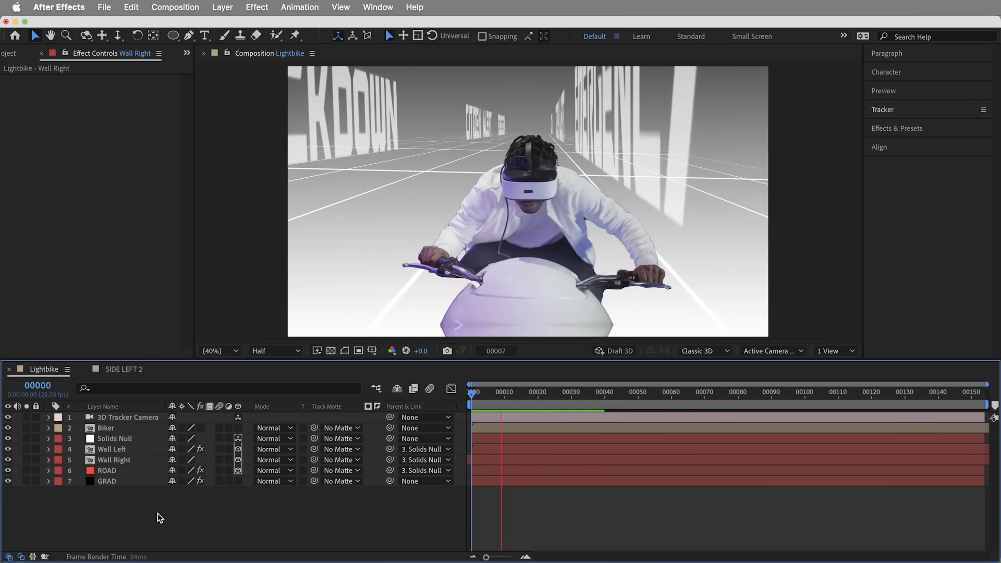
left_click(106, 470)
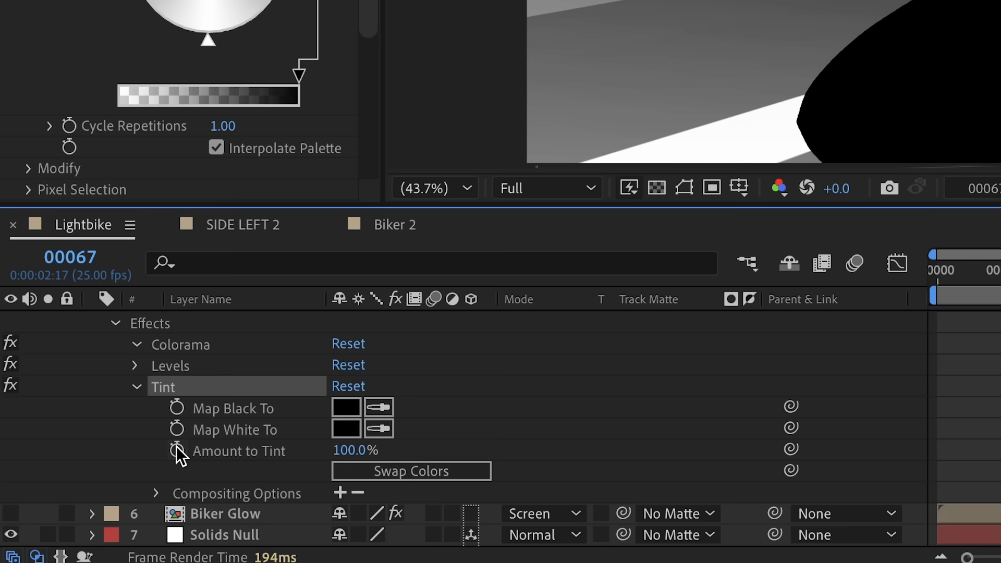
double_click(374, 462)
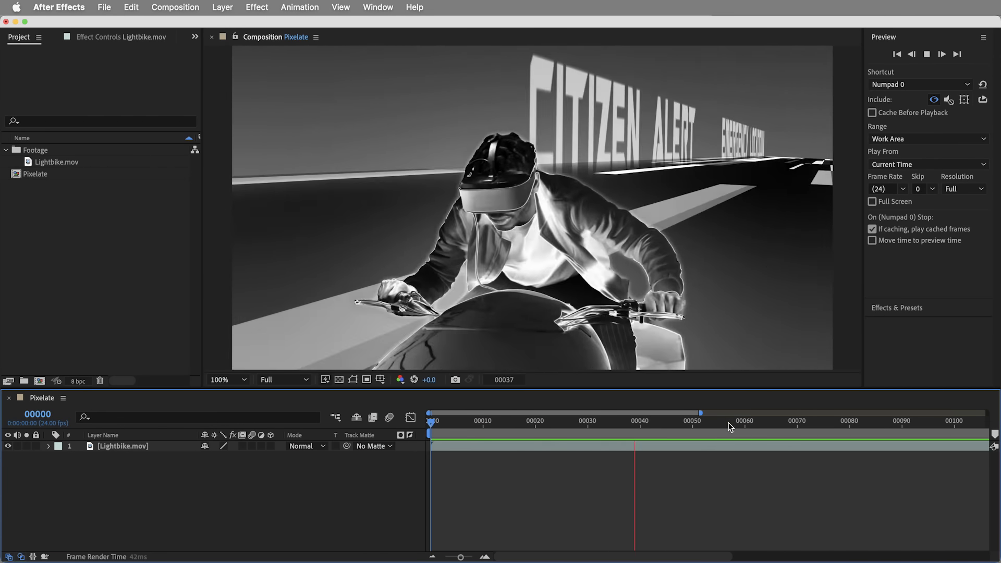
- Confirm Pixelate's composition settings at 24 fps and select the Lightbike footage layer
left_click(174, 7)
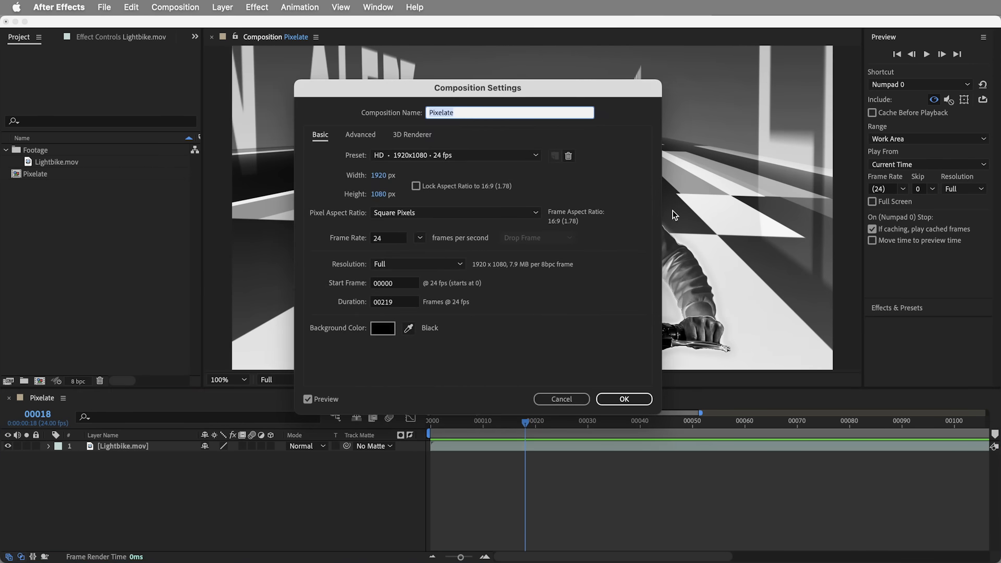
mouse_move(381, 198)
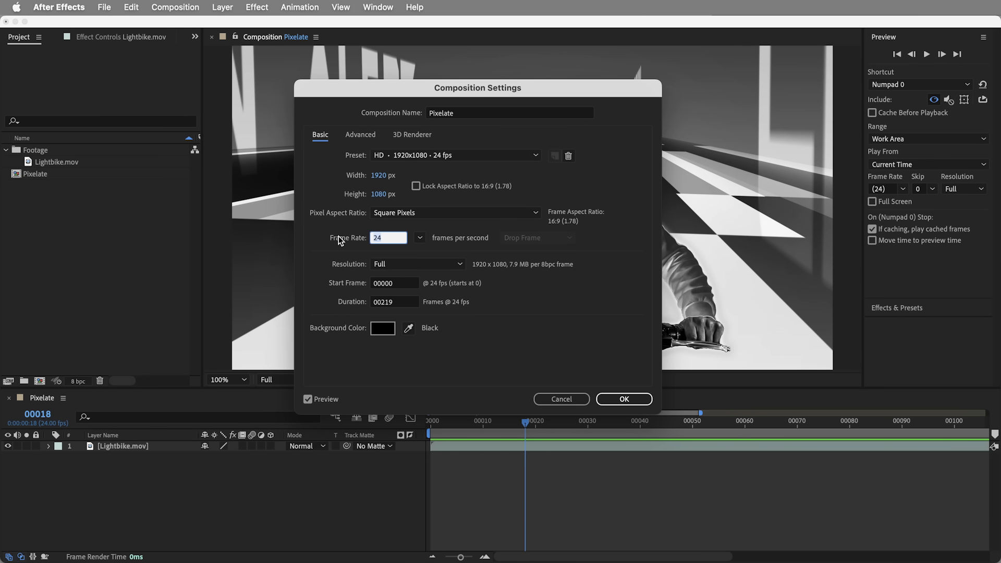
mouse_move(476, 253)
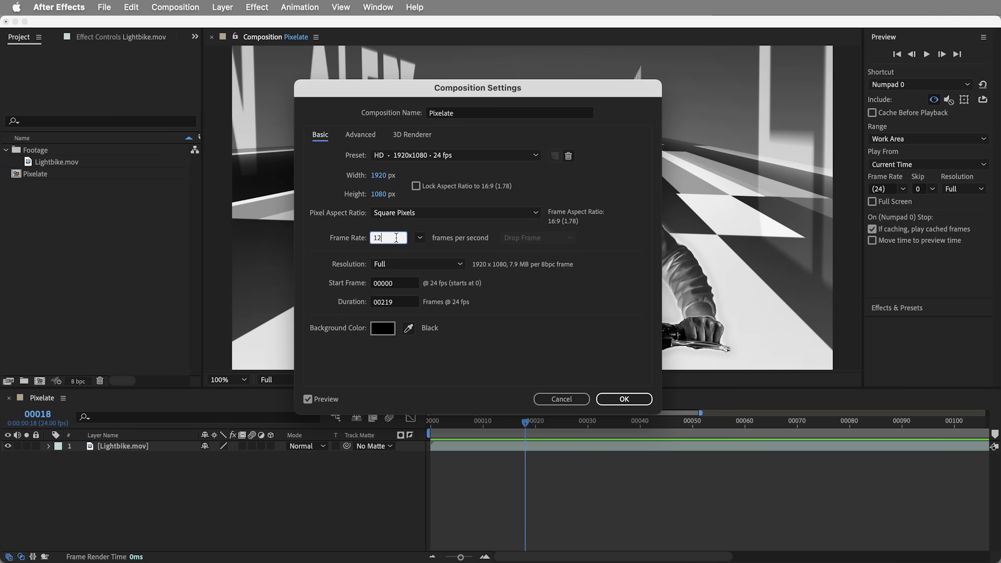
type("24")
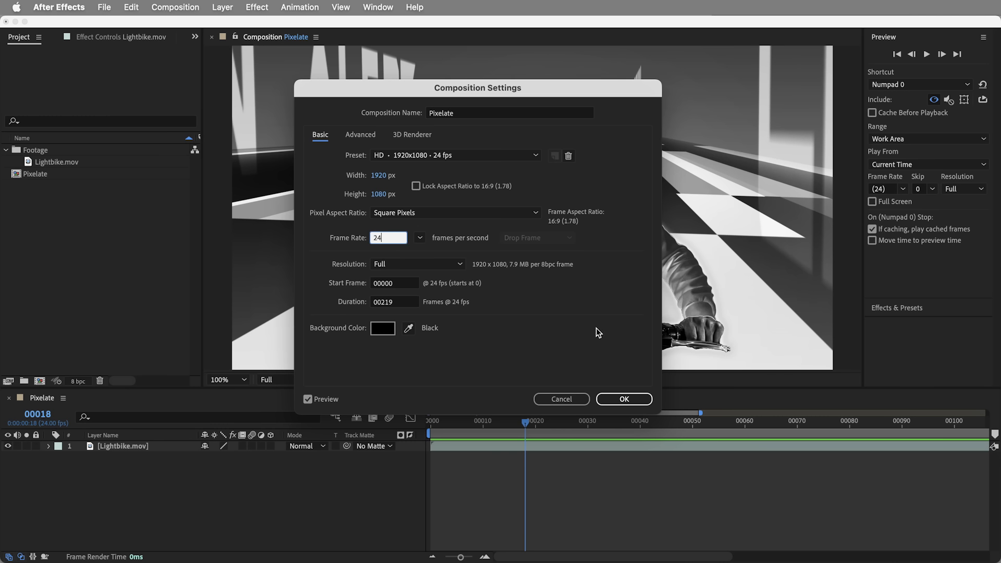
left_click(623, 398)
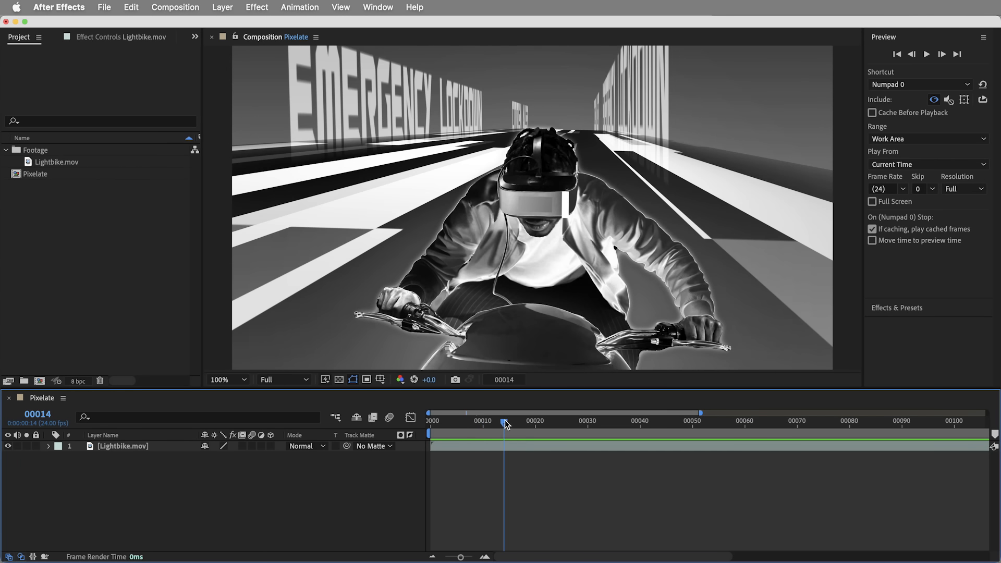
mouse_move(709, 332)
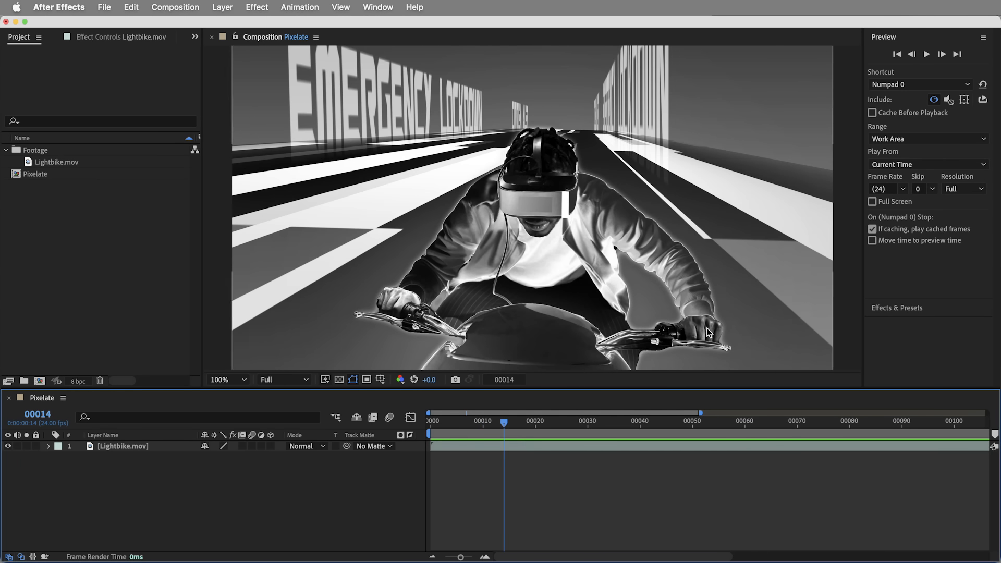
mouse_move(935, 195)
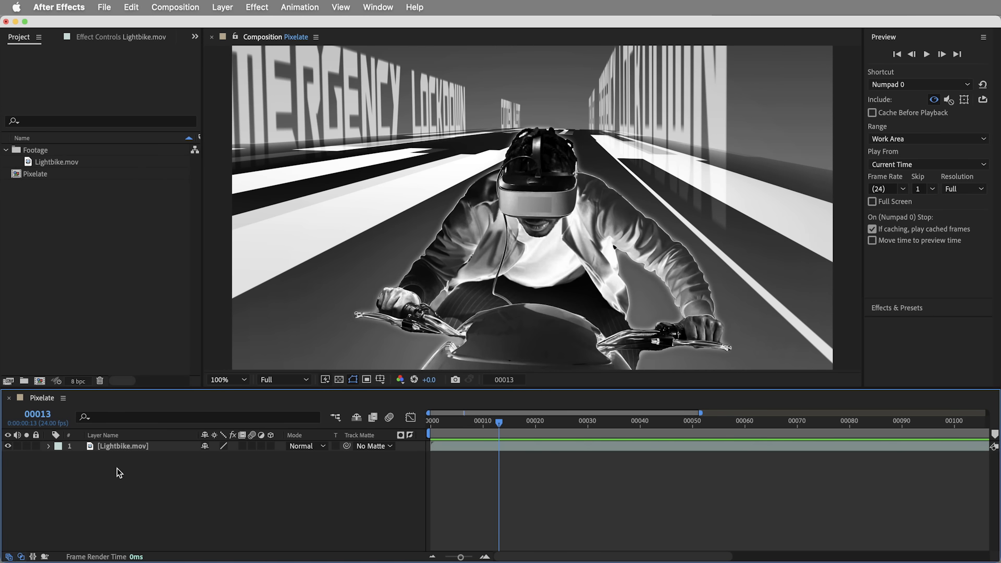
left_click(123, 445)
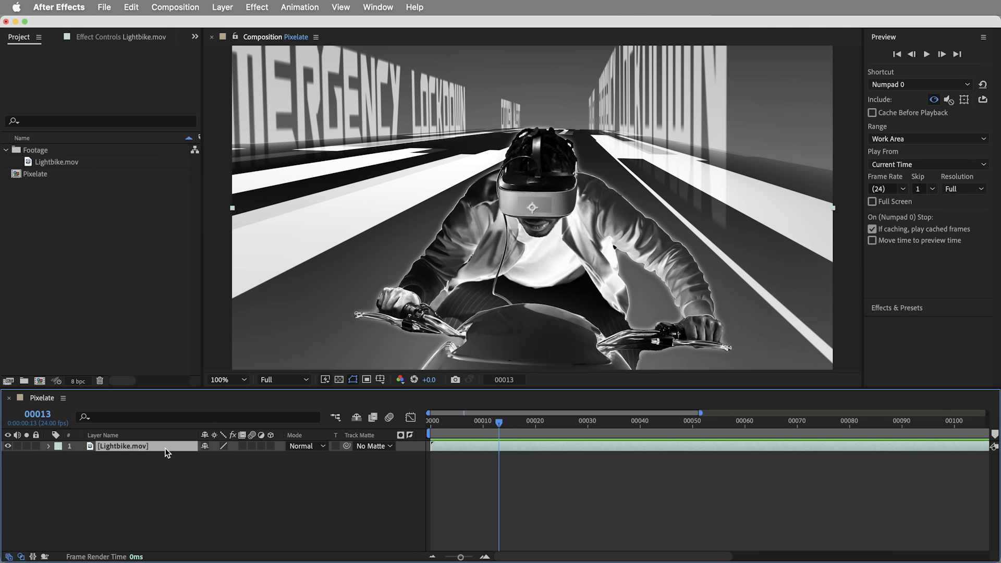
mouse_move(157, 492)
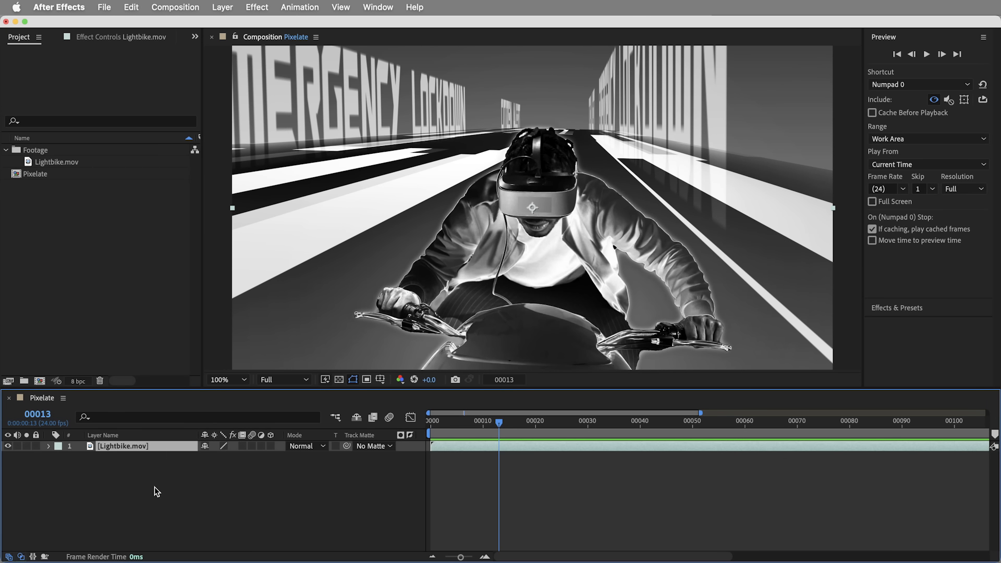
mouse_move(166, 508)
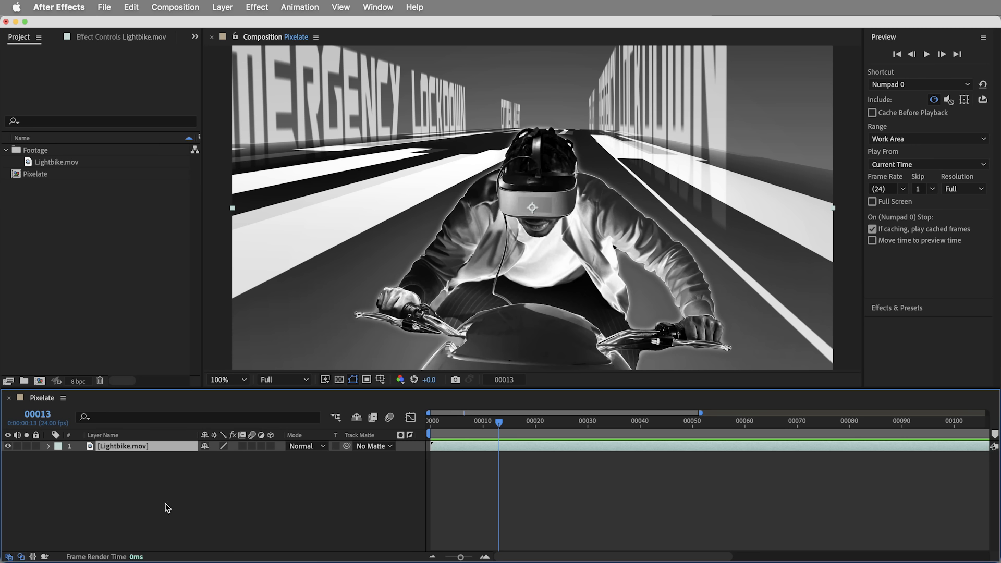
mouse_move(304, 501)
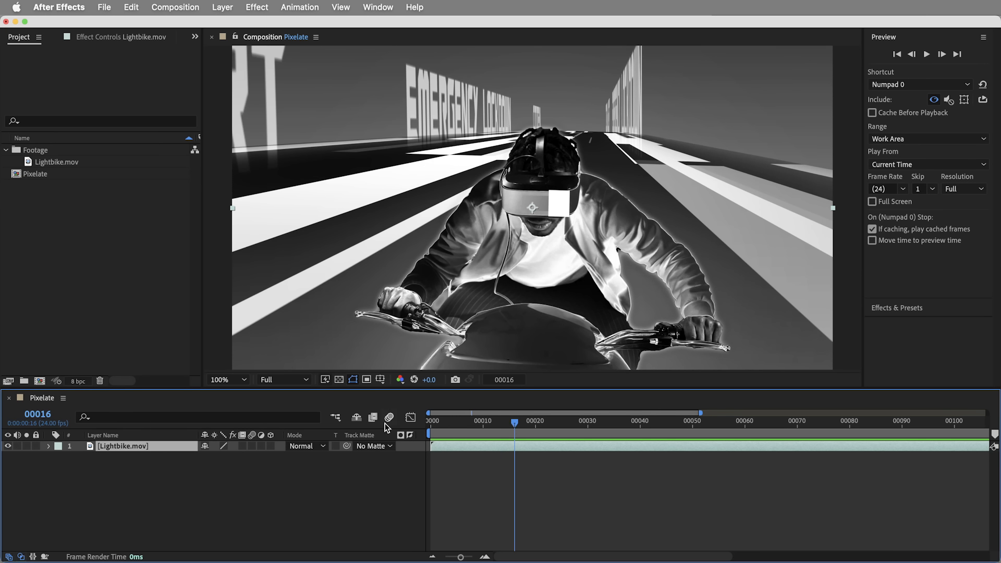
mouse_move(218, 5)
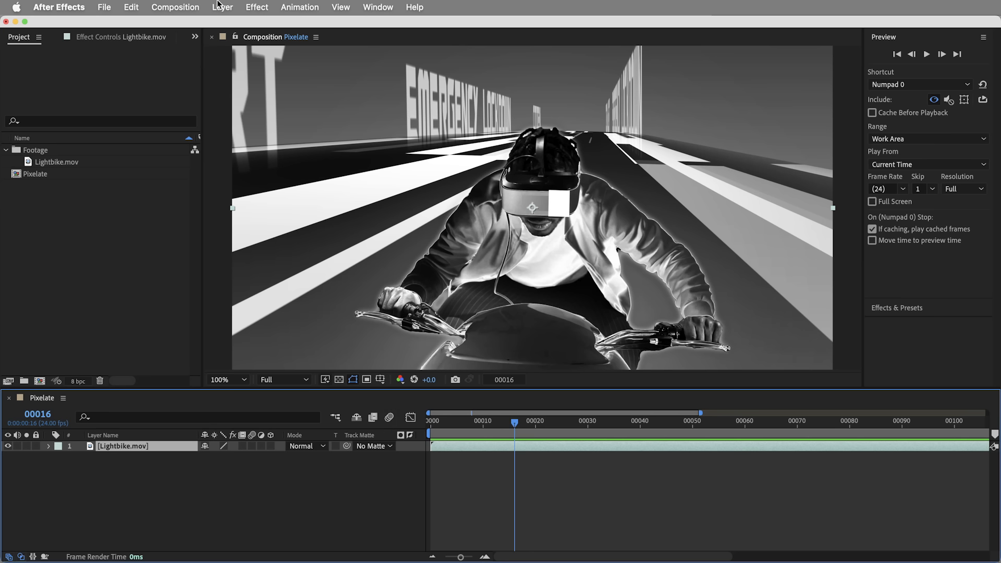
- Add a Displacement Map adjustment layer and start a solid named Pixelate - Displacement Reference
left_click(223, 7)
type("Pixelate - ")
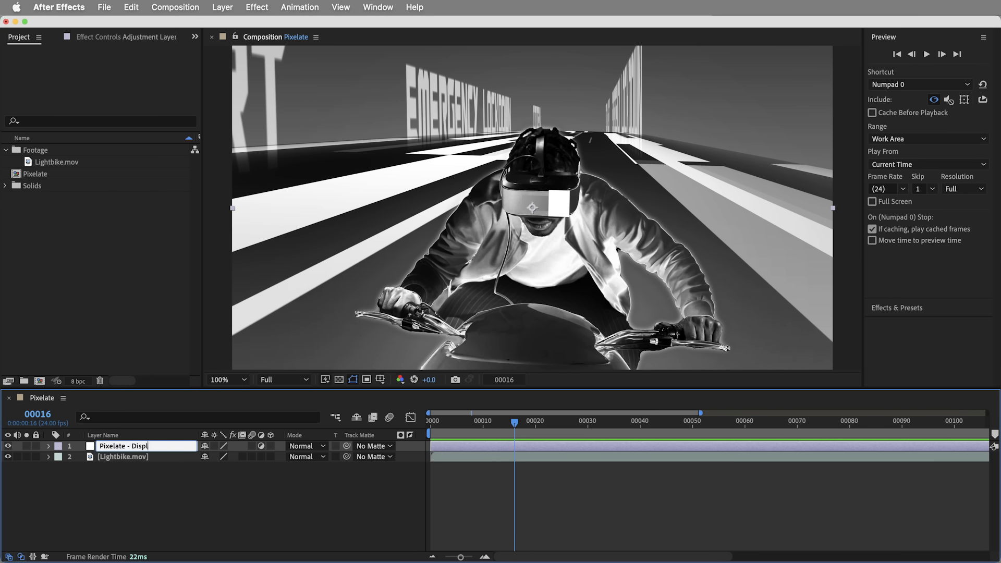
type("displ")
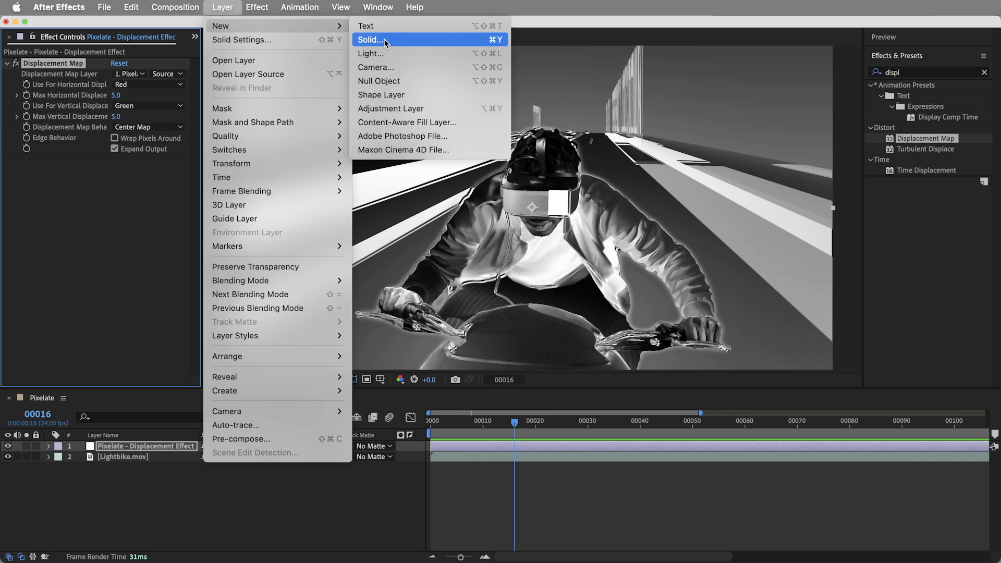
left_click(370, 40)
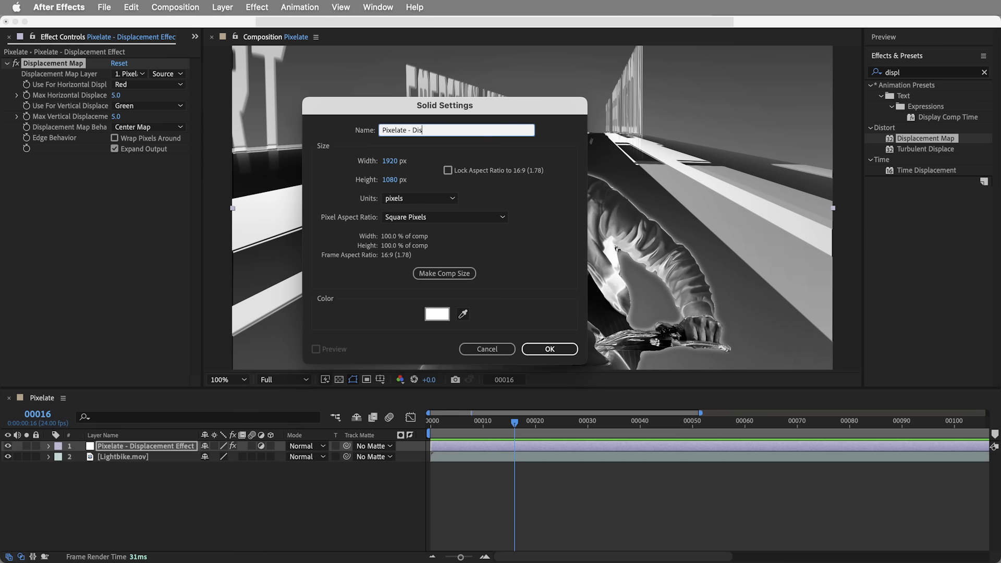
type("placement Reference")
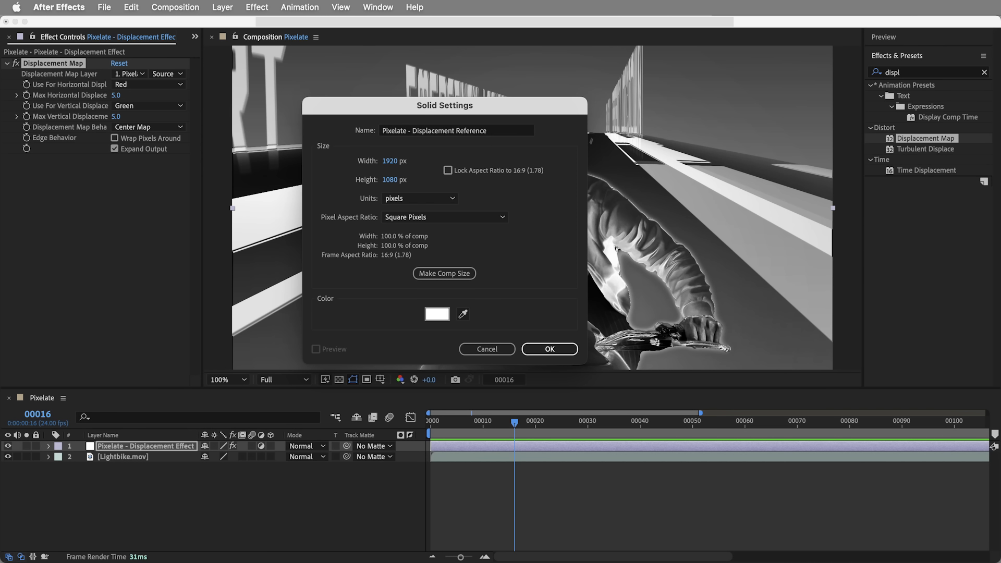
- Create the reference solid and apply Fractal Noise with separate width/height scaling
left_click(548, 350)
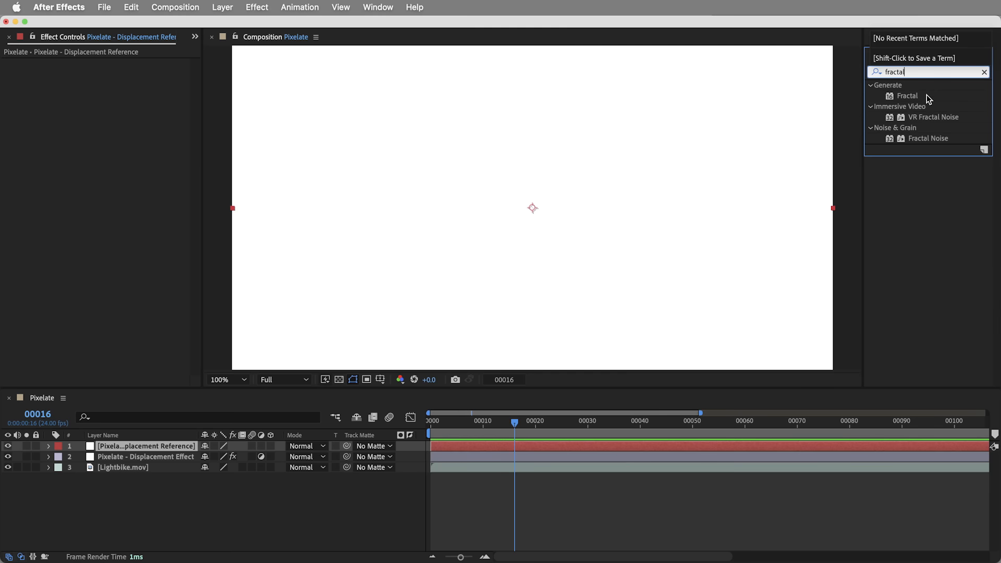
double_click(928, 138)
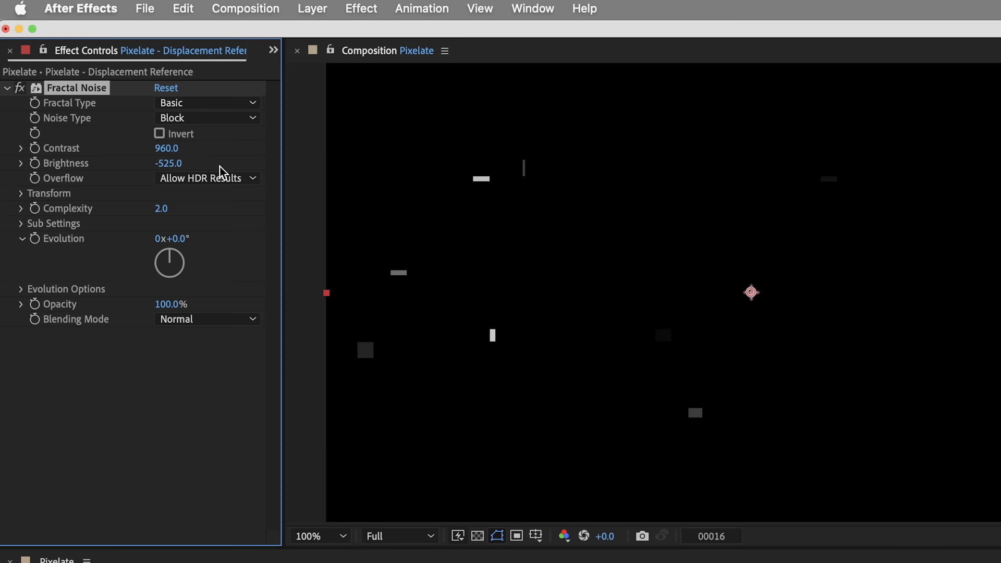
left_click(21, 194)
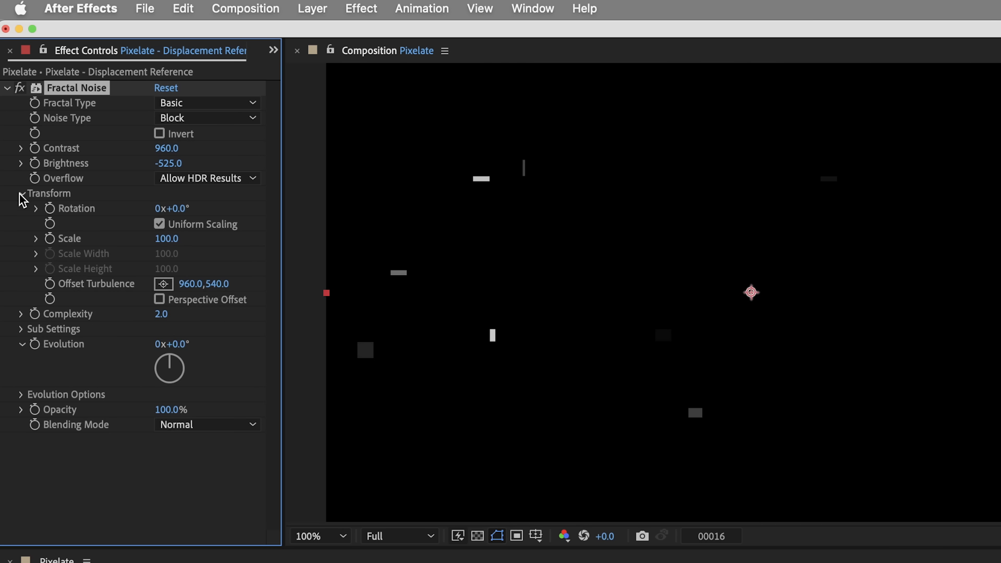
left_click(159, 224)
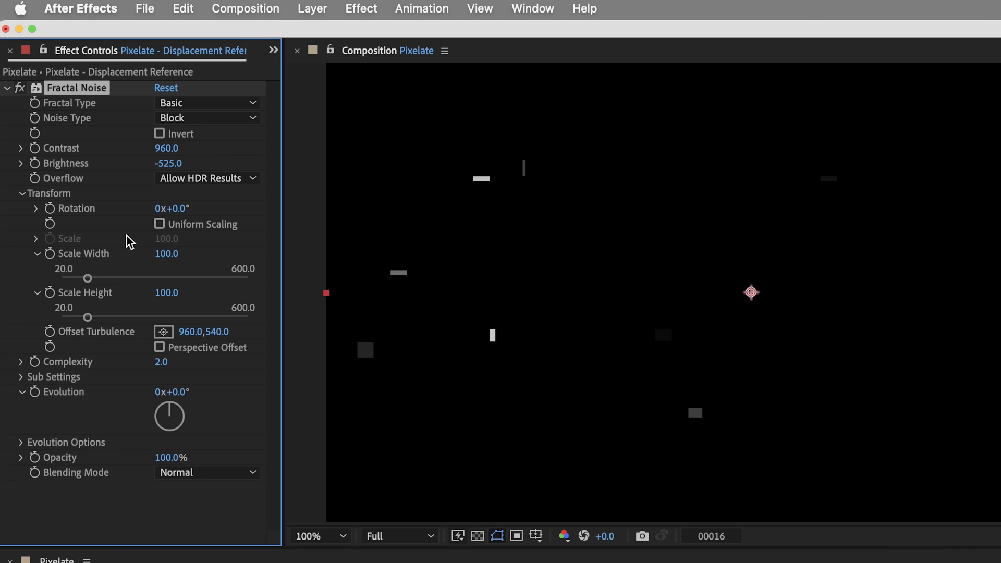
mouse_move(114, 305)
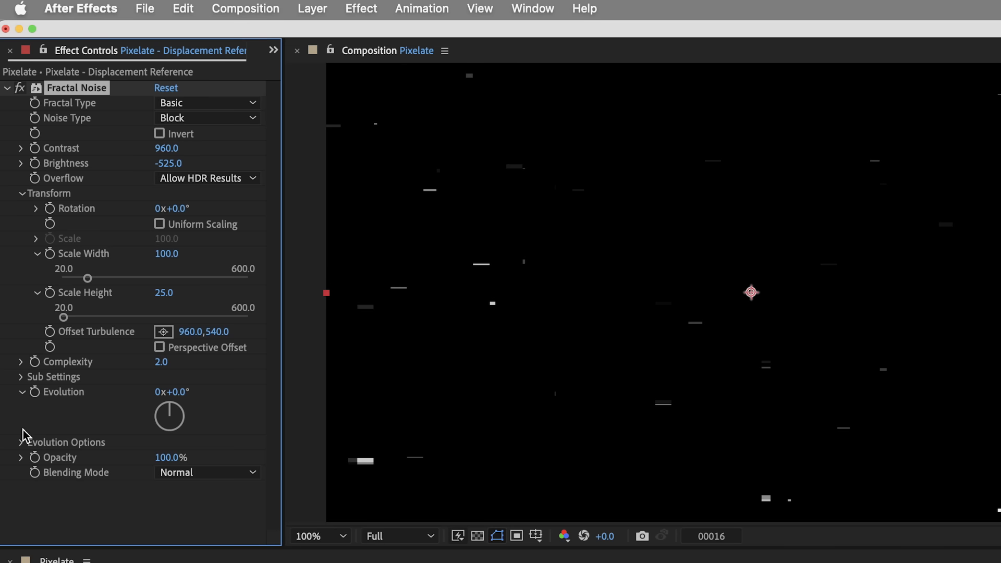
- Drive the Fractal Noise Random Seed with a 'time *' expression and collapse the effect
left_click(21, 442)
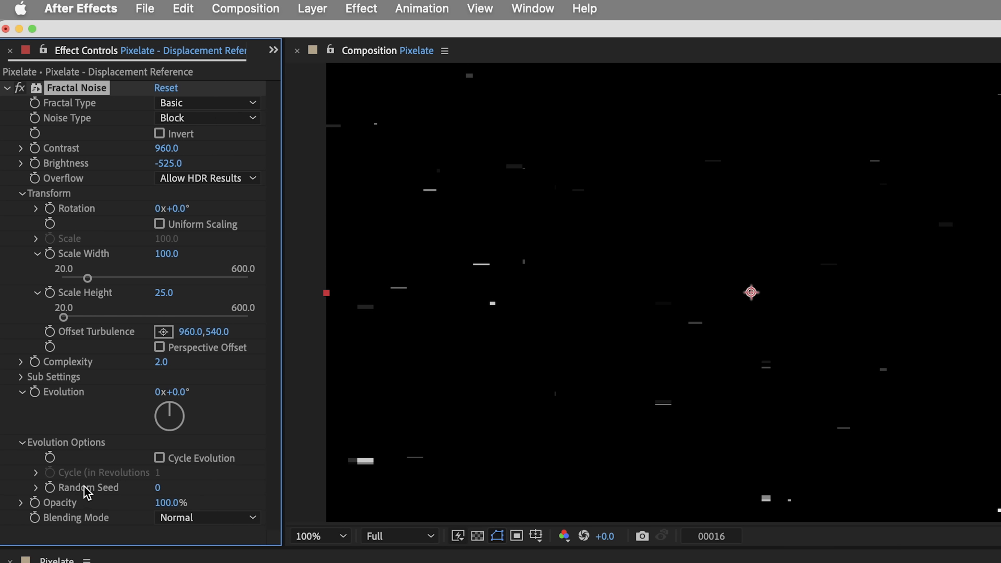
mouse_move(54, 493)
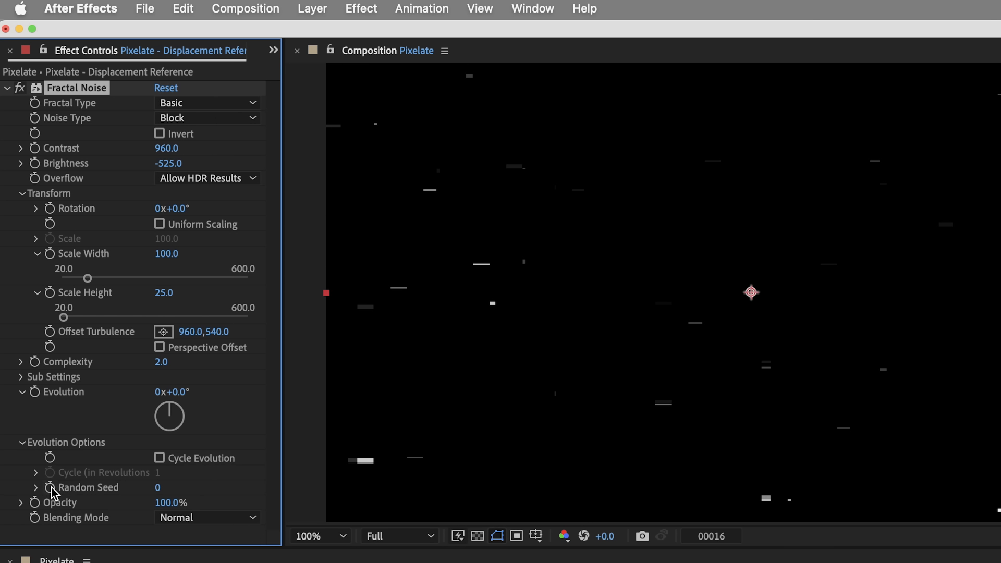
left_click(37, 472)
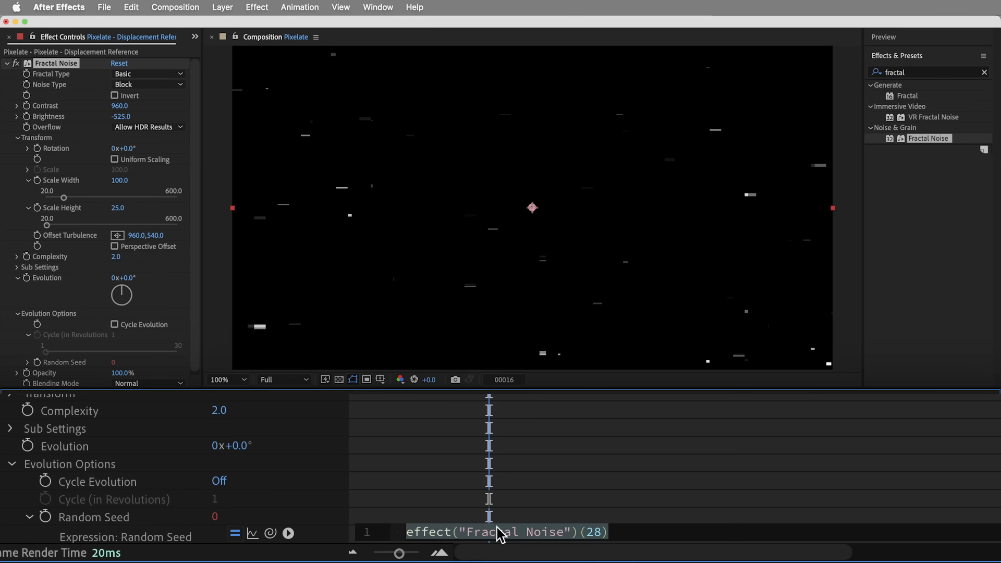
type("time * 100")
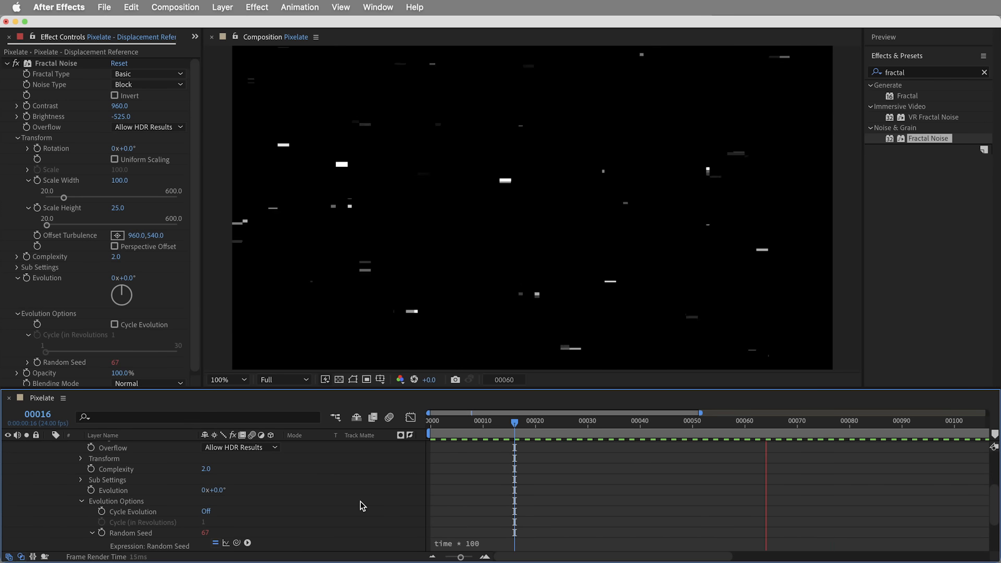
left_click(518, 433)
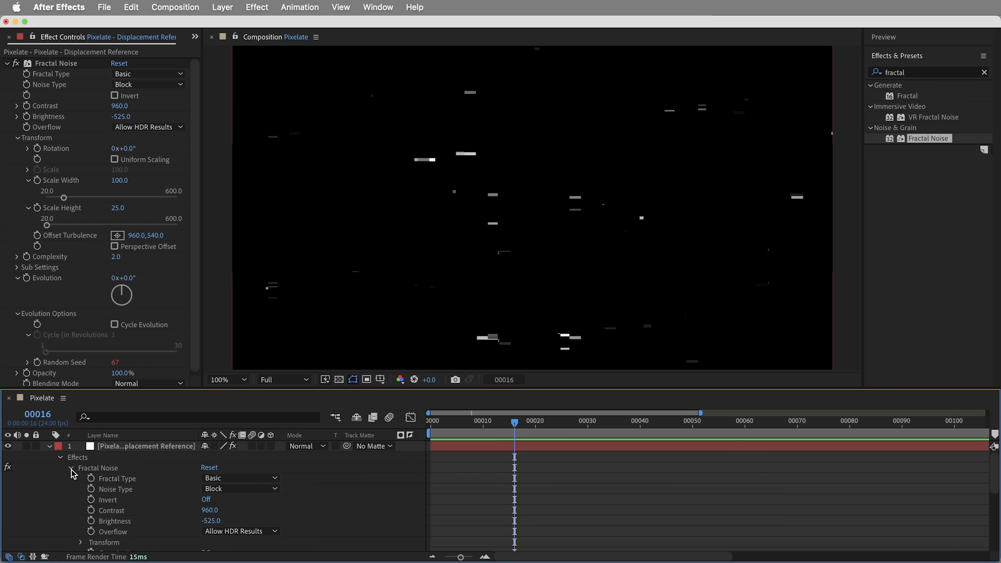
left_click(7, 64)
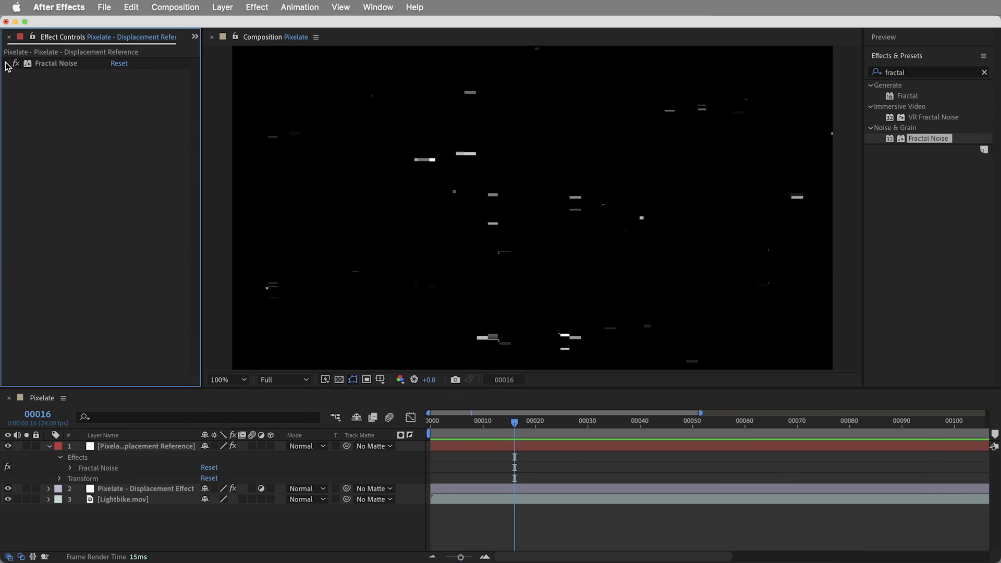
mouse_move(449, 167)
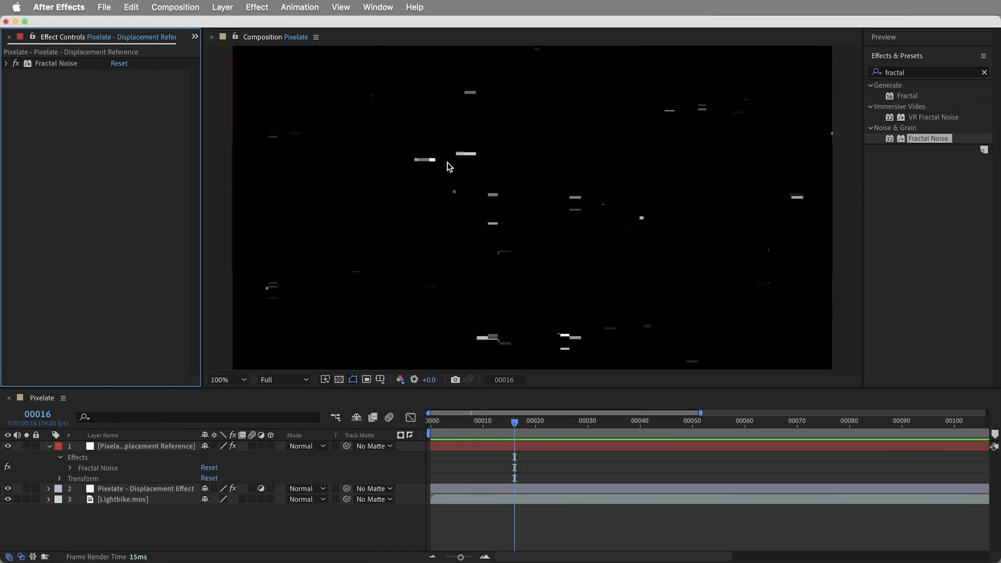
mouse_move(503, 207)
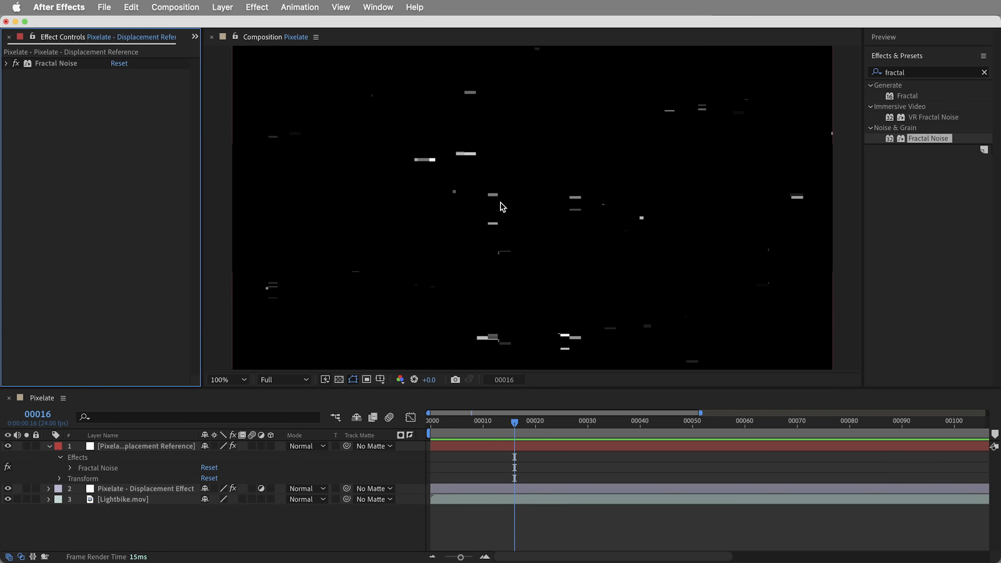
mouse_move(653, 288)
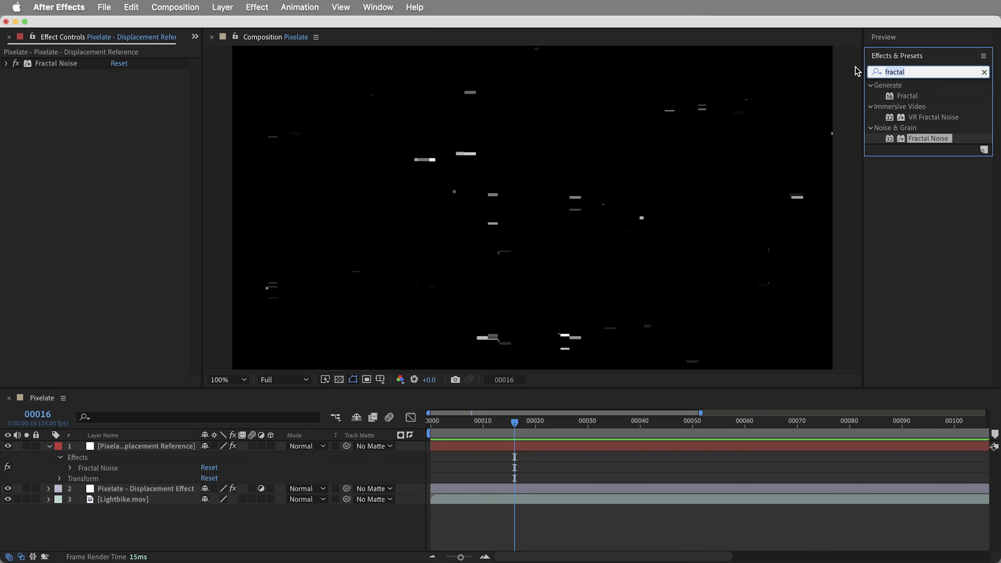
- Apply PS Arbitrary Map to the reference layer for a mid-grey noise background
type("ps arb")
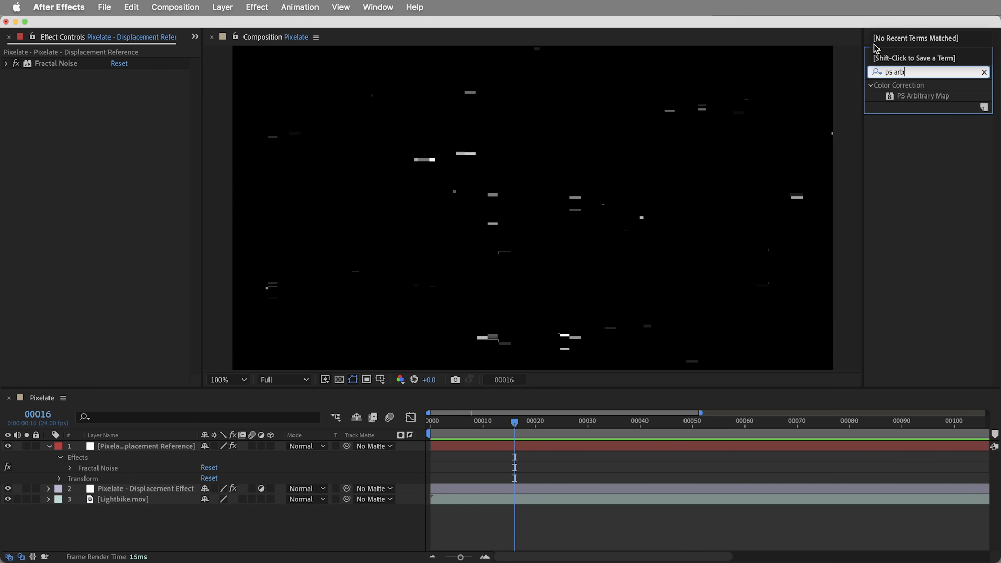
double_click(923, 96)
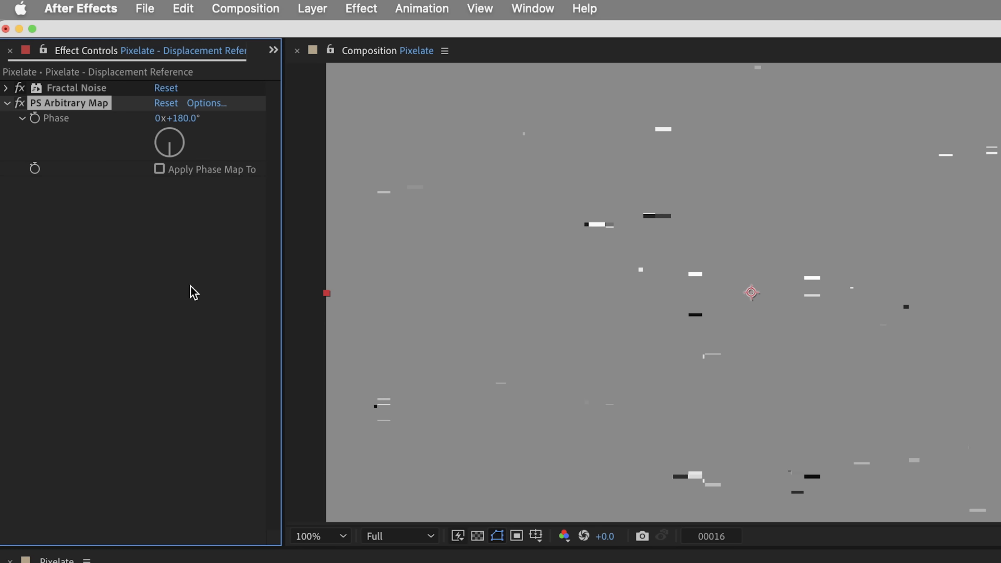
mouse_move(636, 323)
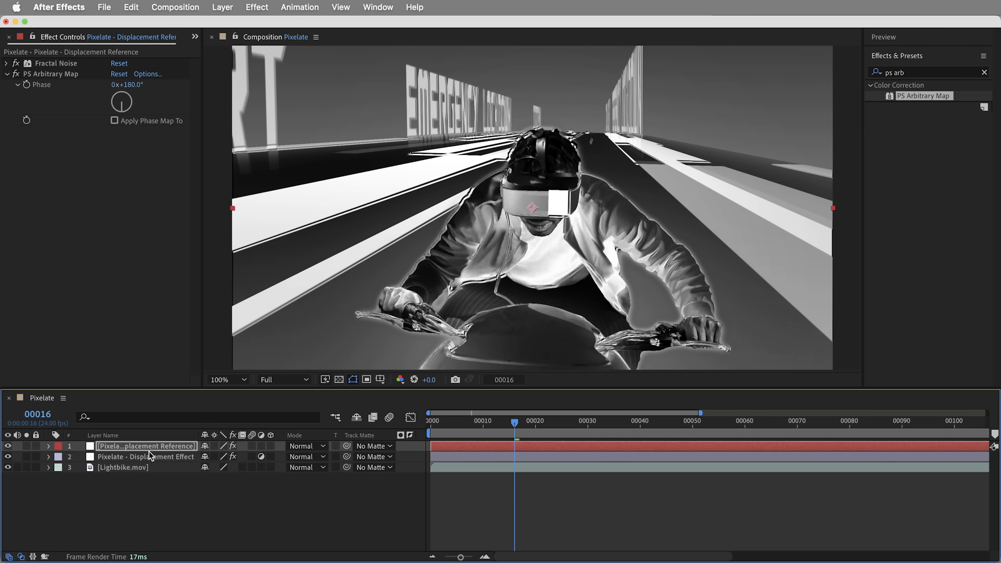
- Set Displacement Map Layer to the reference solid using its Effects & Masks as source
left_click(145, 456)
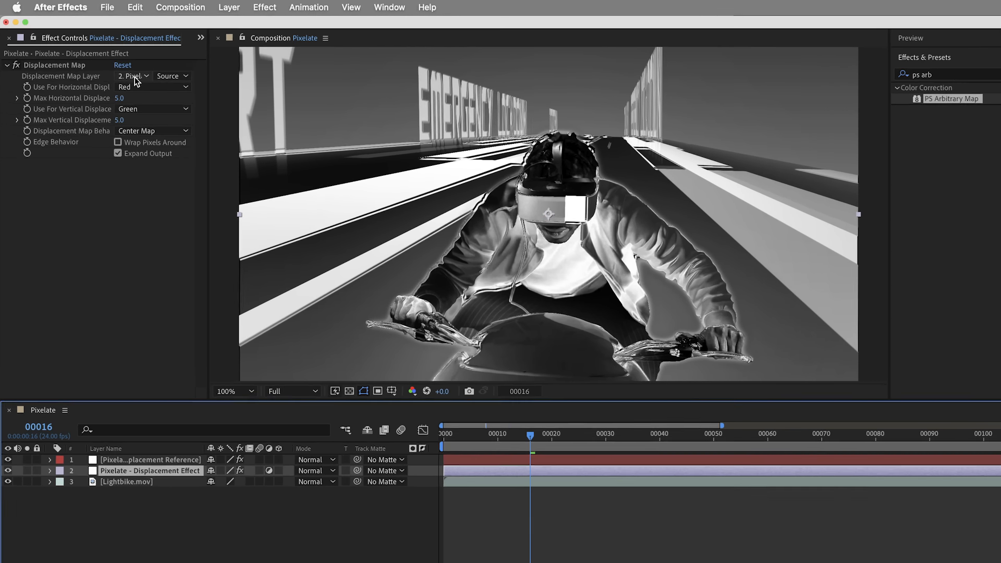
left_click(134, 76)
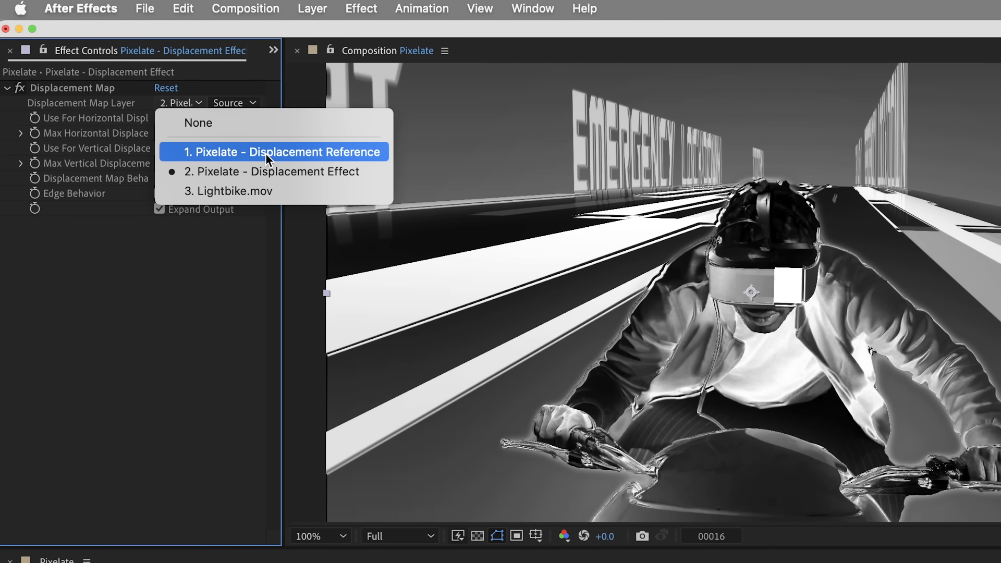
left_click(285, 153)
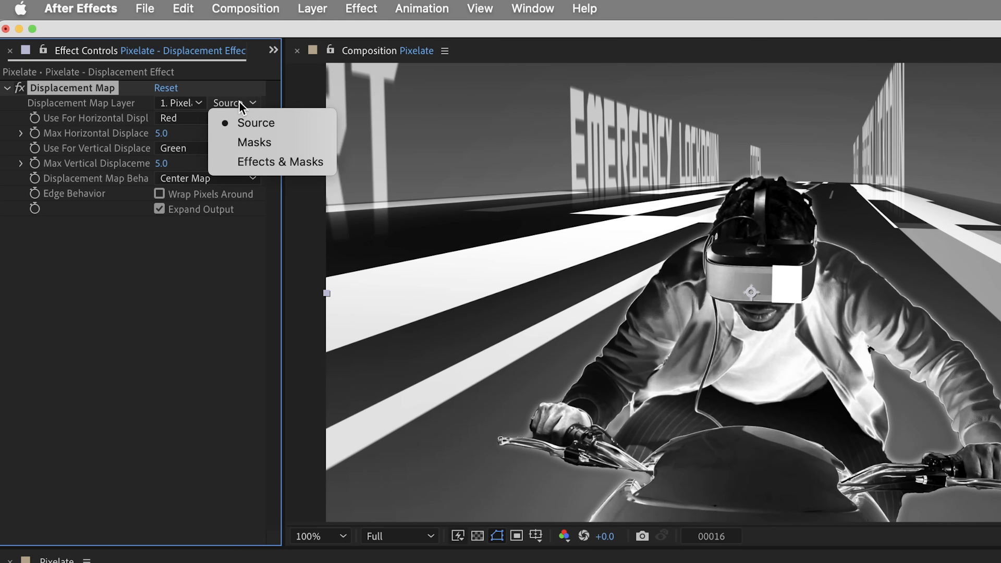
left_click(270, 162)
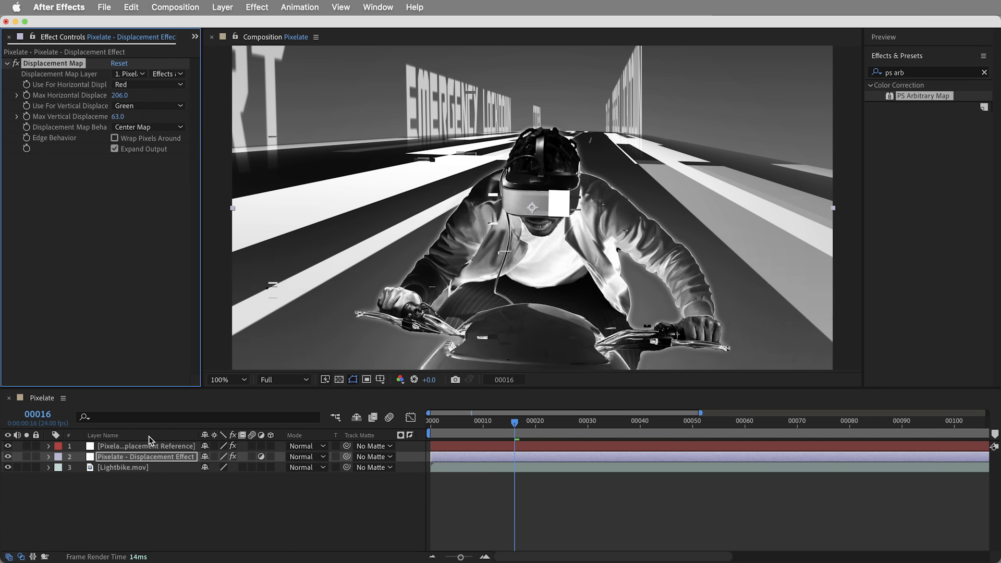
left_click(145, 445)
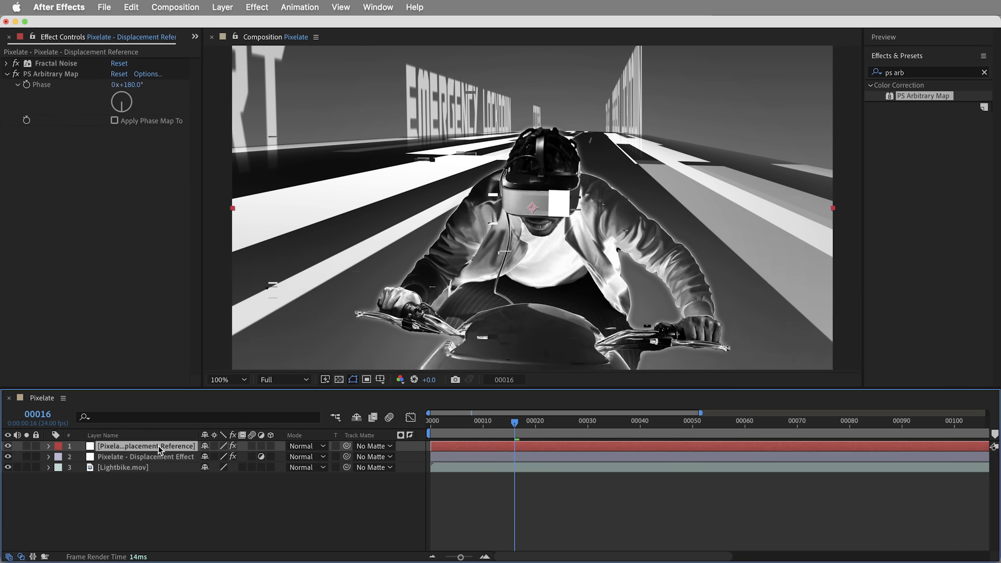
mouse_move(52, 123)
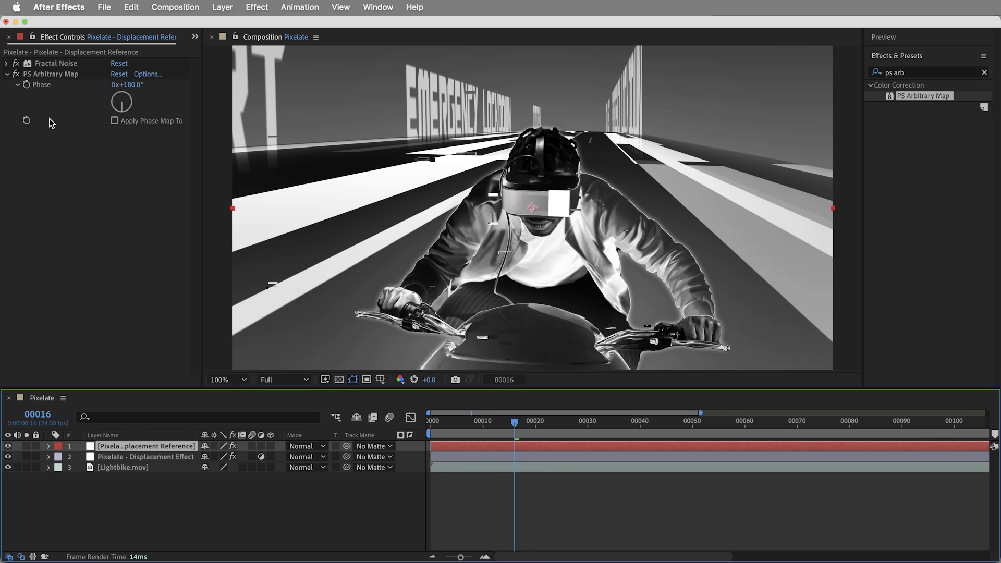
mouse_move(7, 109)
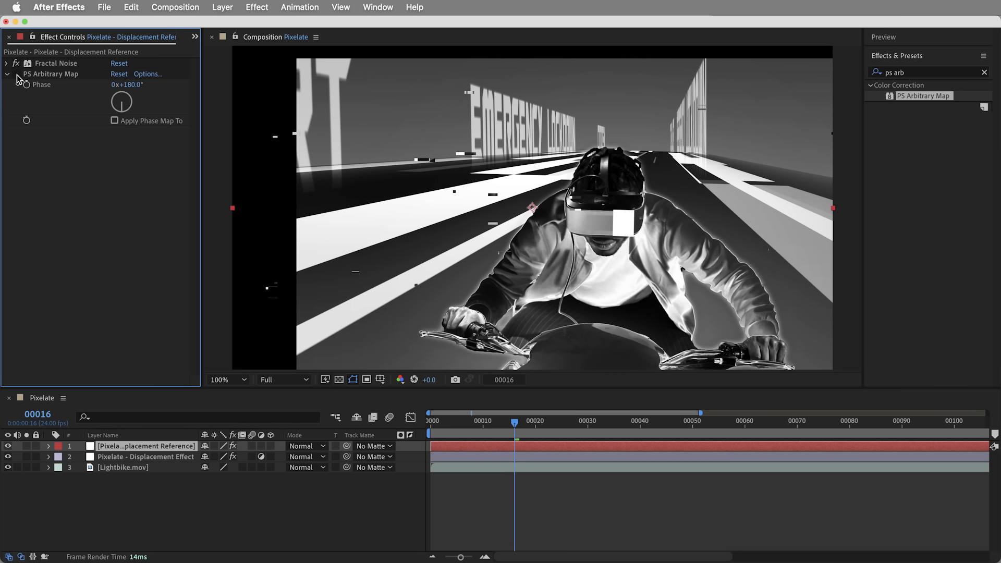
left_click(145, 457)
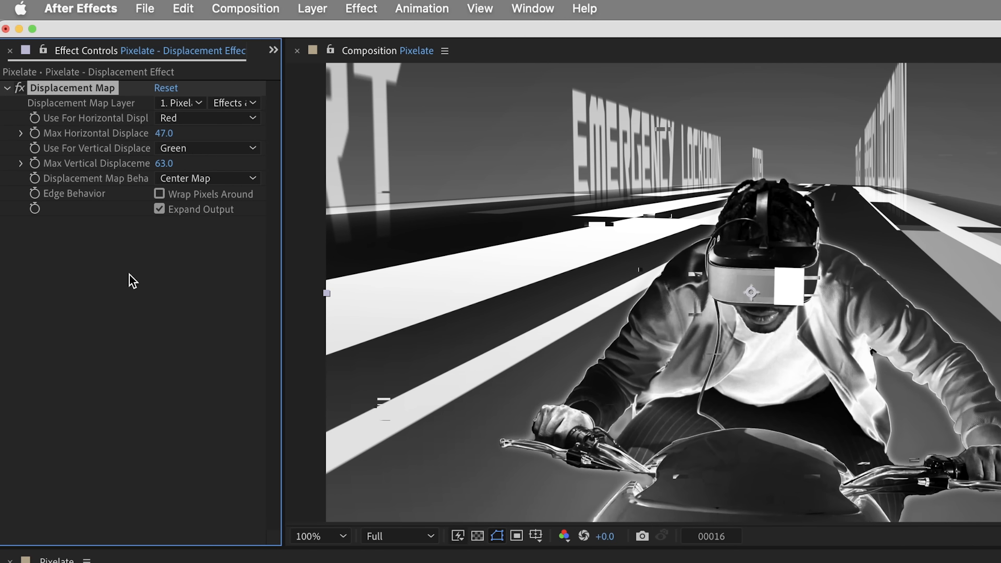
mouse_move(164, 167)
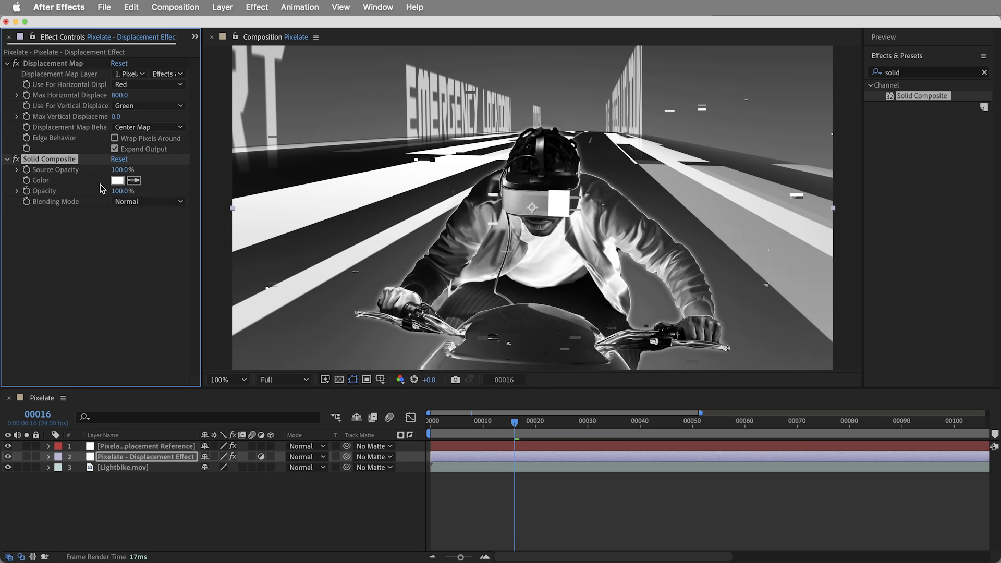
- Set the Solid Composite colour to black and confirm a Photoshop Mosaic filter at 100
left_click(118, 181)
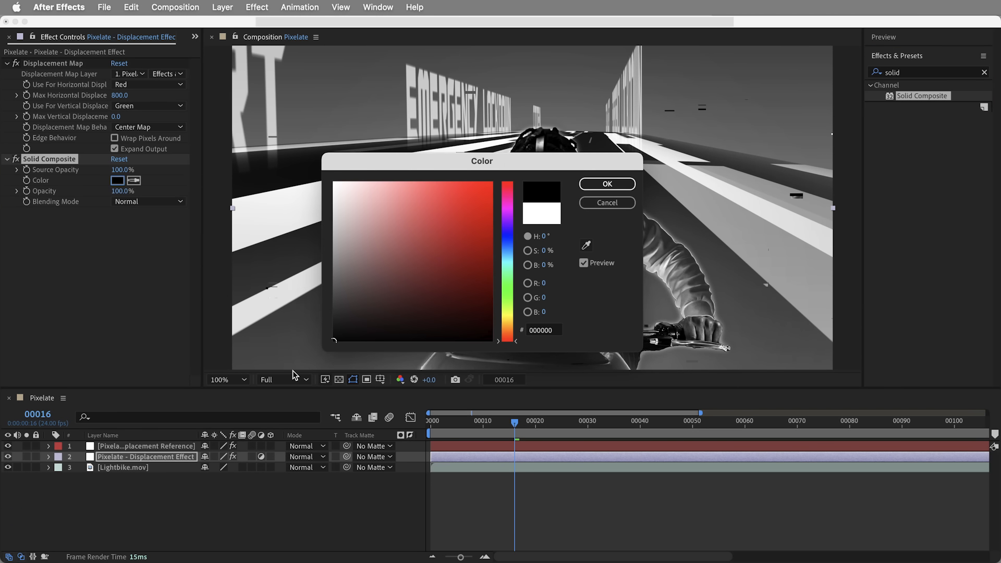
left_click(606, 184)
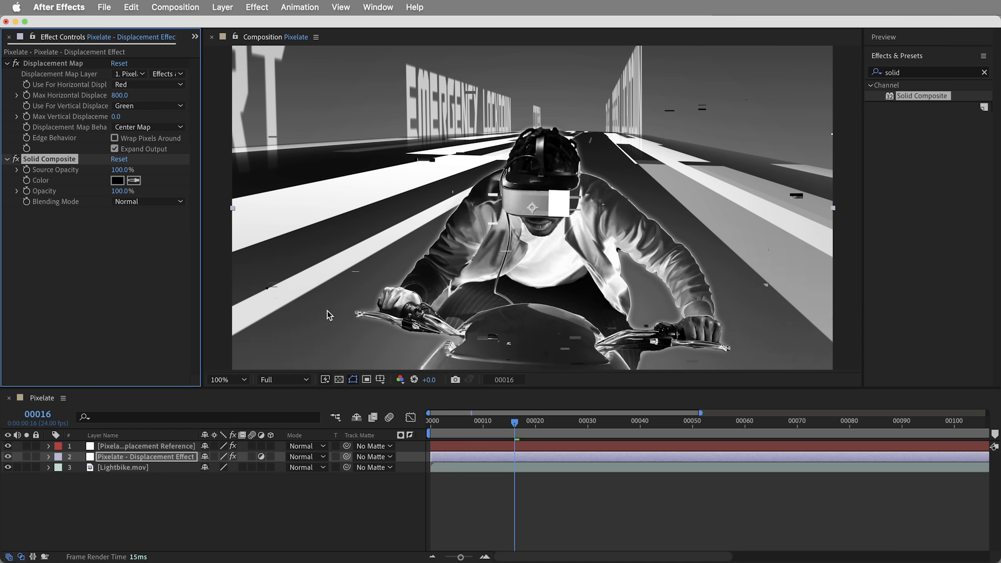
left_click(114, 137)
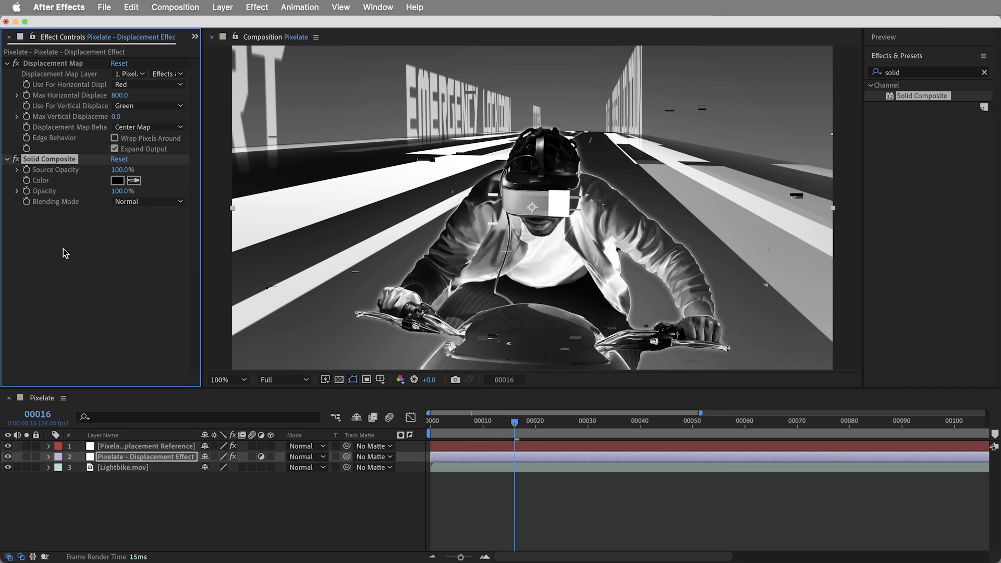
mouse_move(73, 198)
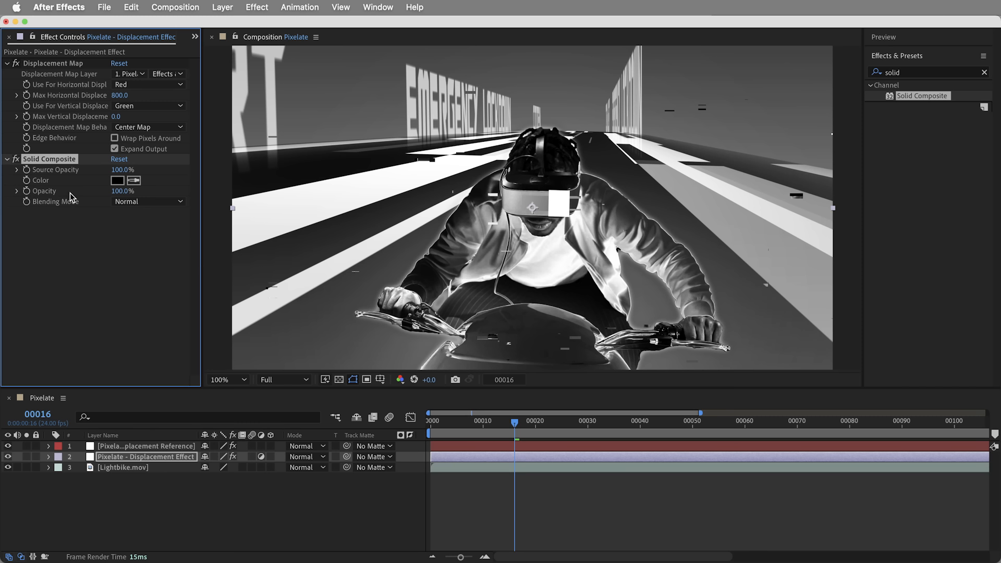
mouse_move(314, 272)
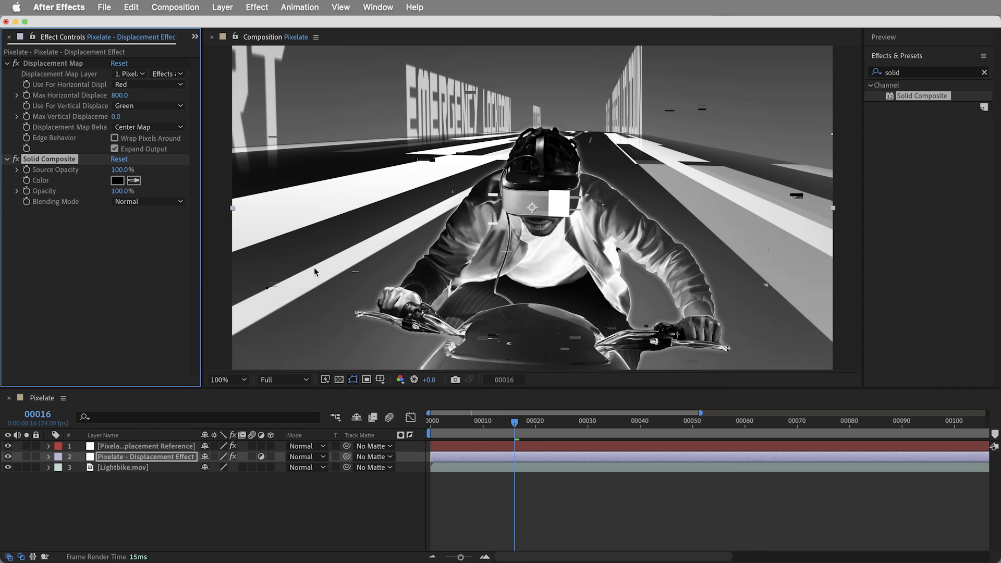
left_click(574, 420)
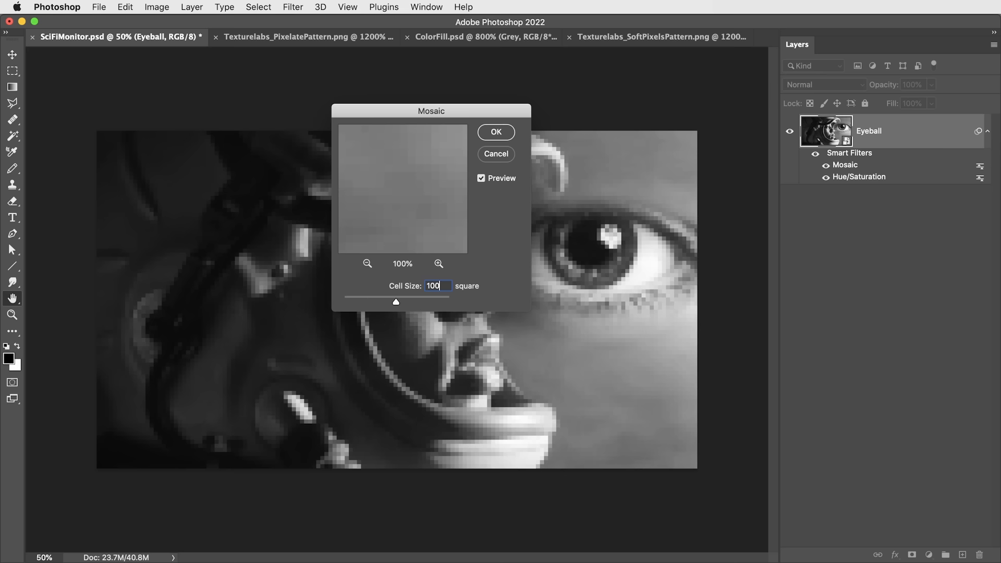
- Apply Mosaic at cell size 100 and set the bar layer and Layer 1 to Hard Mix blending
left_click(495, 132)
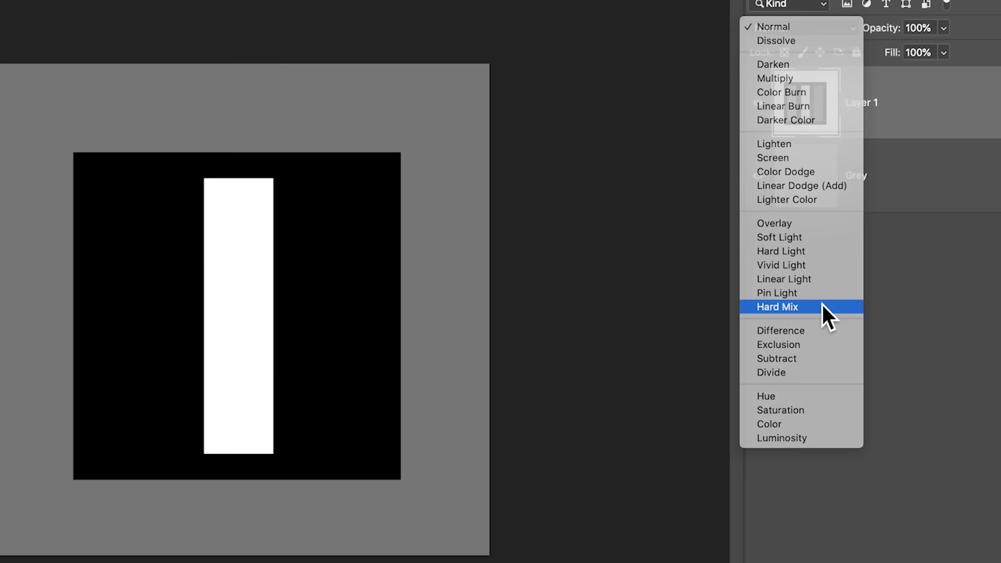
left_click(777, 307)
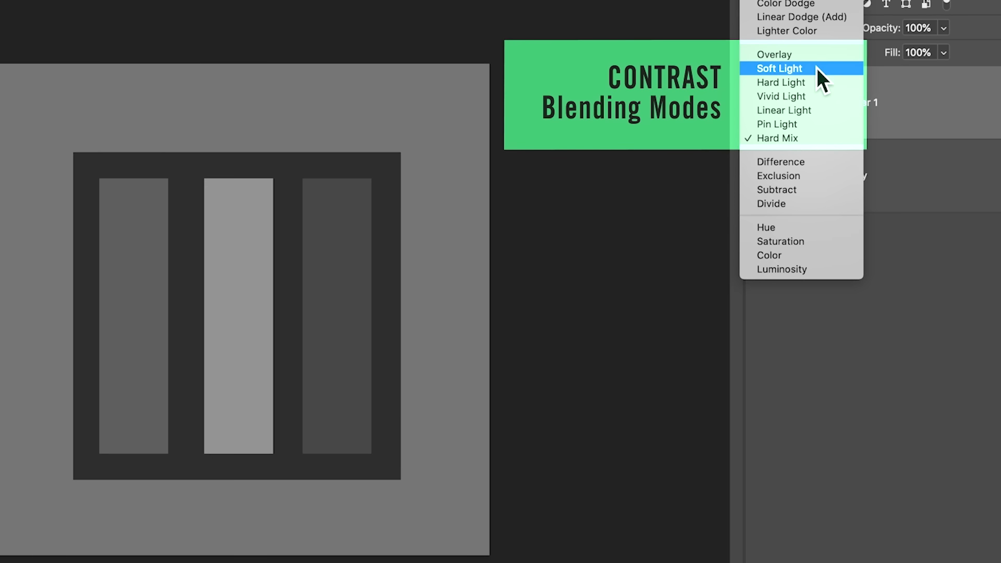
mouse_move(777, 124)
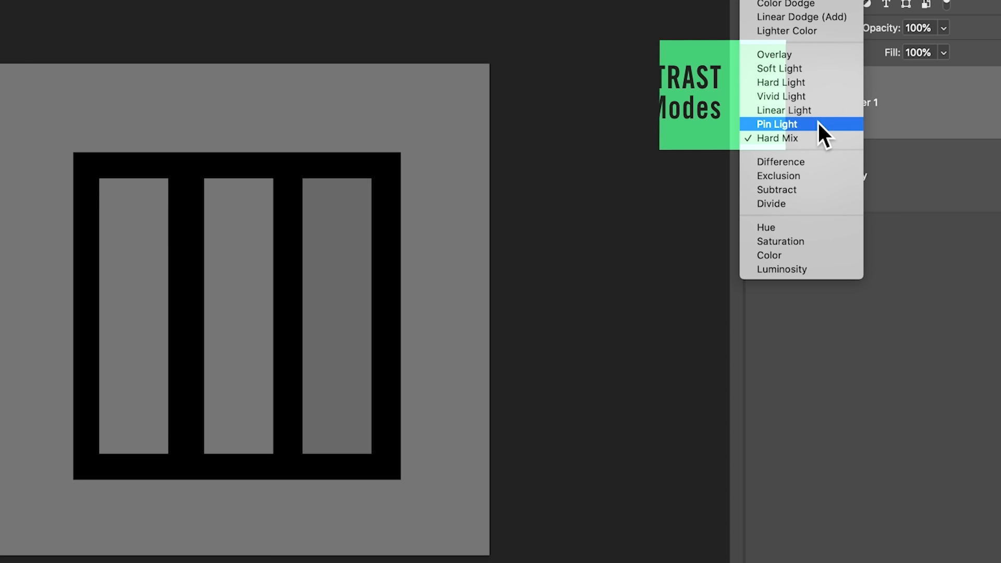
left_click(777, 137)
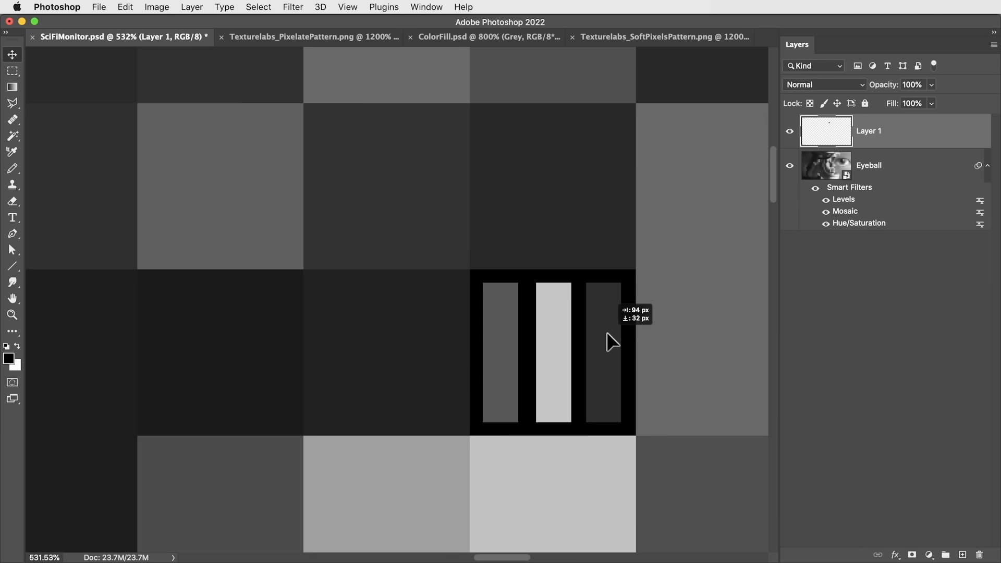
left_click(824, 85)
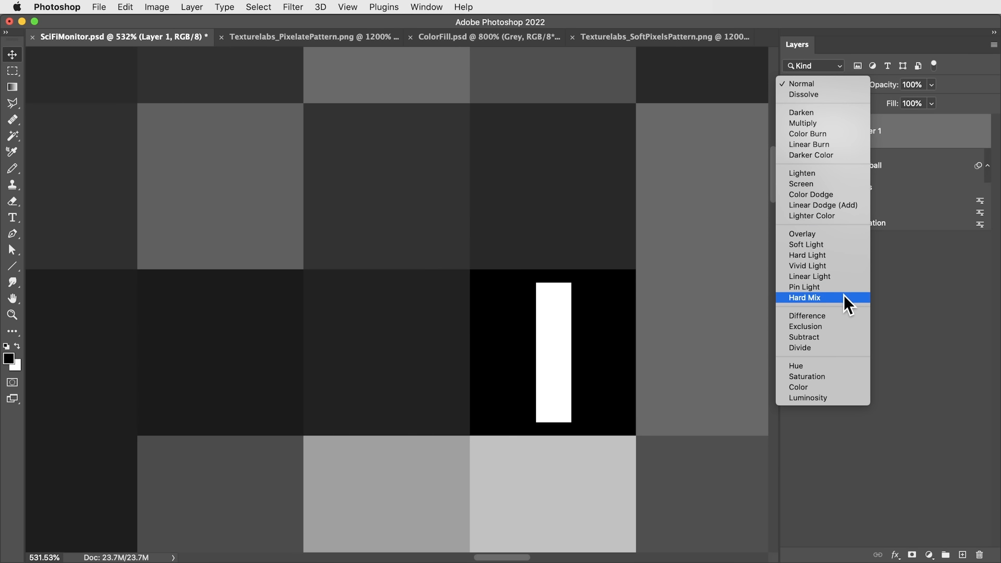
left_click(804, 297)
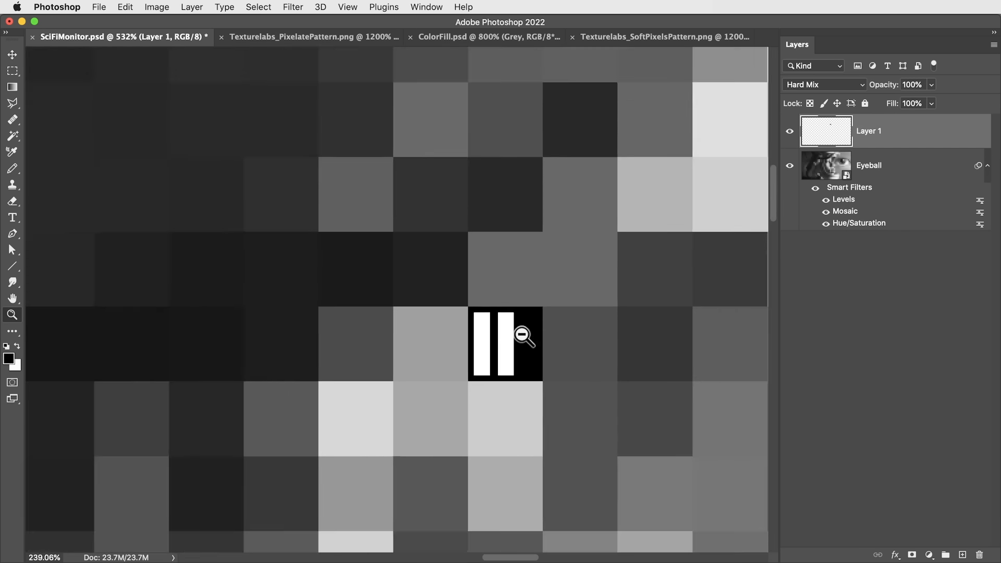
left_click(524, 334)
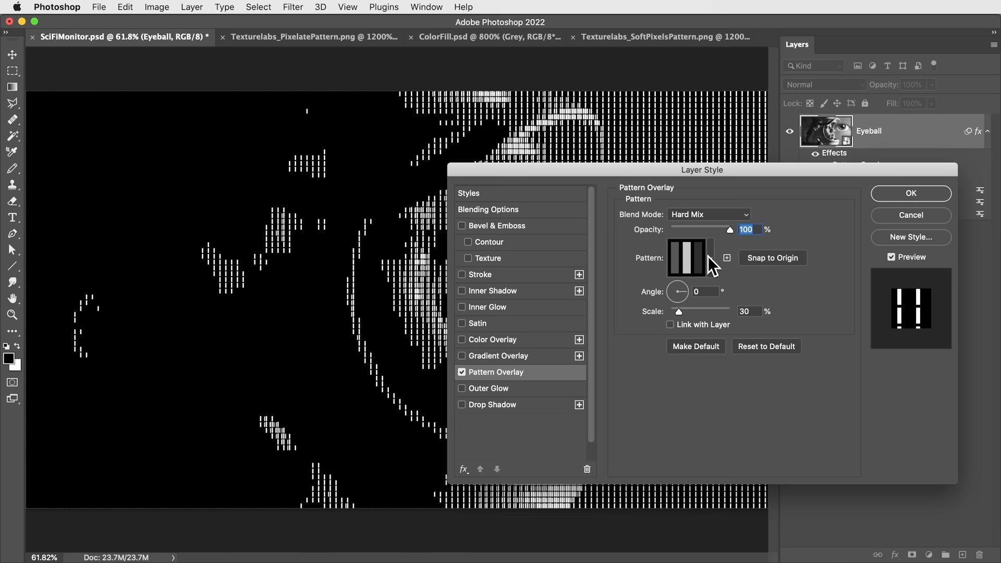
- Choose the Soft Pixels pattern for the Hard Mix Pattern Overlay
left_click(689, 258)
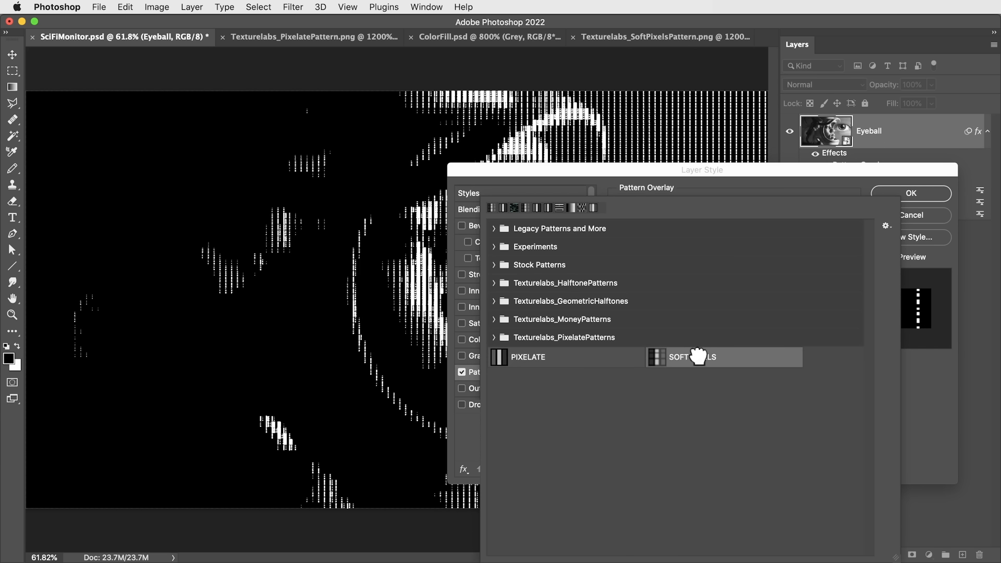
left_click(909, 192)
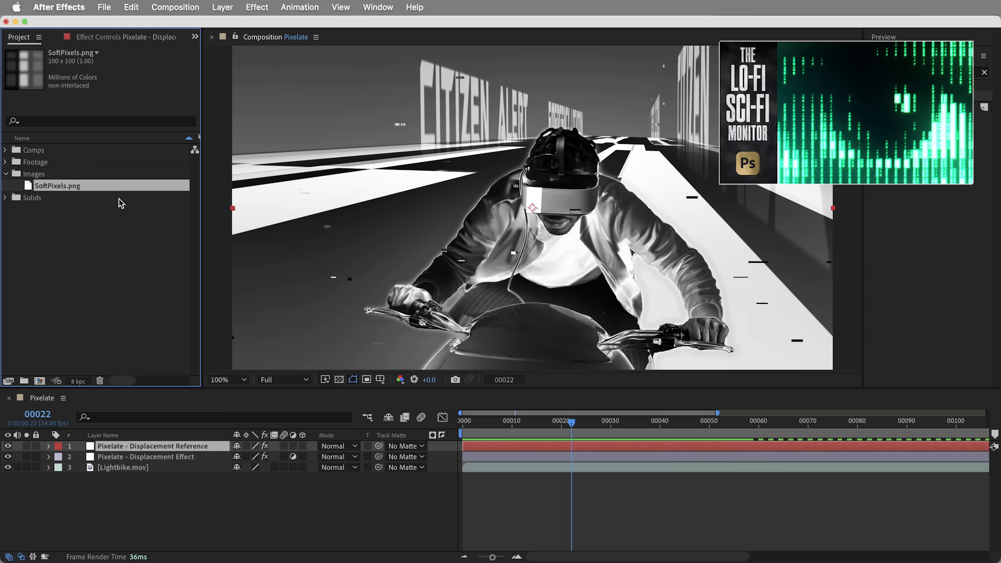
mouse_move(100, 250)
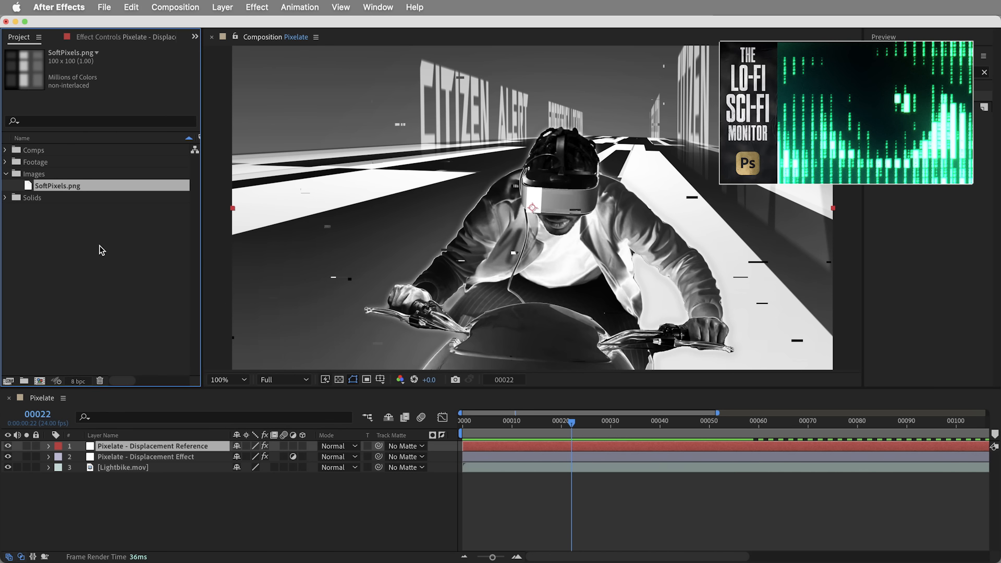
- Create the Pixelate - Mosaic Control layer atop the stack with a Block Size slider control
left_click(984, 55)
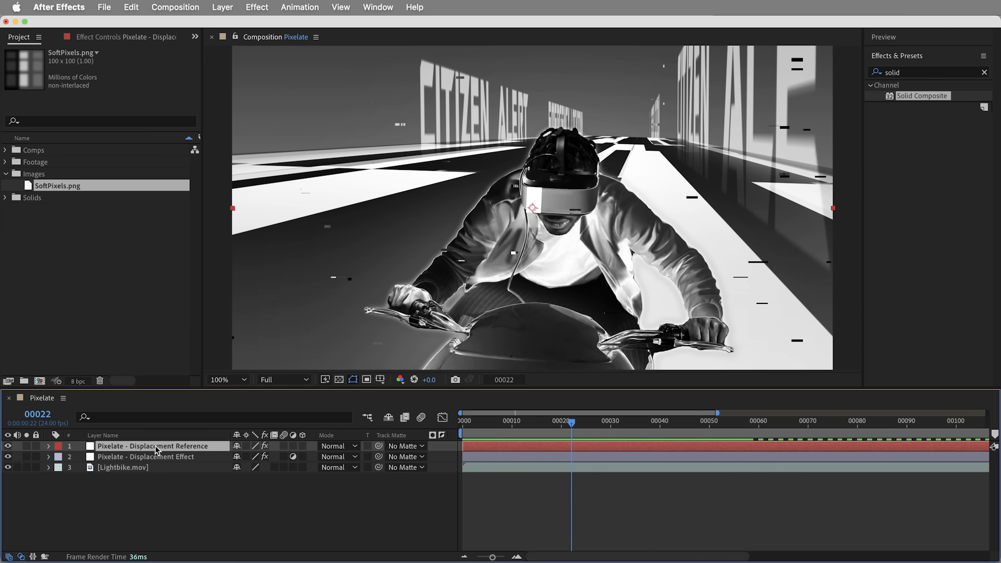
left_click(223, 7)
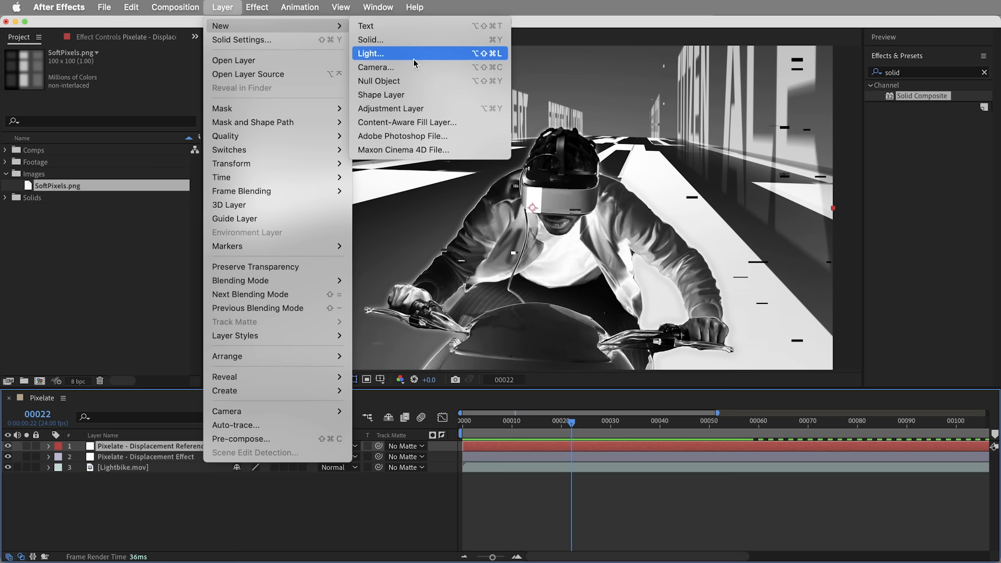
left_click(390, 107)
type("Pixelate - Mosaic Control")
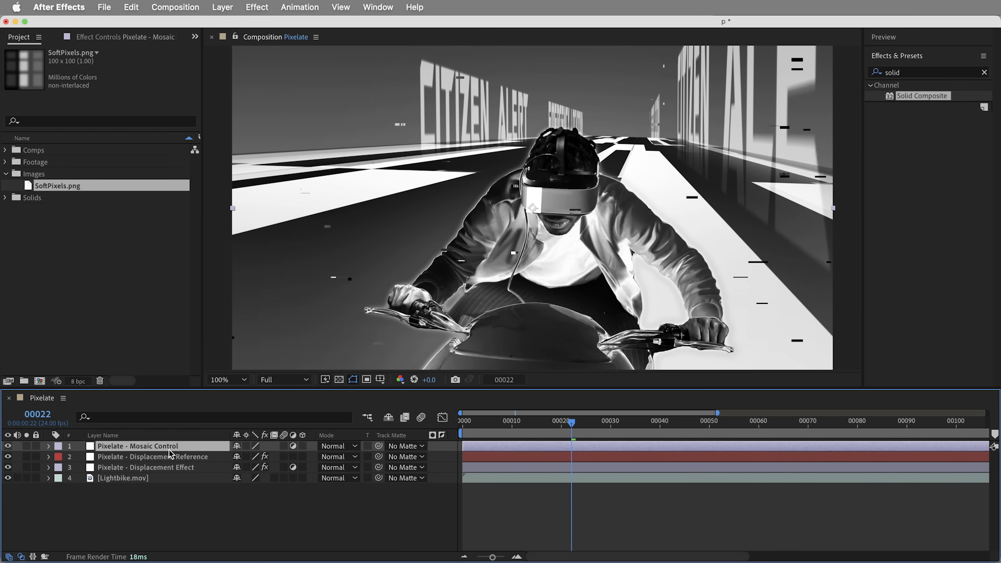
left_click(256, 8)
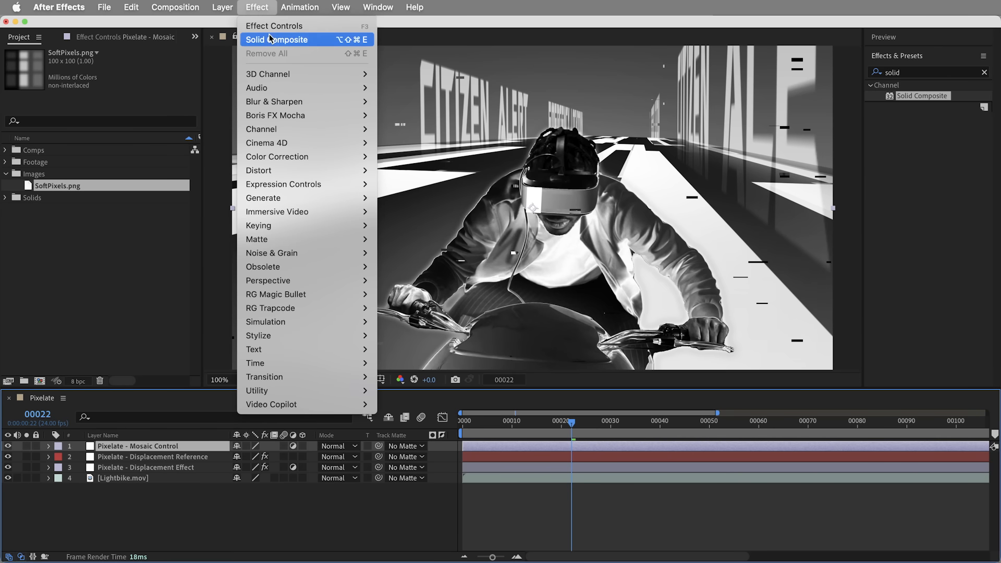
mouse_move(282, 184)
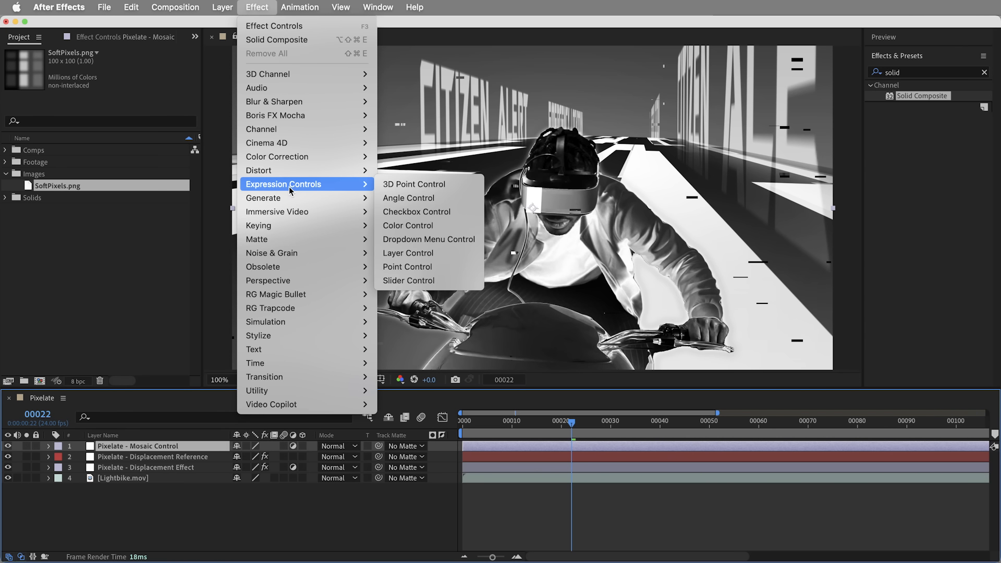
mouse_move(408, 281)
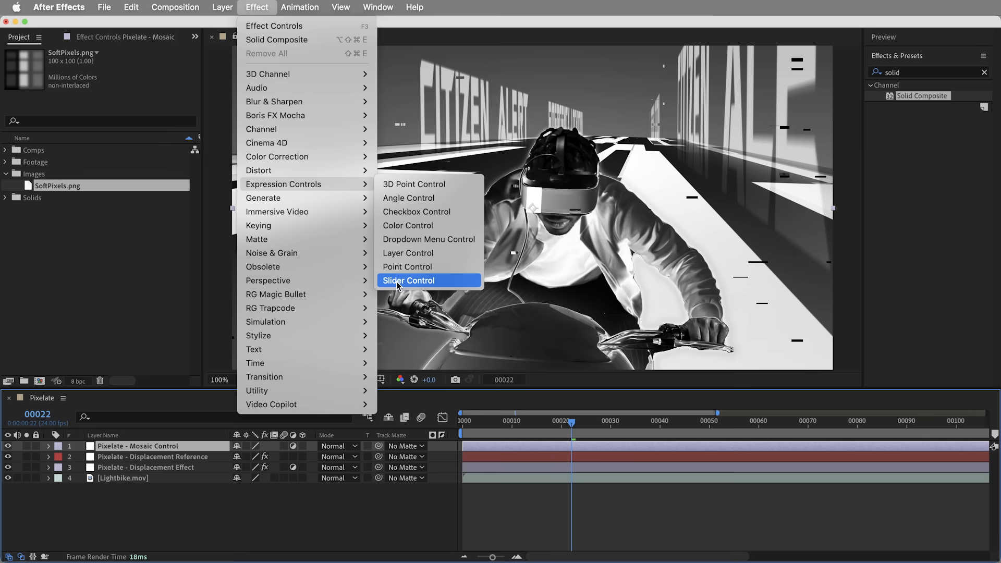
left_click(408, 281)
type("Block Size")
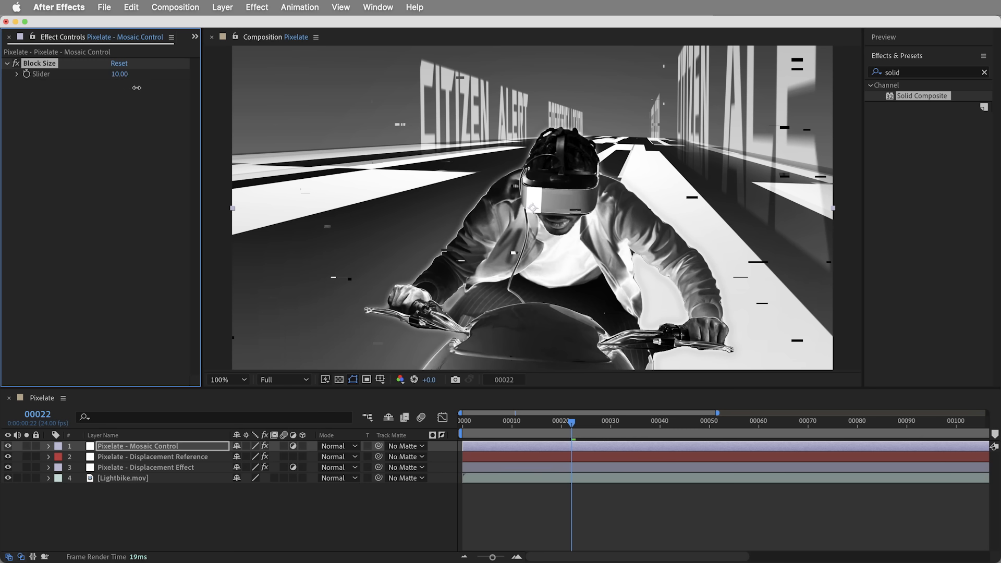
mouse_move(75, 74)
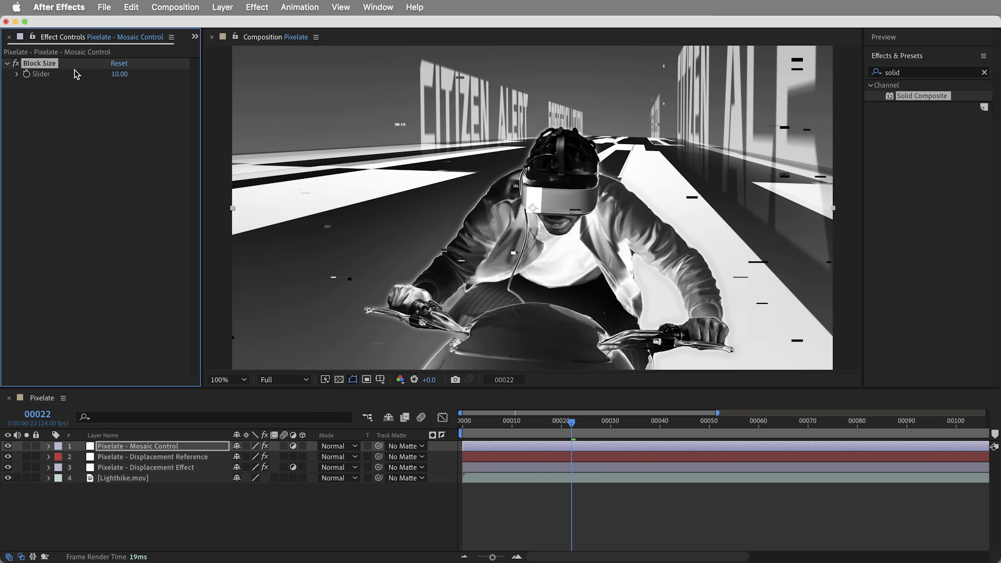
mouse_move(690, 111)
type("mosaic")
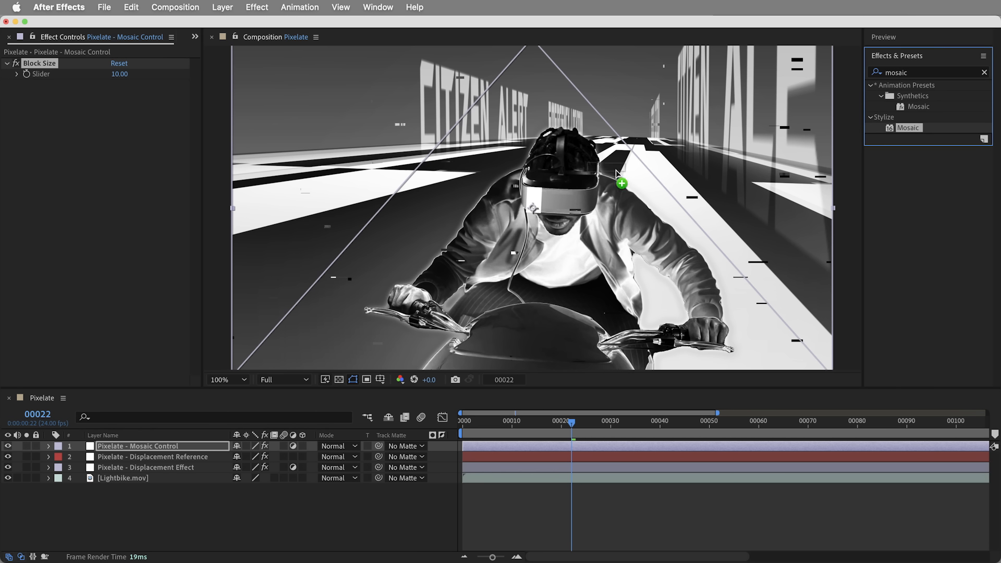
- Apply Mosaic to the control layer with 12 horizontal and 14 vertical blocks
double_click(909, 127)
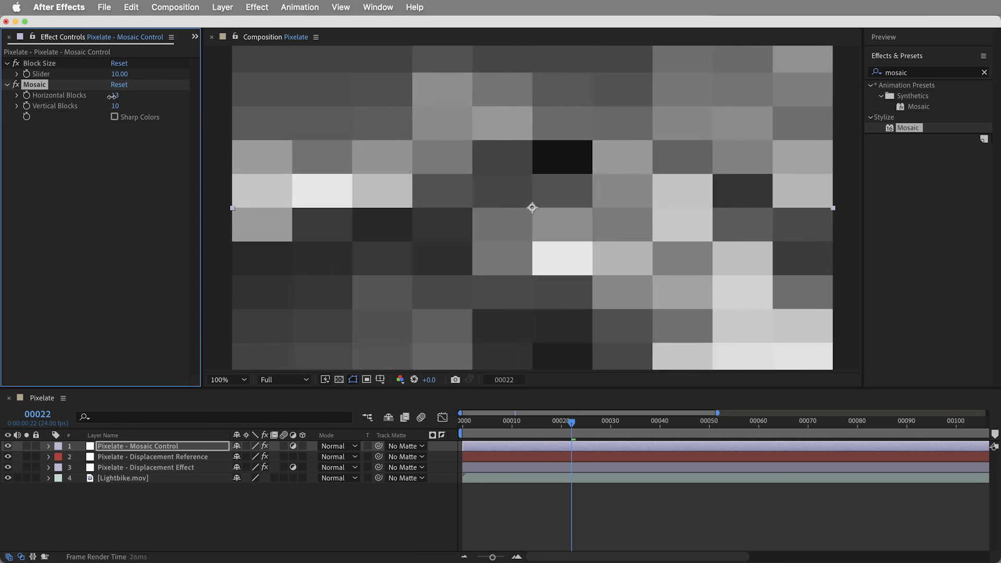
left_click_drag(113, 95, 116, 94)
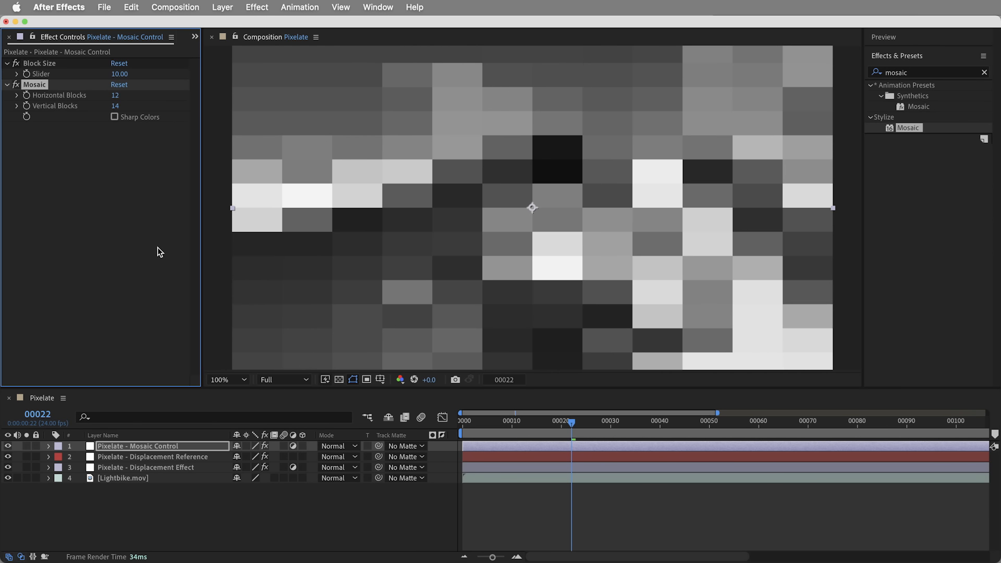
mouse_move(255, 146)
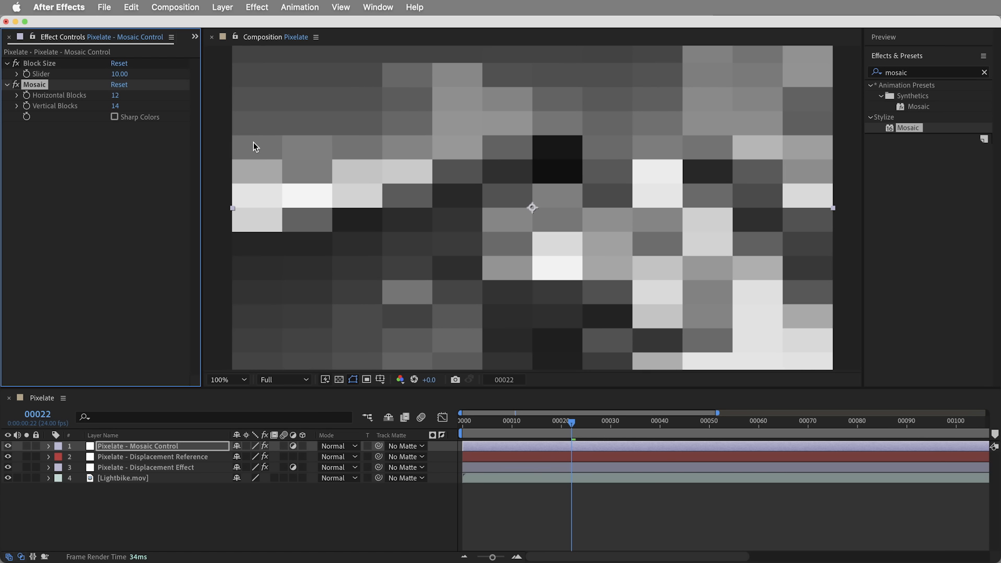
mouse_move(462, 241)
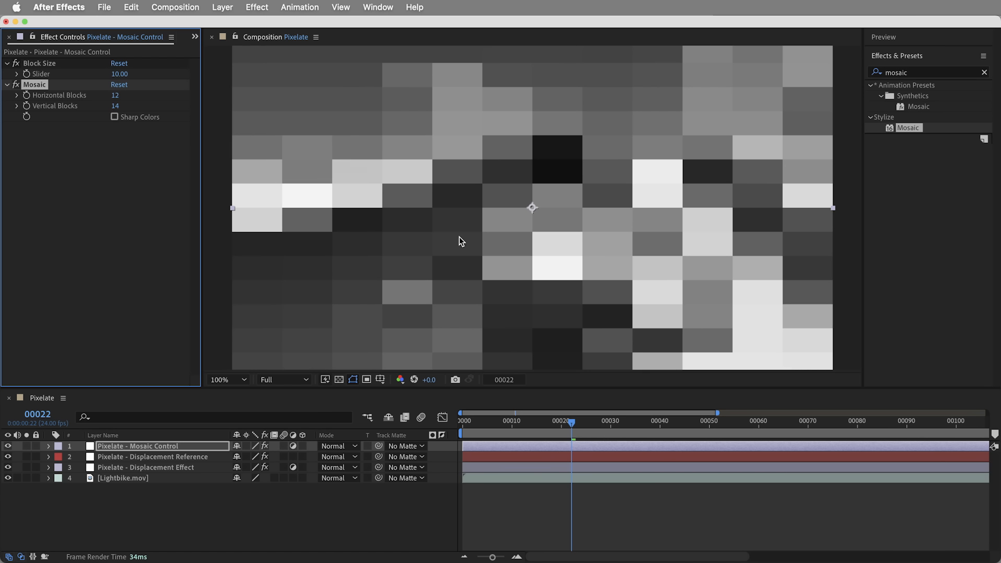
mouse_move(480, 305)
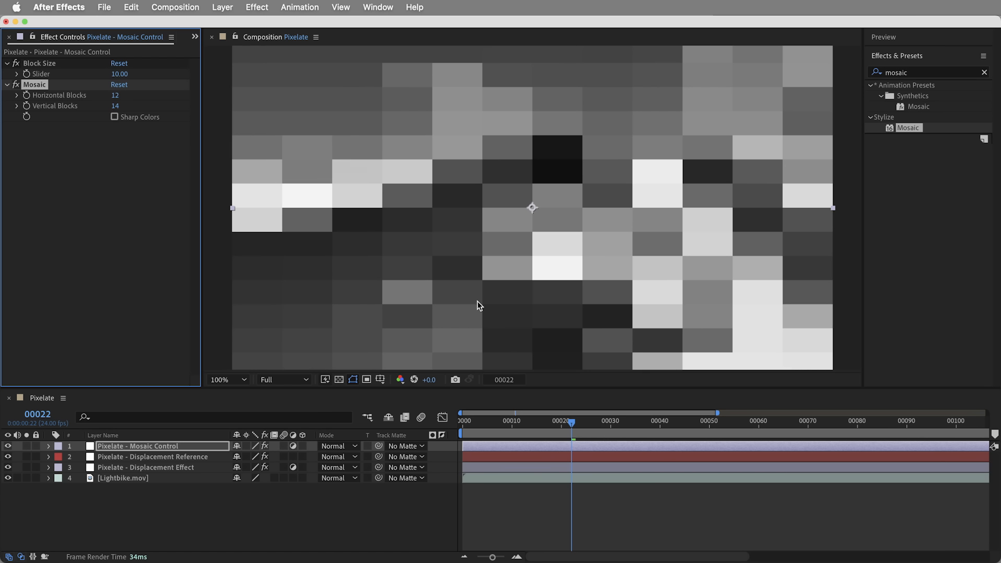
mouse_move(535, 235)
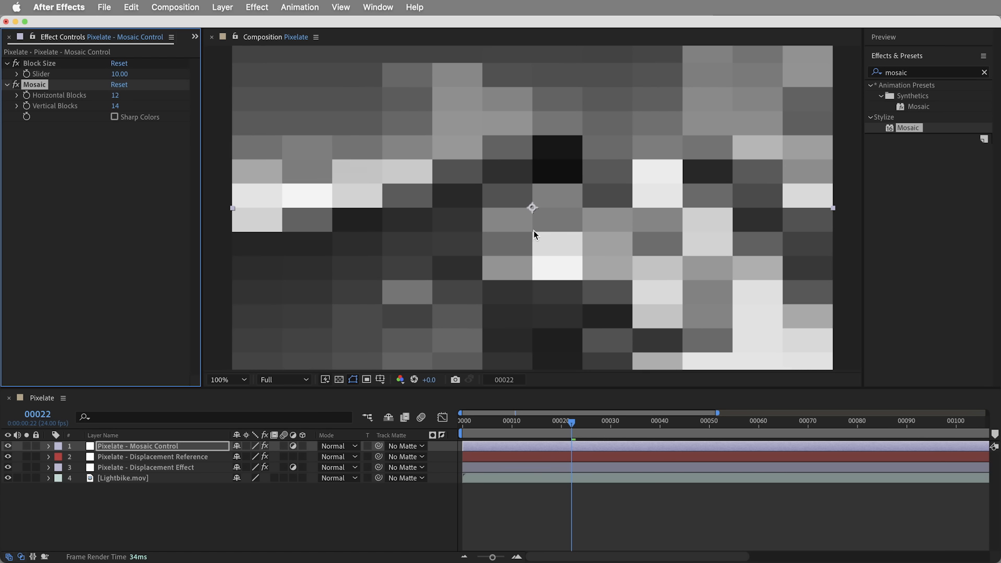
mouse_move(547, 237)
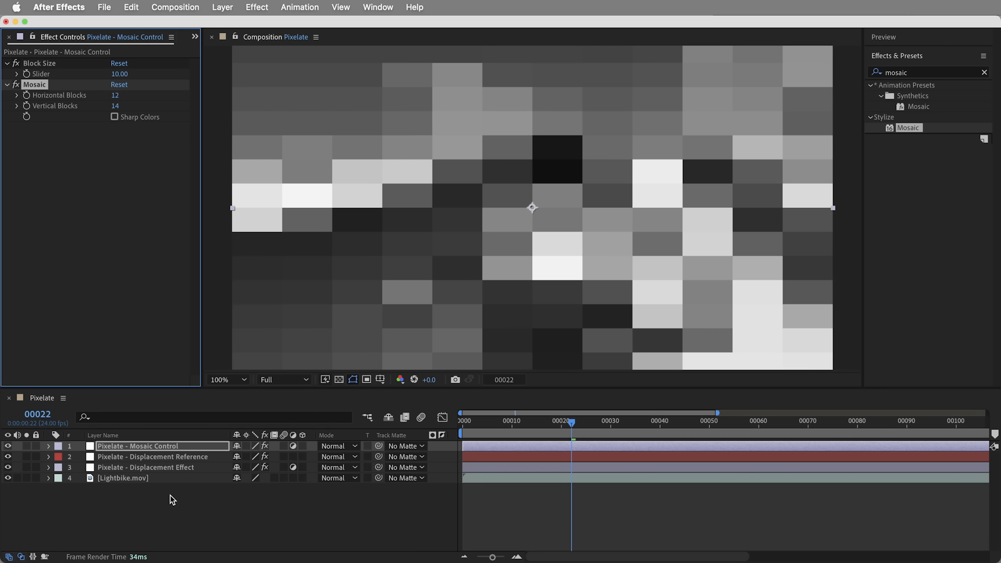
left_click(48, 445)
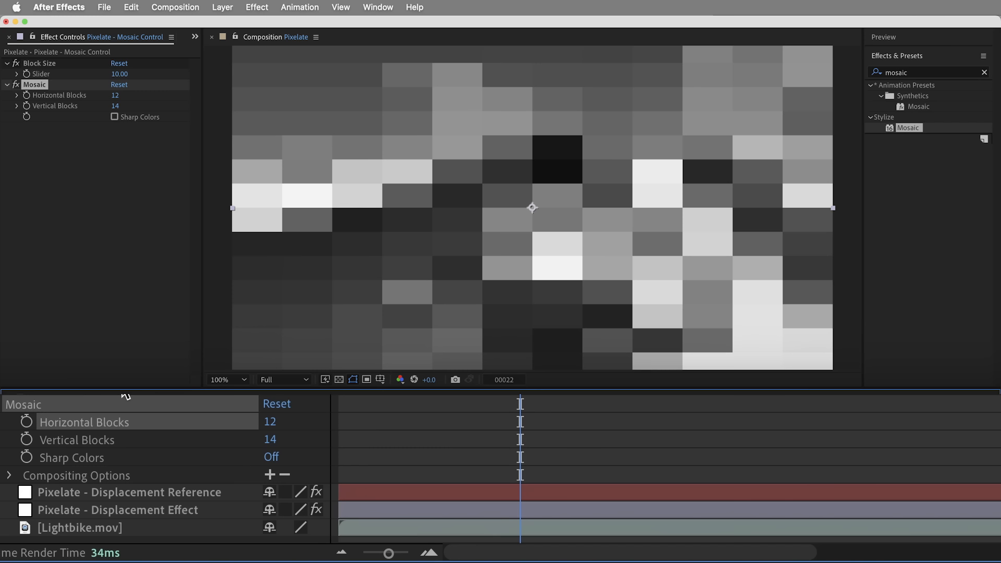
mouse_move(76, 421)
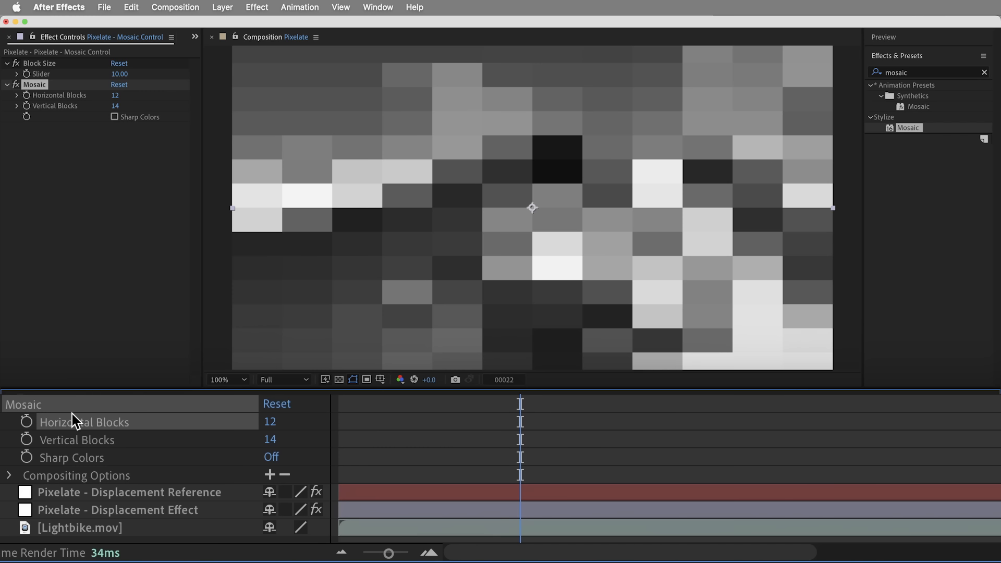
mouse_move(29, 427)
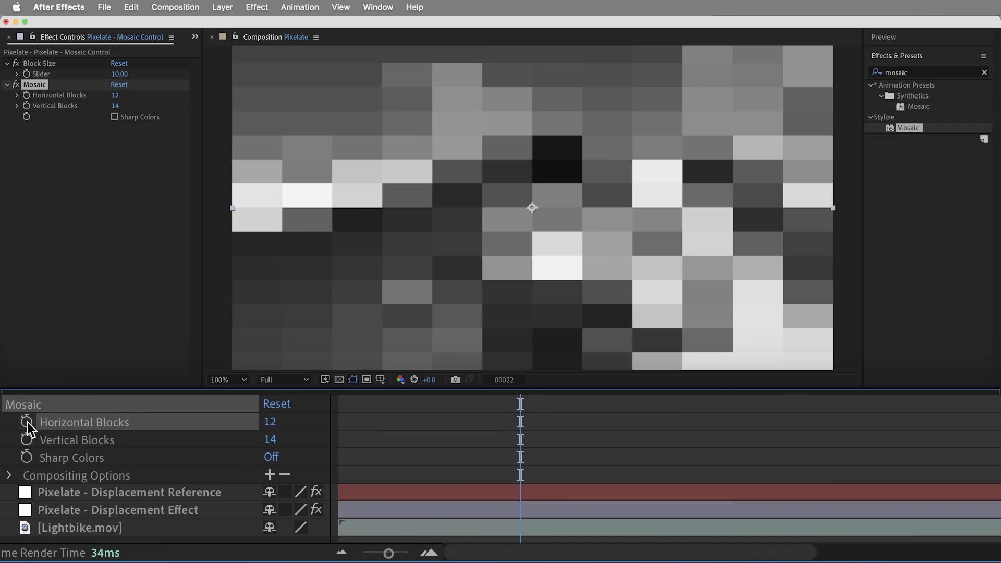
- Express Horizontal Blocks as thisComp.width / Block Size slider and set Block Size to 50
left_click(27, 422)
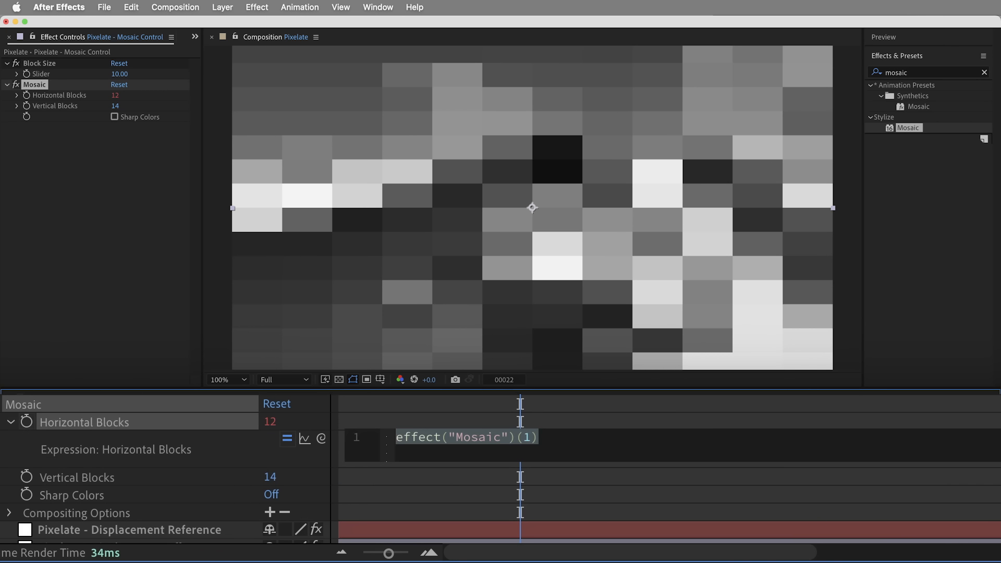
type("thisComp.width /")
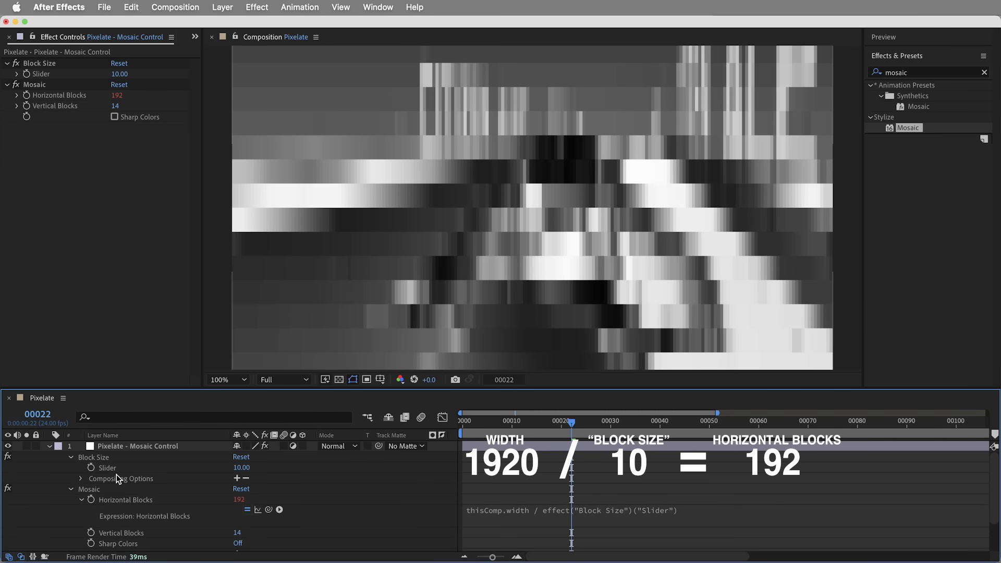
double_click(241, 468)
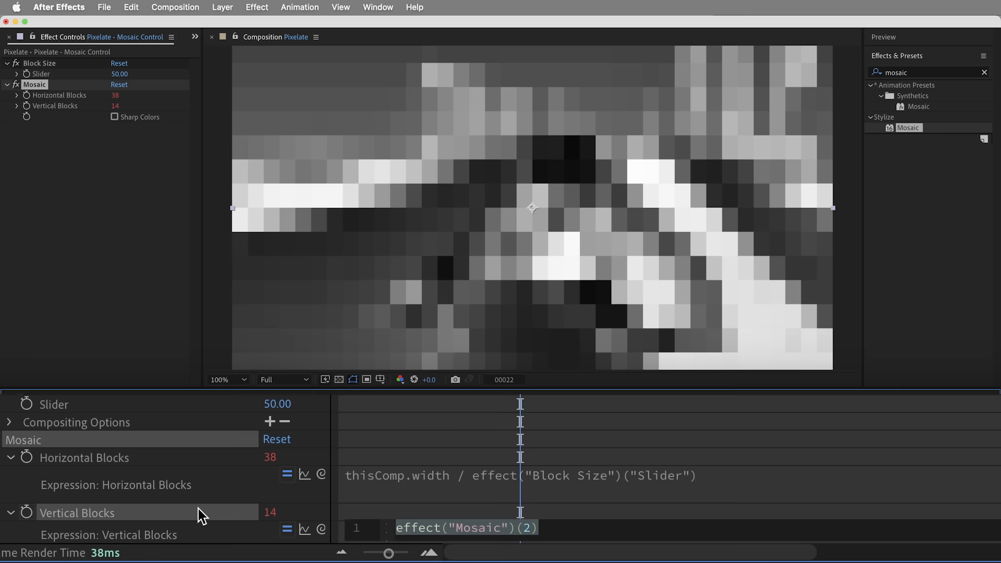
- Drive Vertical Blocks by thisComp.height / Block Size slider, test it, and settle on size 50 (38×22 blocks)
type("thisComp.h")
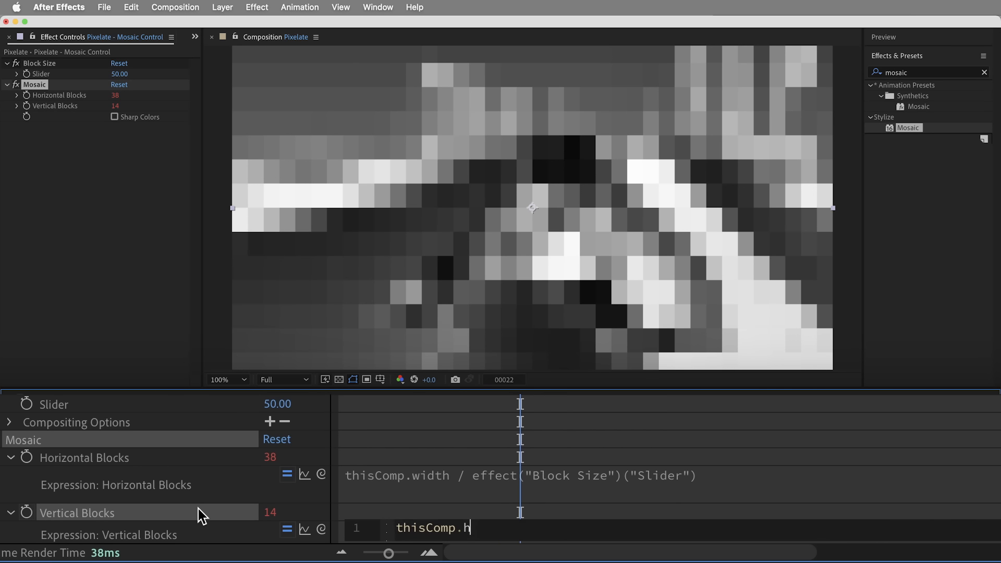
type("eight / effect(\"Block Size\")(\"Slider")
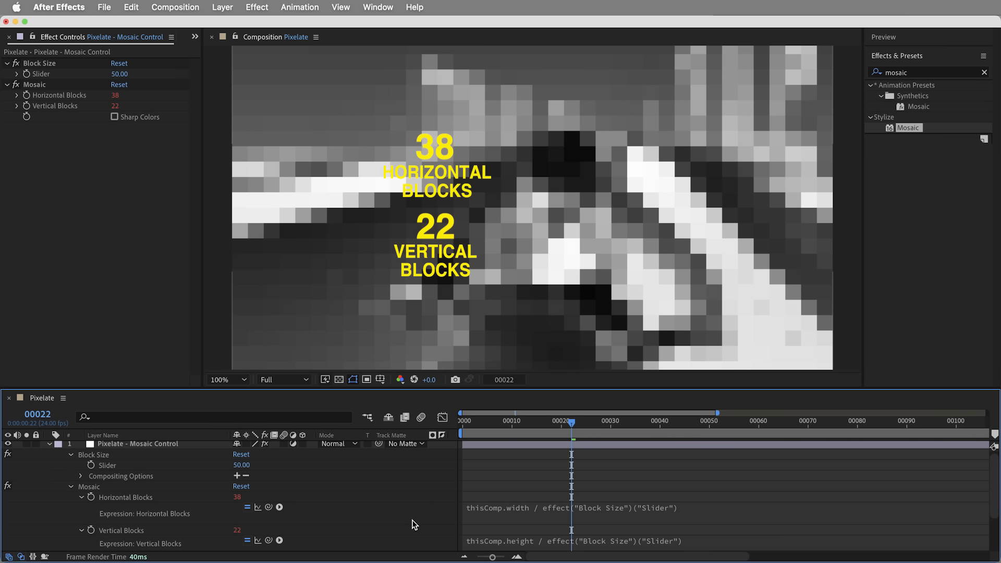
left_click_drag(119, 73, 134, 73)
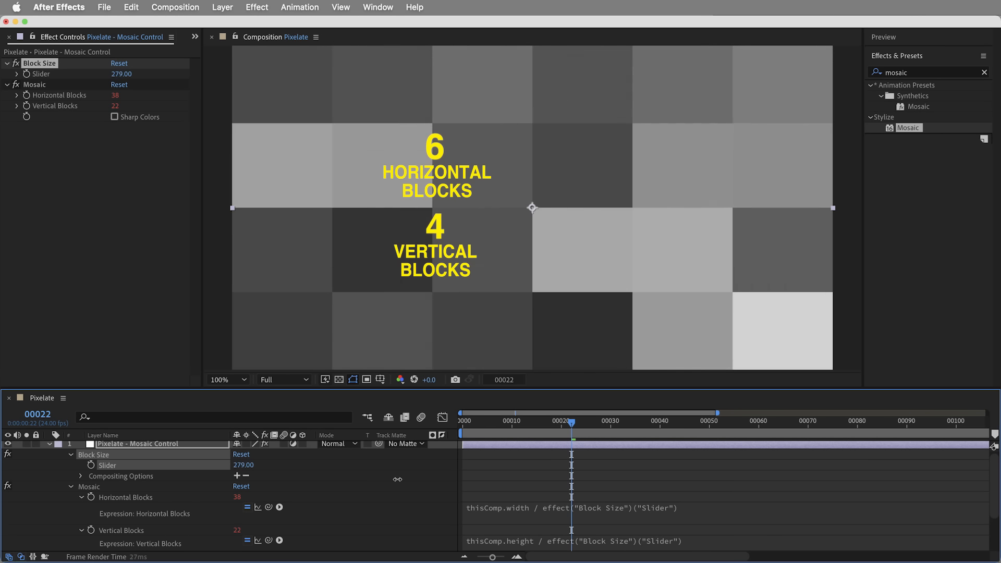
left_click_drag(121, 73, 148, 73)
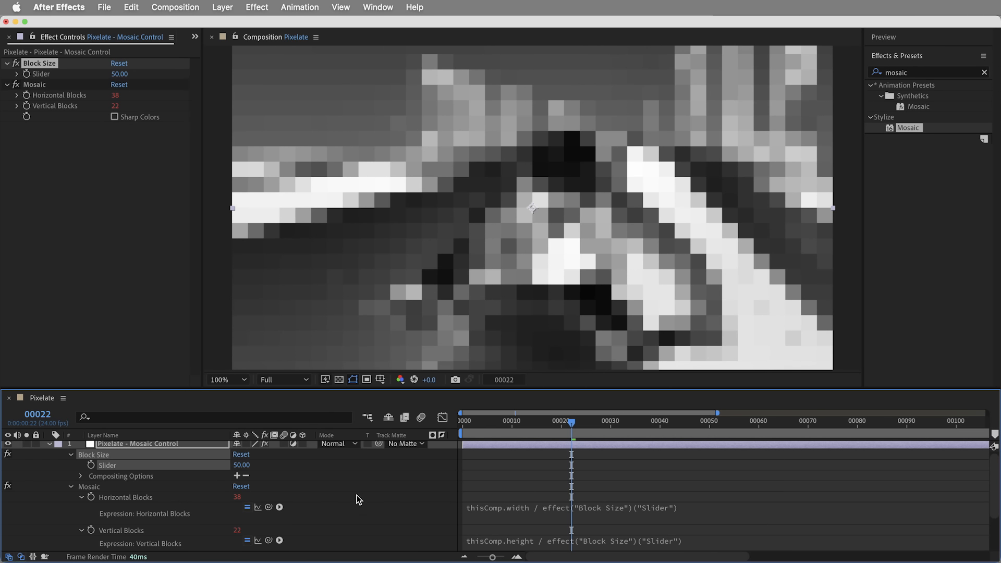
left_click(49, 445)
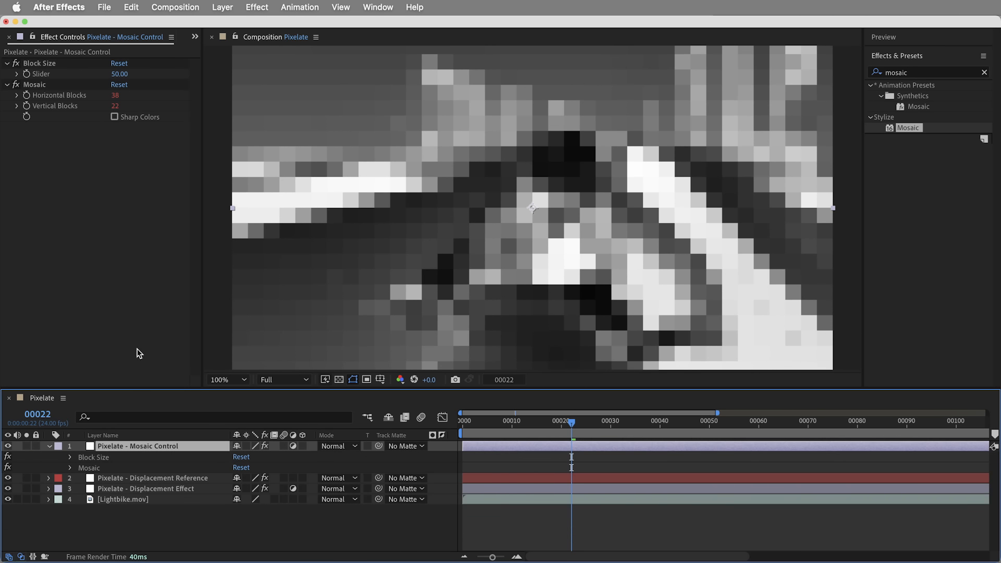
- Drop SoftPixels.png onto the comp as top layer and rename it 'Pixelate - Pattern'
left_click(18, 37)
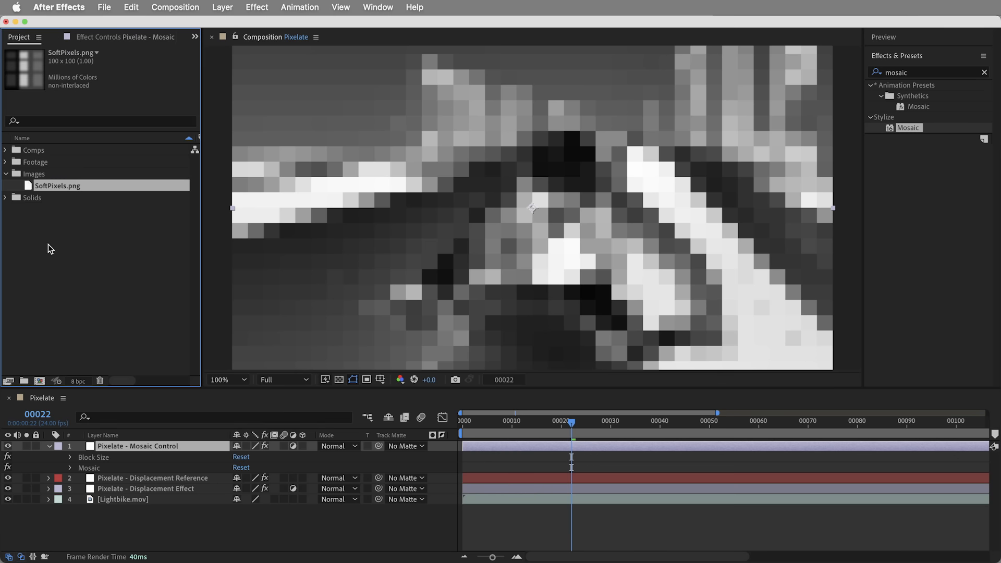
left_click_drag(57, 186, 524, 208)
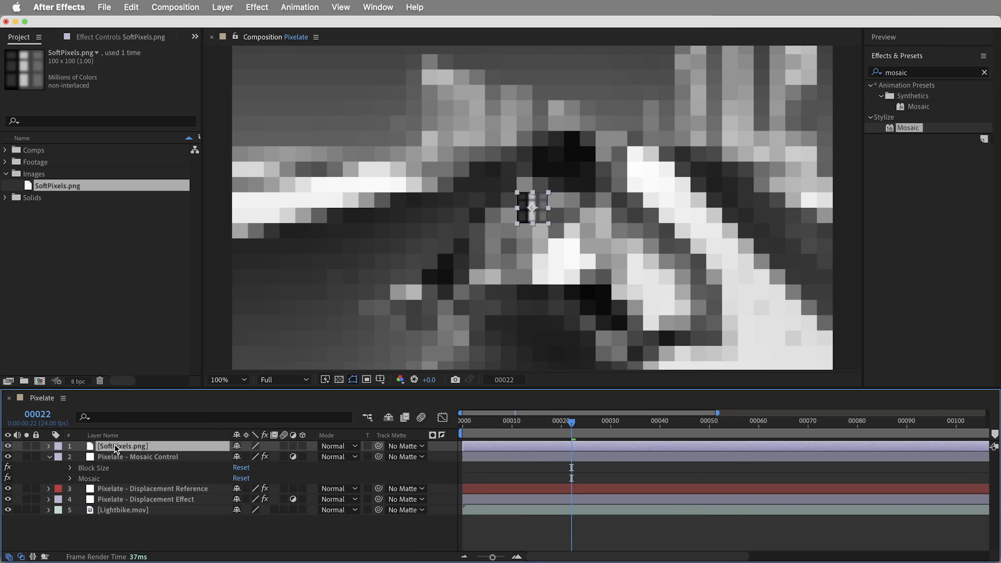
double_click(121, 445)
type("Pixelate - Pattern")
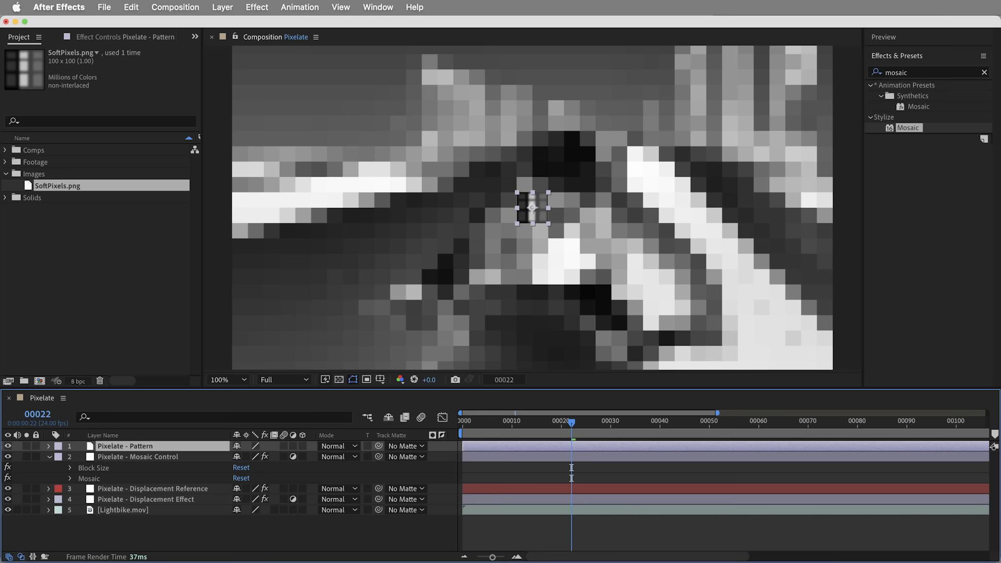
left_click(49, 445)
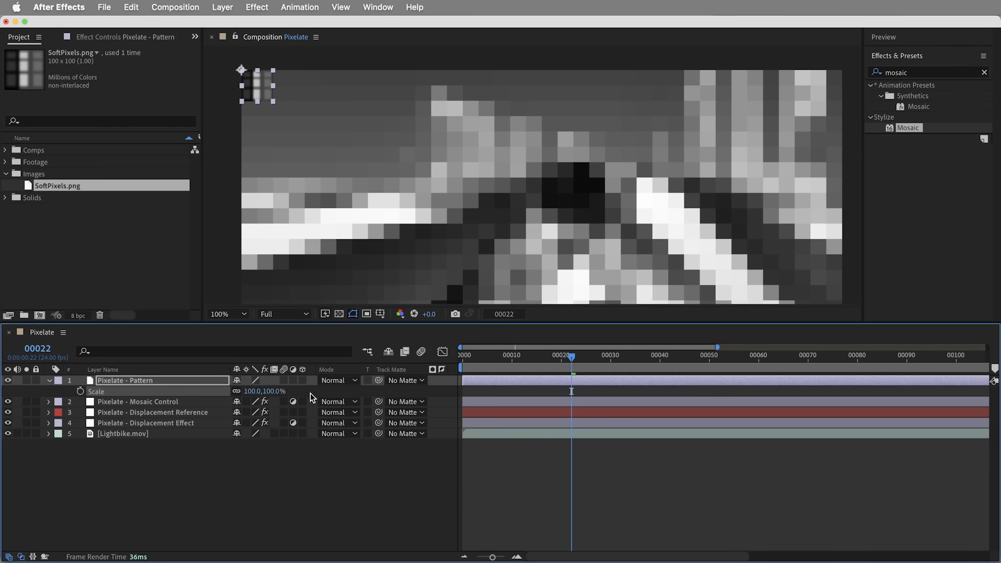
mouse_move(322, 396)
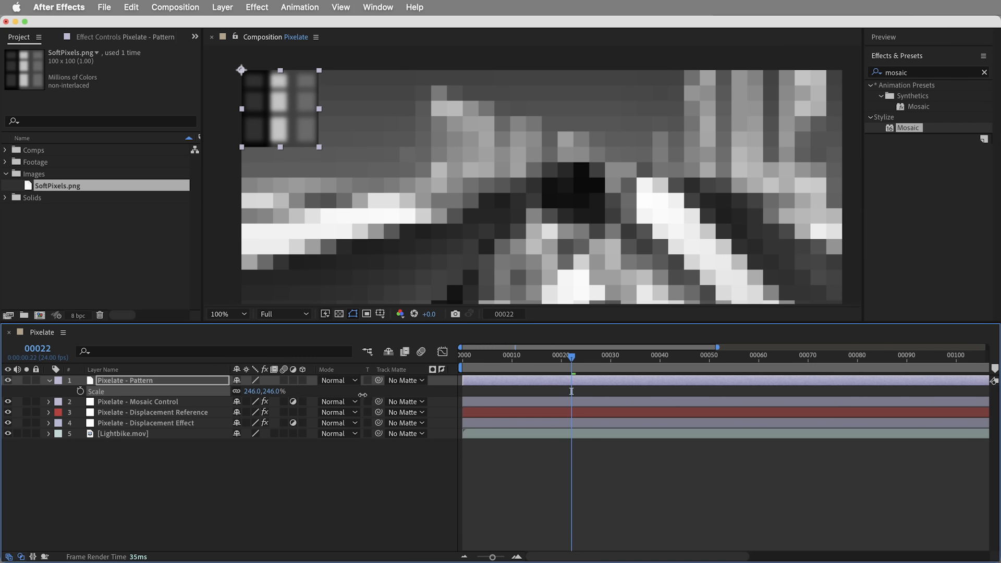
mouse_move(106, 439)
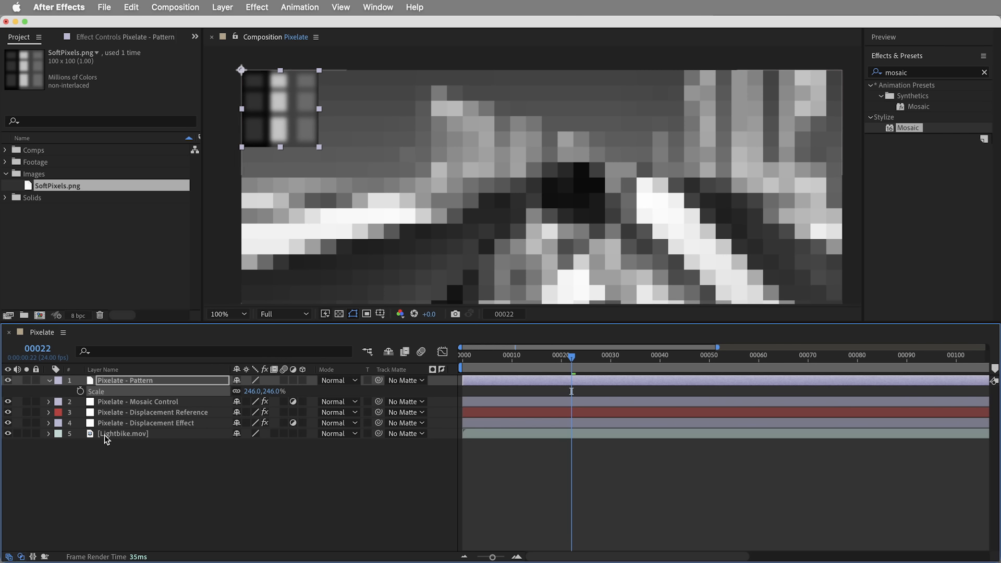
- Link the Pattern layer's Scale by expression to the Mosaic Control Block Size slider (140%)
left_click(49, 402)
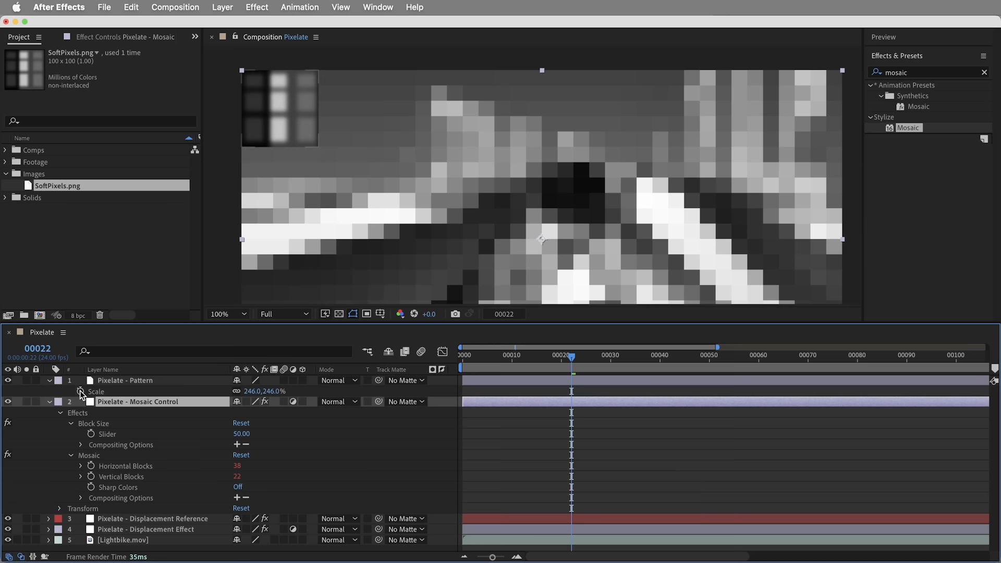
left_click(81, 392)
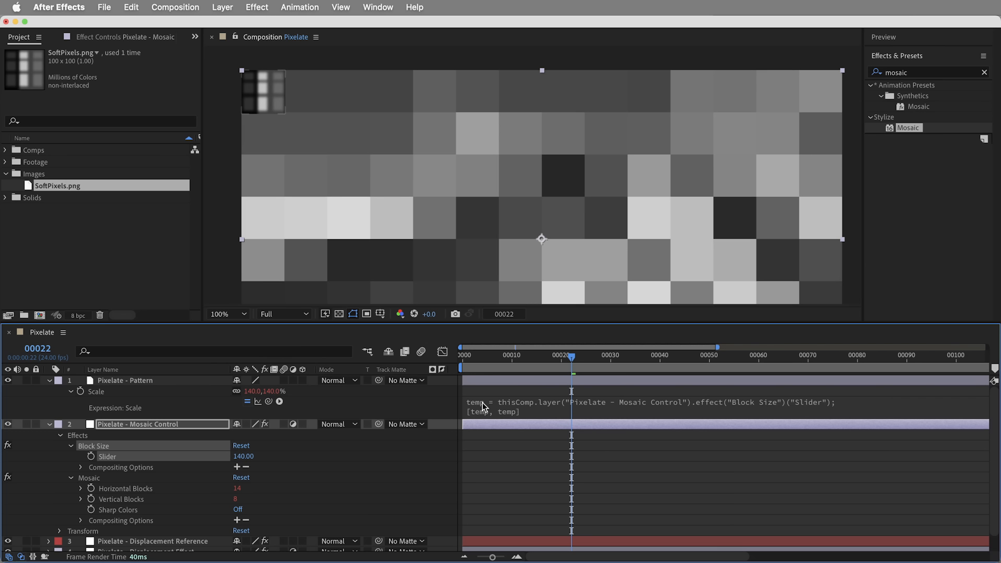
mouse_move(531, 411)
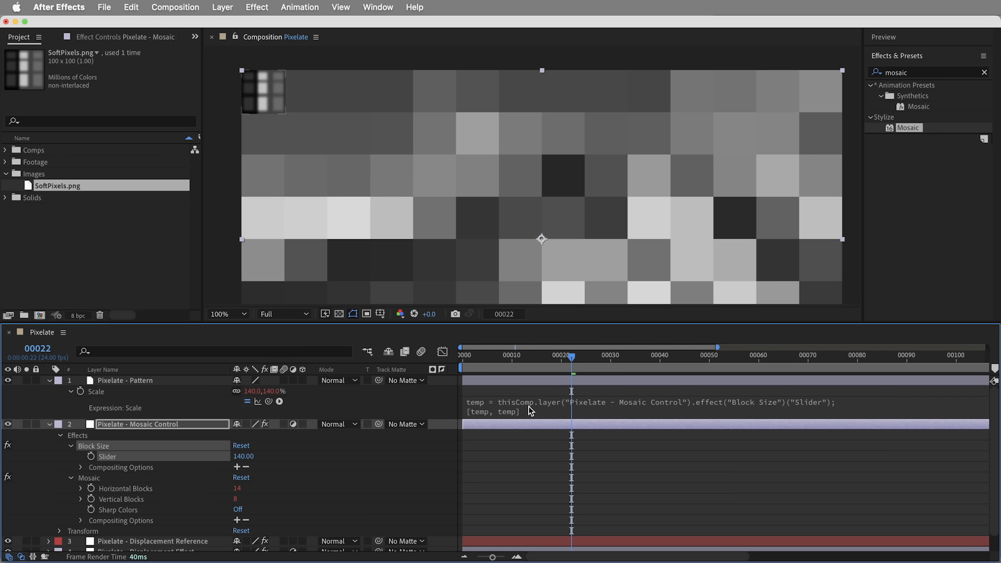
mouse_move(362, 186)
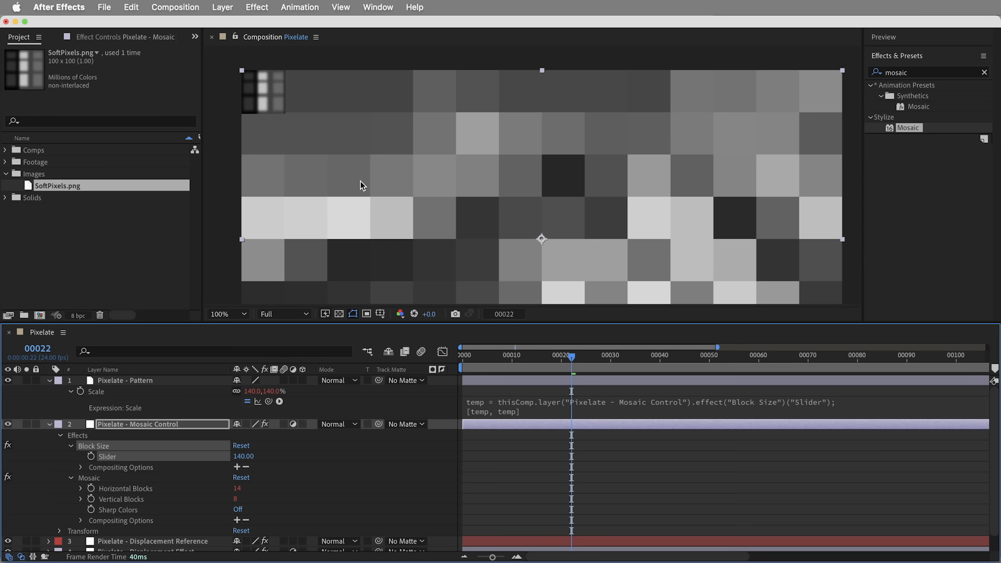
mouse_move(277, 163)
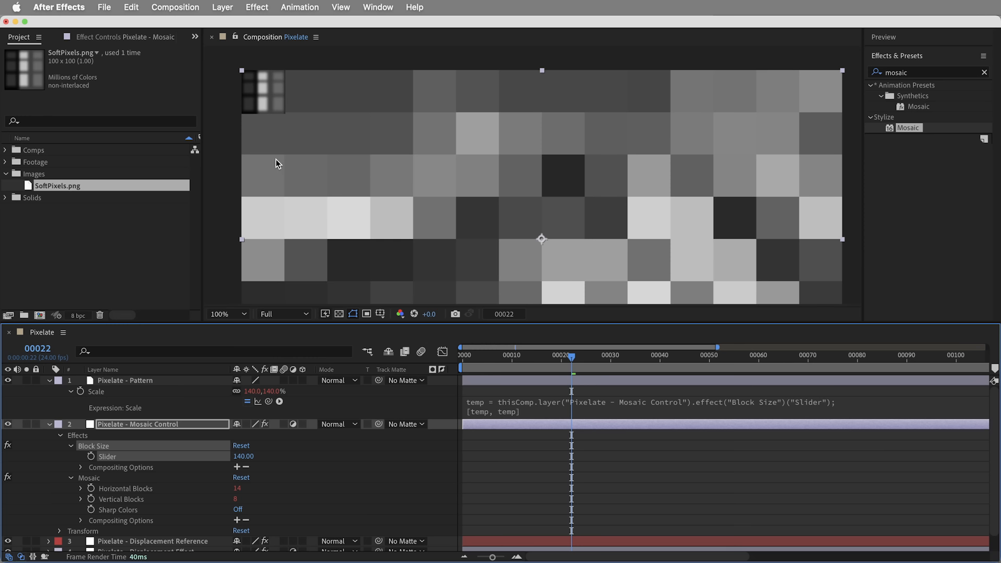
mouse_move(254, 185)
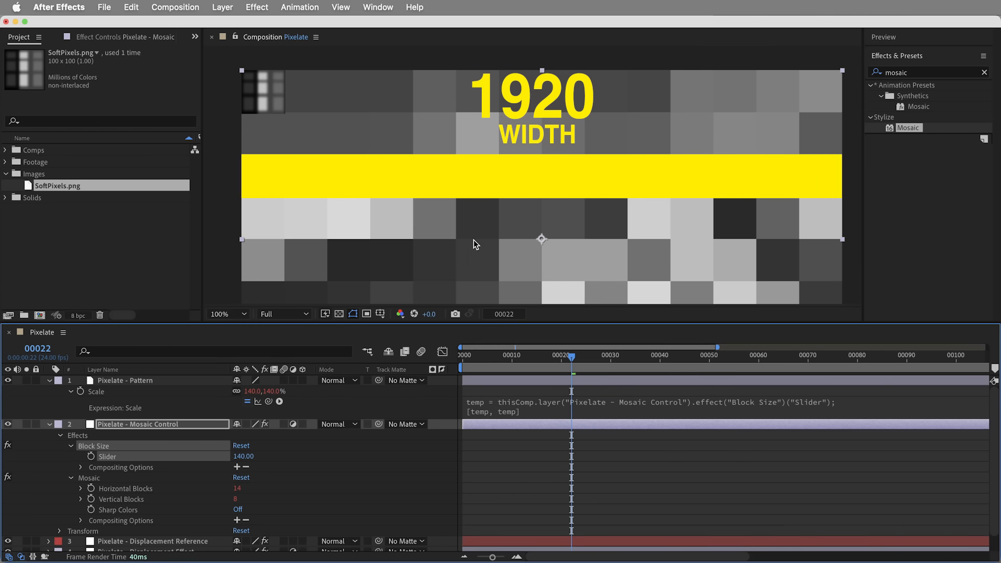
- Rewrite Scale as [thisComp.width / Horizontal Blocks, thisComp.height / Vertical Blocks], giving 37.6×38.6%
left_click(127, 488)
type("thi")
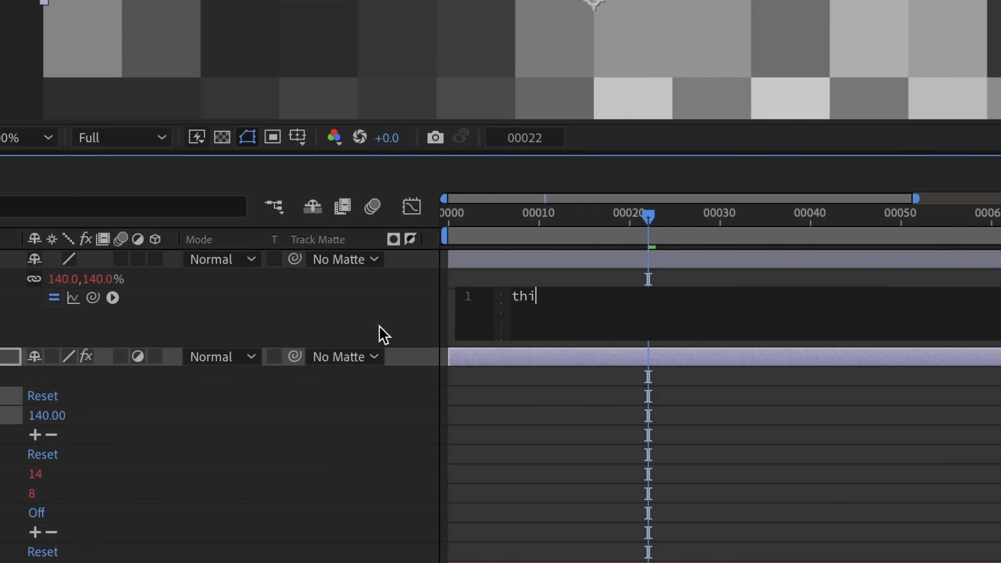
type("sComp.width")
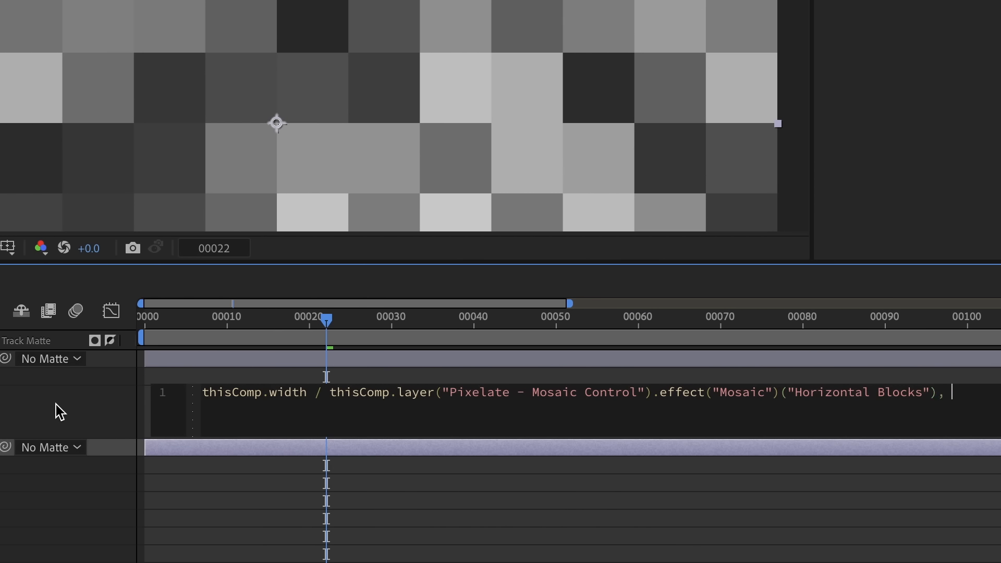
type("this")
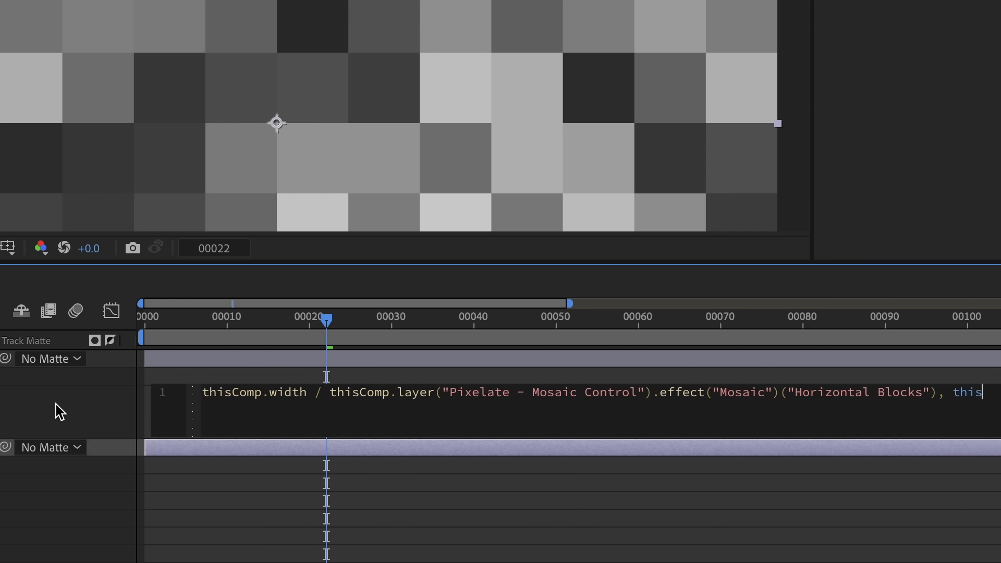
type("thisComp.height")
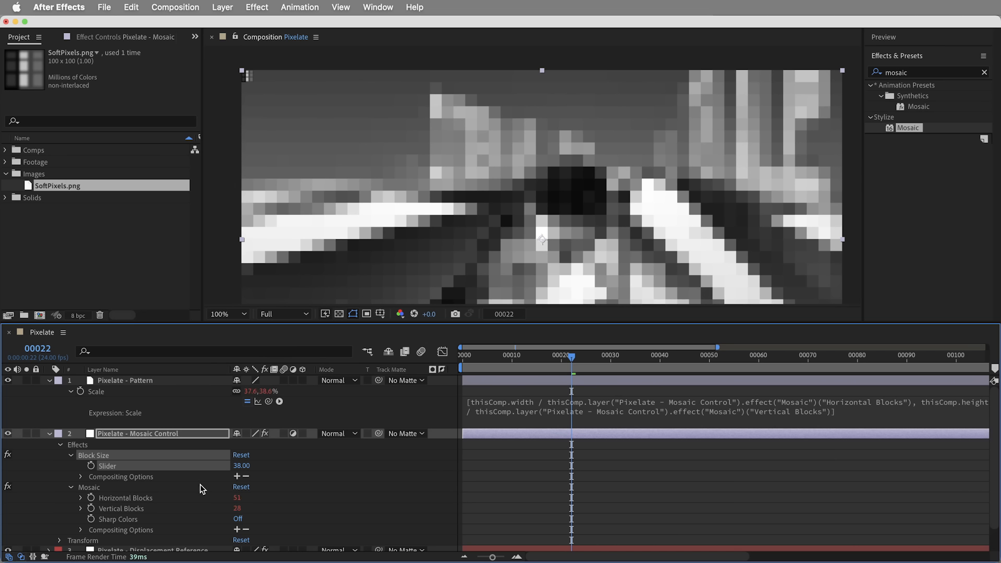
mouse_move(252, 81)
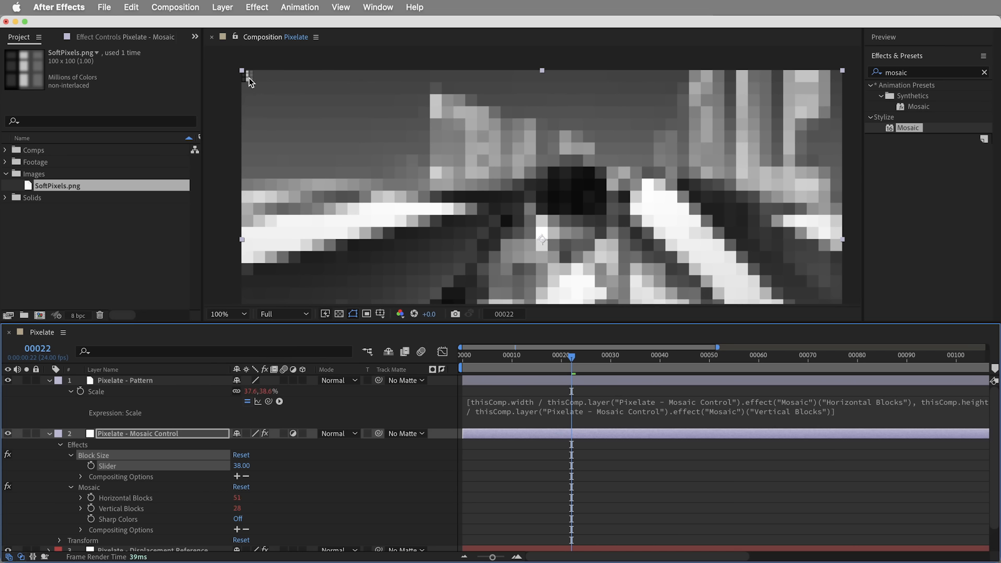
mouse_move(394, 181)
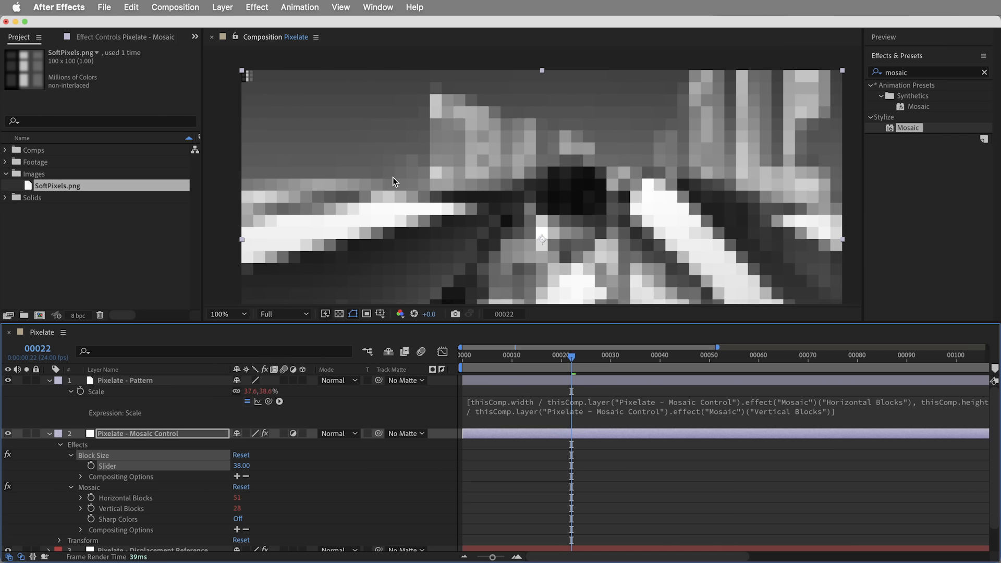
mouse_move(301, 408)
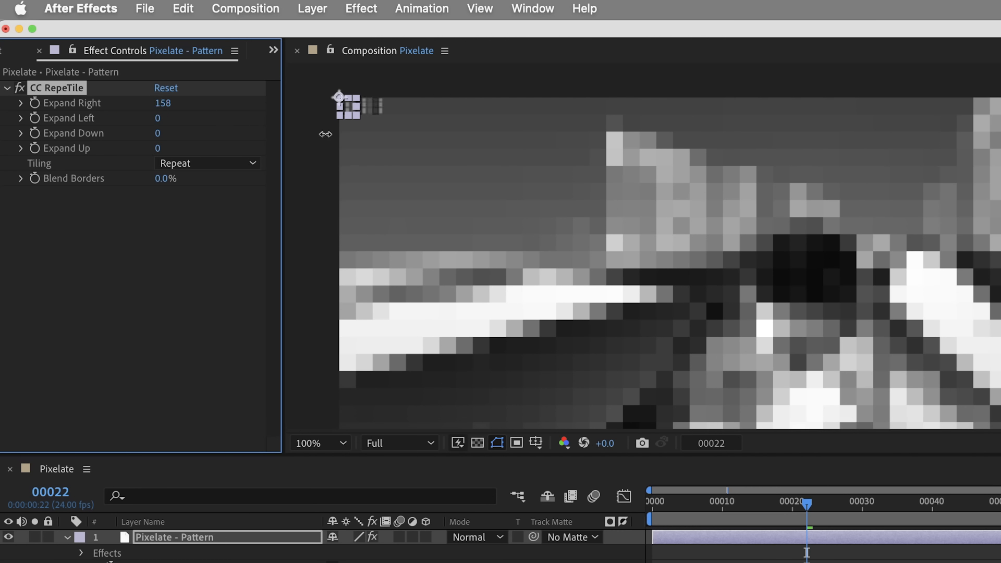
- Set CC RepeTile Expand Right by expression to thisComp.width instead of a fixed 1920
double_click(164, 103)
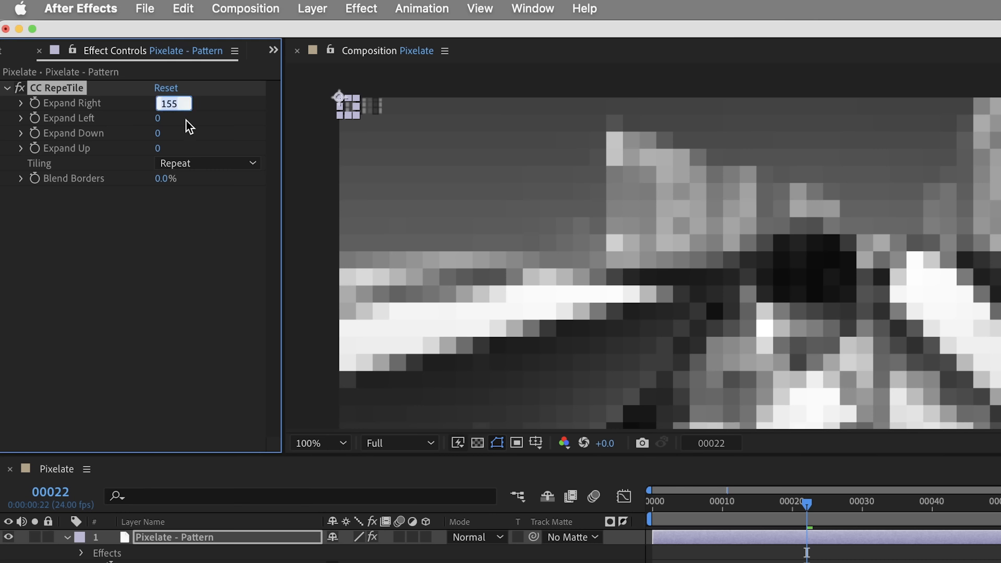
type("1920")
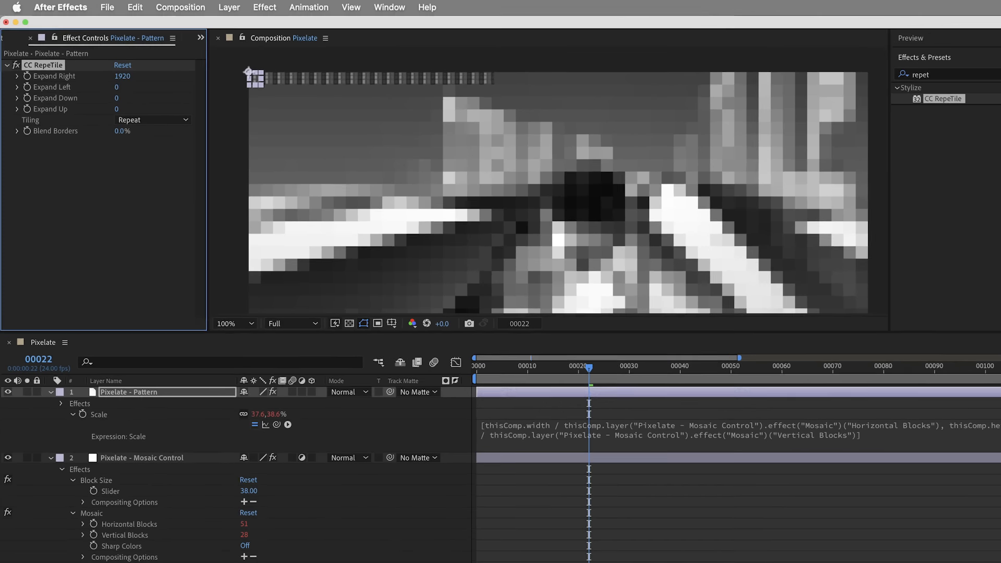
type("t")
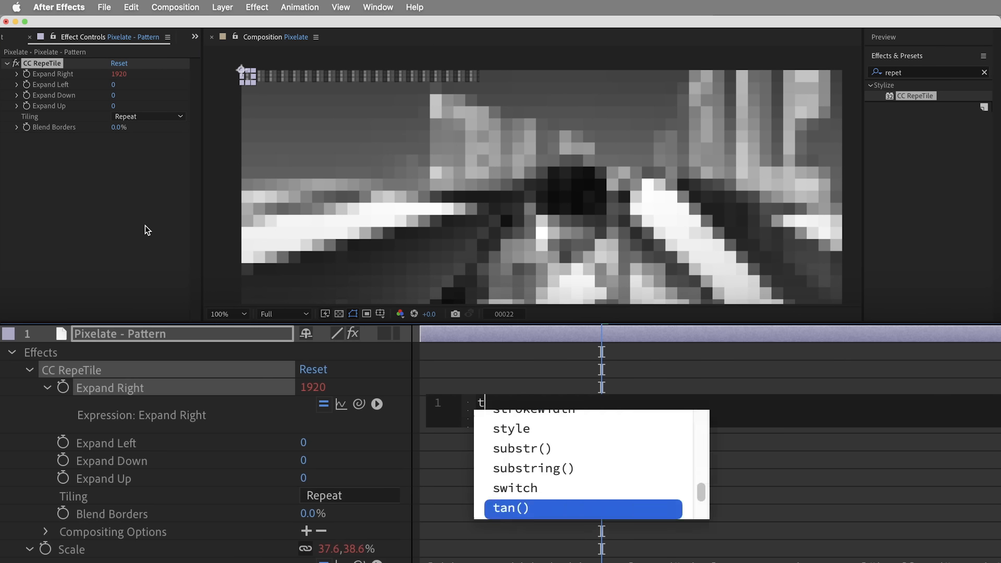
type("hisComp.width")
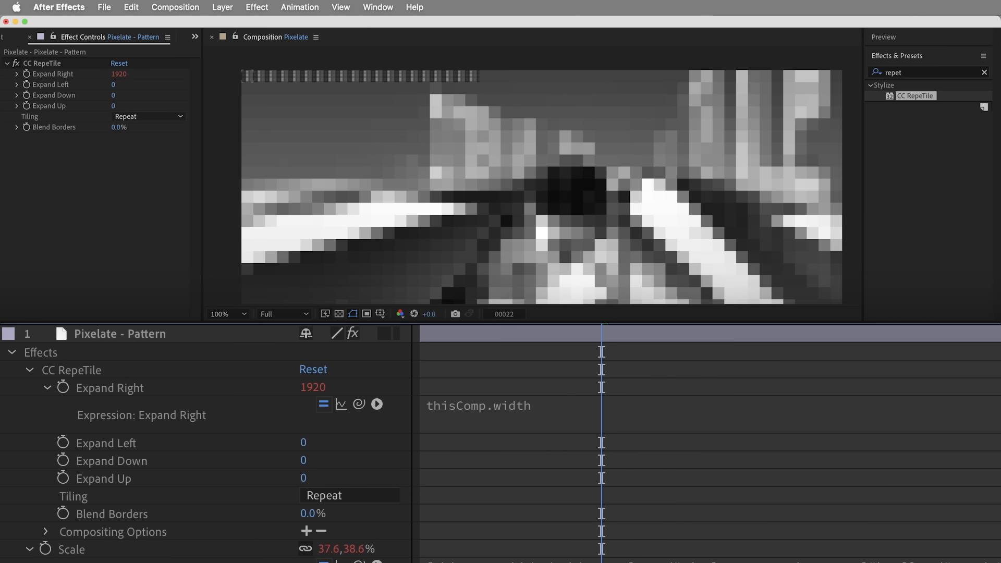
left_click(342, 549)
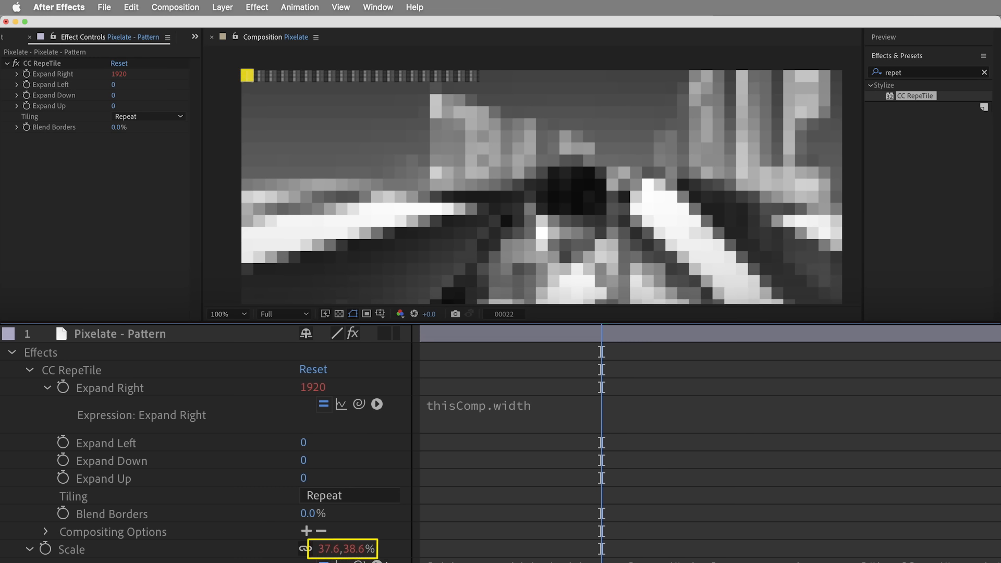
left_click(312, 387)
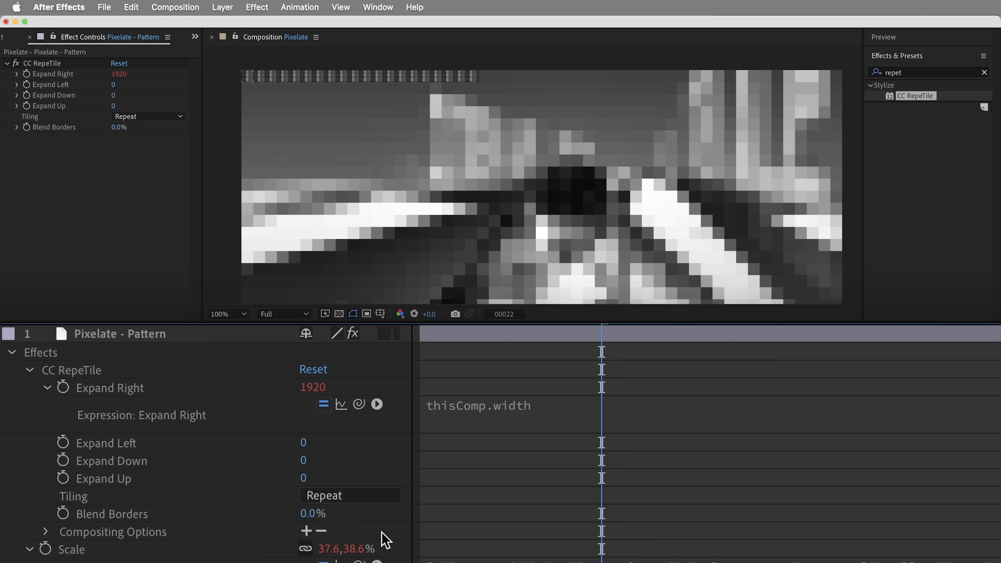
mouse_move(385, 540)
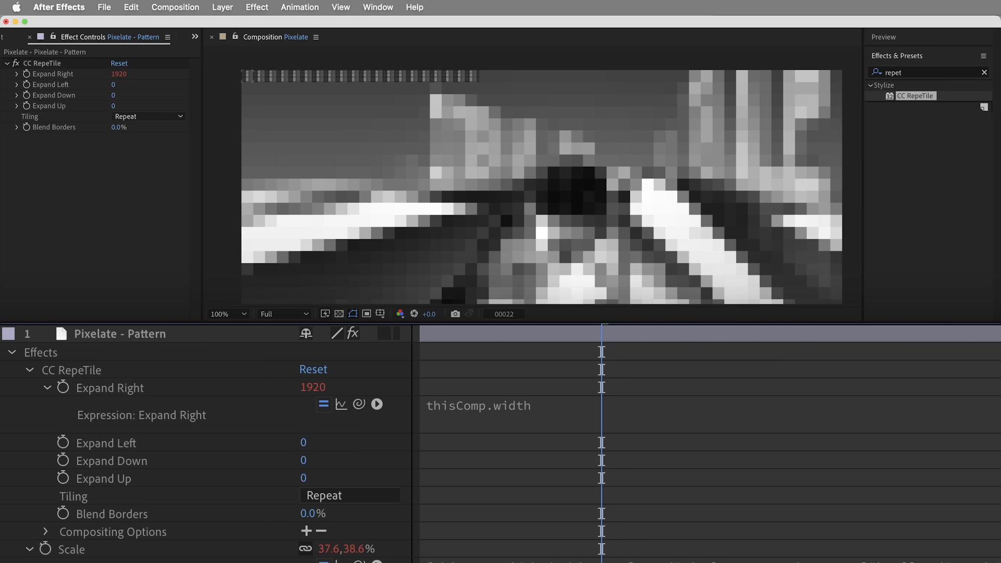
- Extend Expand Right and Down to comp size * (100 / transform.scale) minus layer width/height, giving 5000 and 2700
left_click(511, 406)
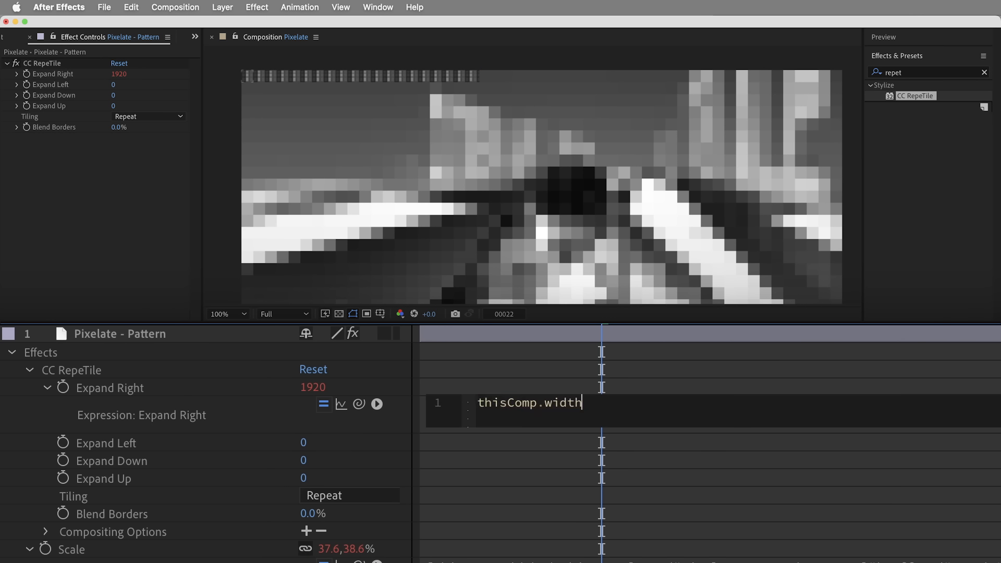
type("*")
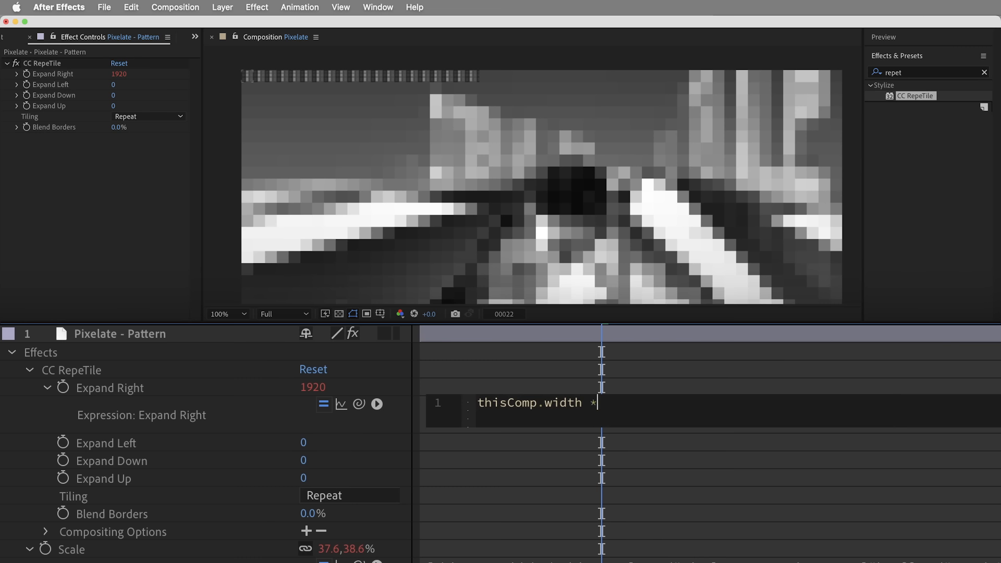
type("()")
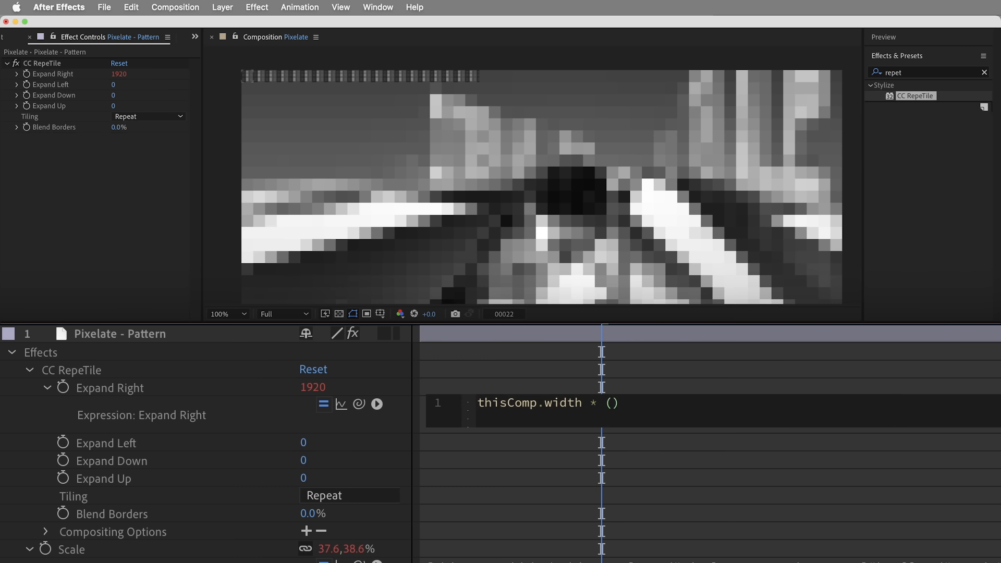
type("100 / transform.scale[0")
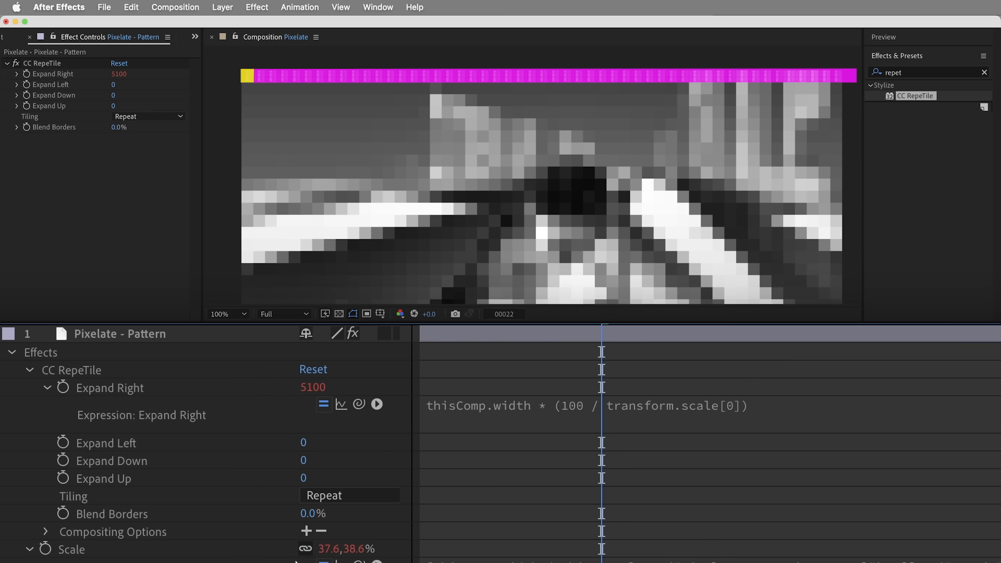
mouse_move(271, 549)
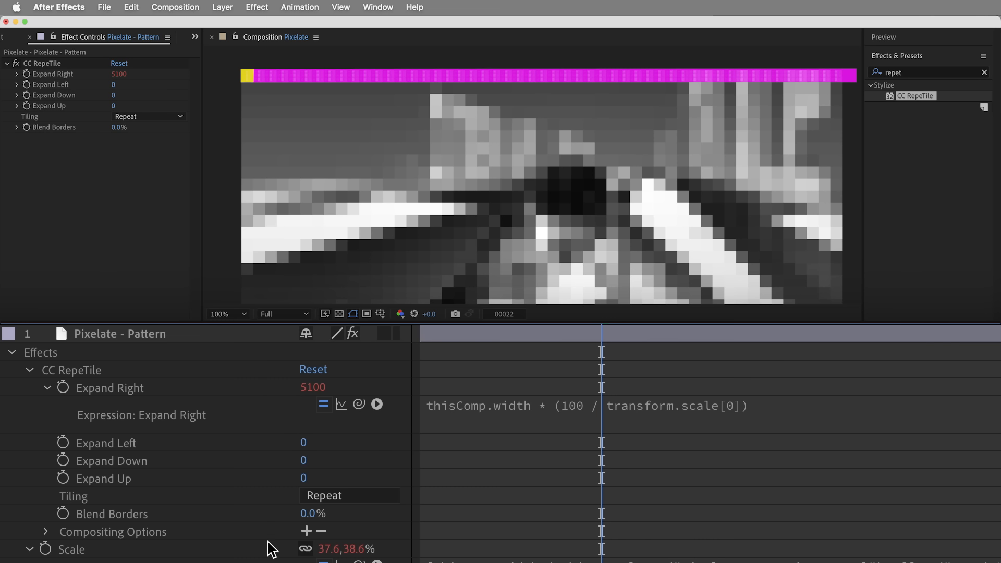
mouse_move(791, 394)
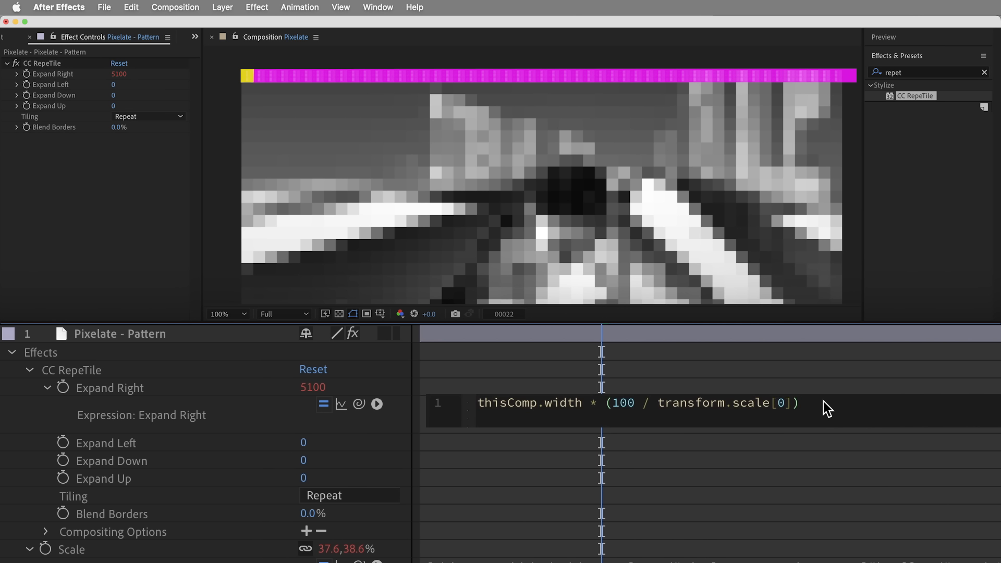
type("- width")
type("thisComp")
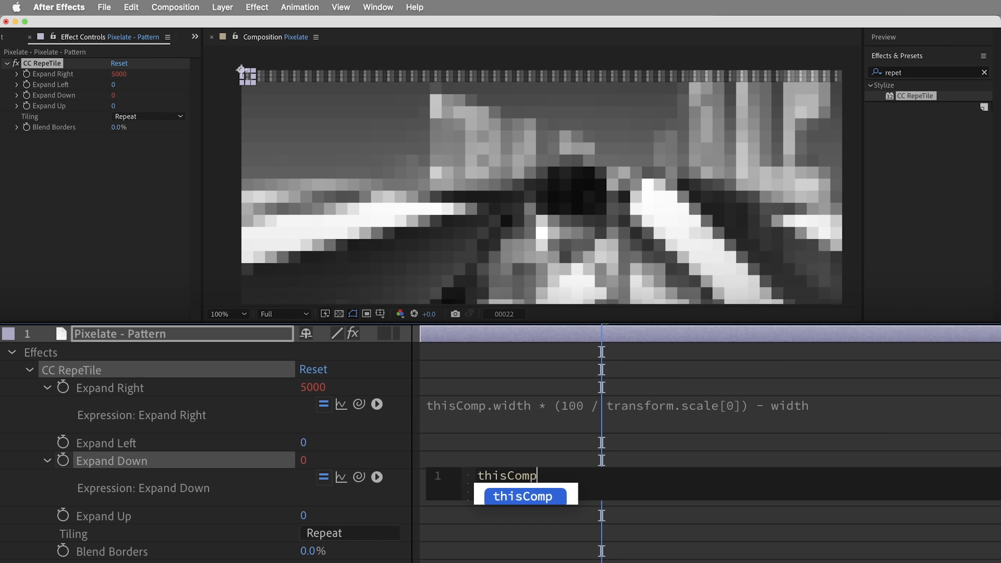
type(".height")
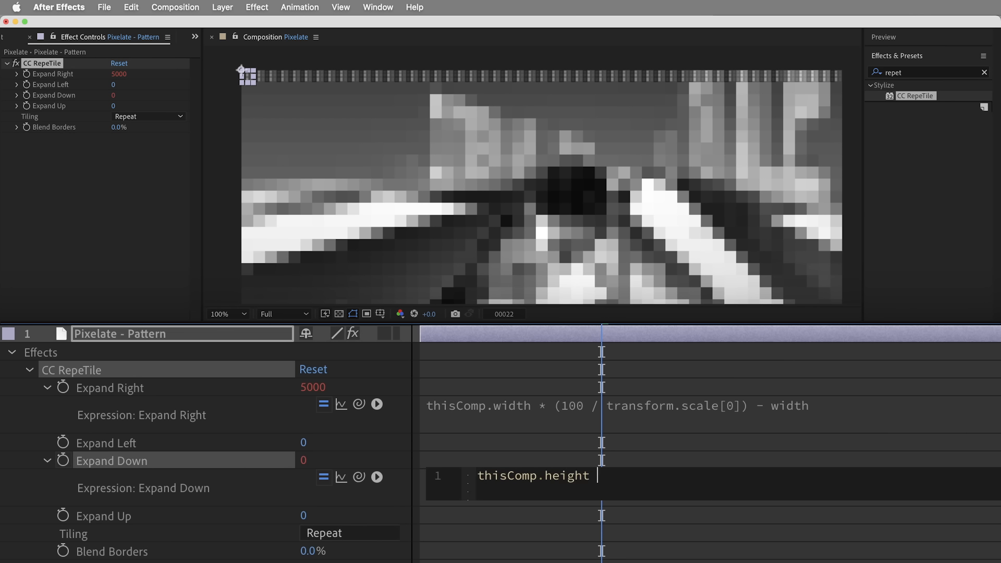
type("* (100 / )")
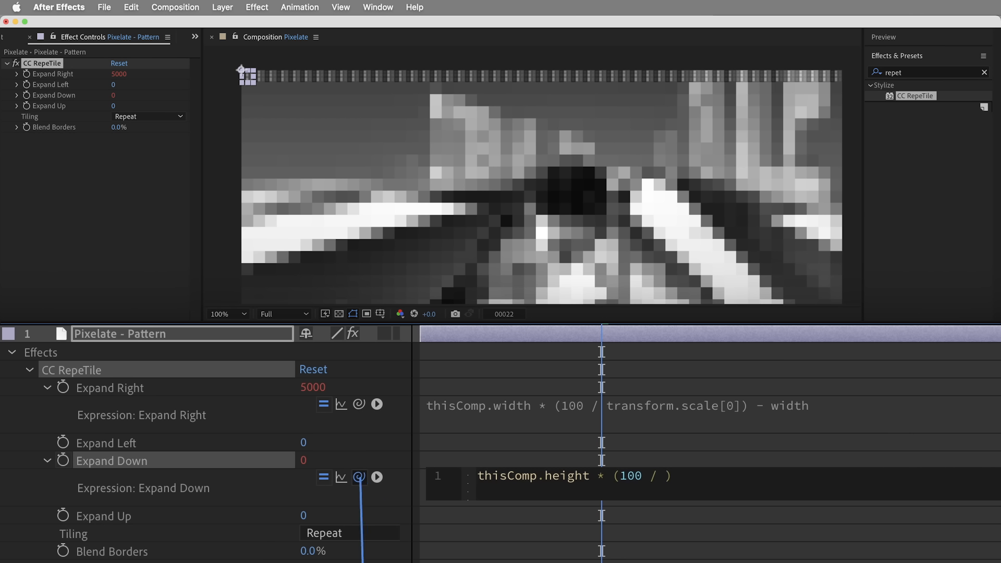
type("transform.scale[1])")
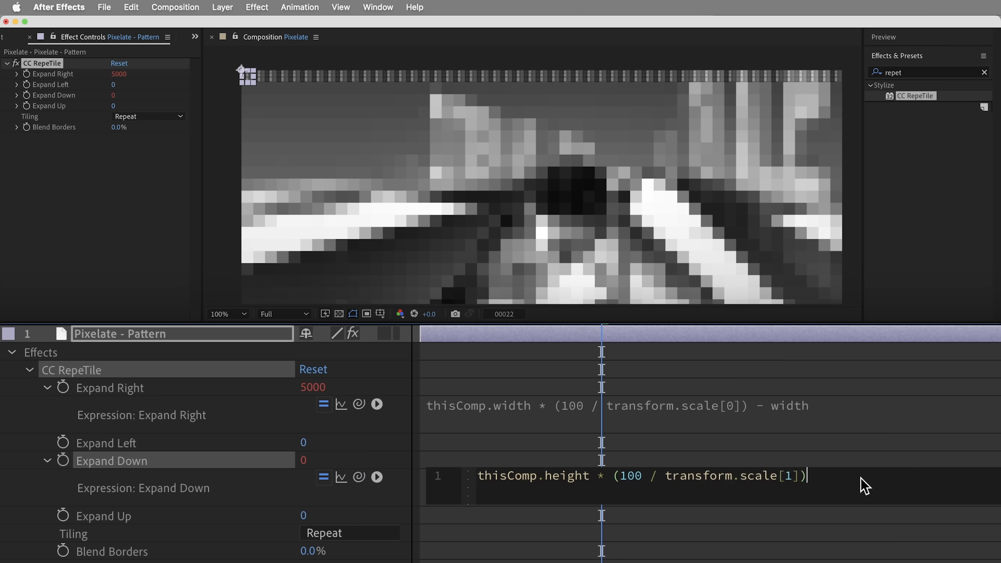
type("- height")
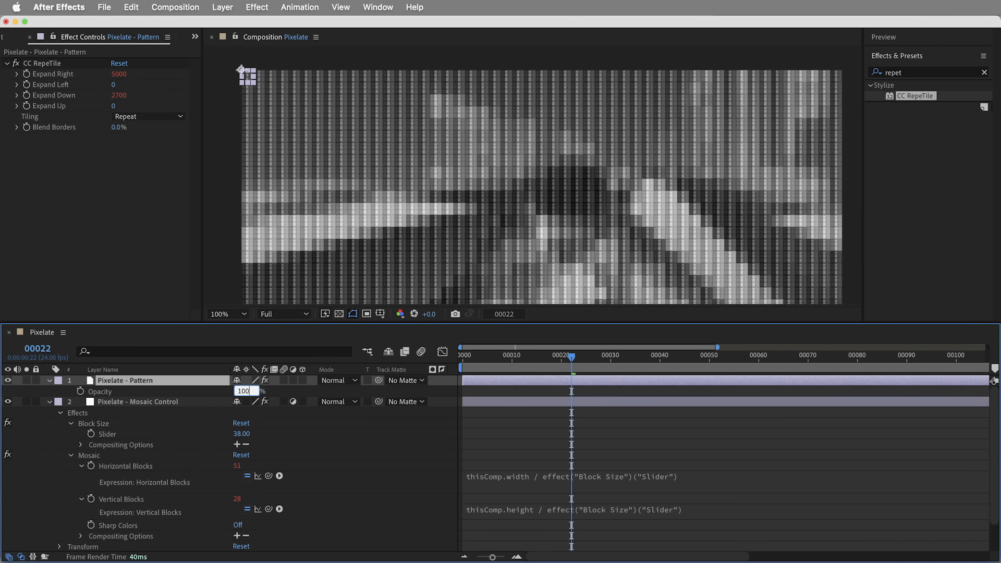
- Blend the Pattern layer in Hard Mix and raise Block Size to 78, giving 25×14 blocks
left_click(338, 380)
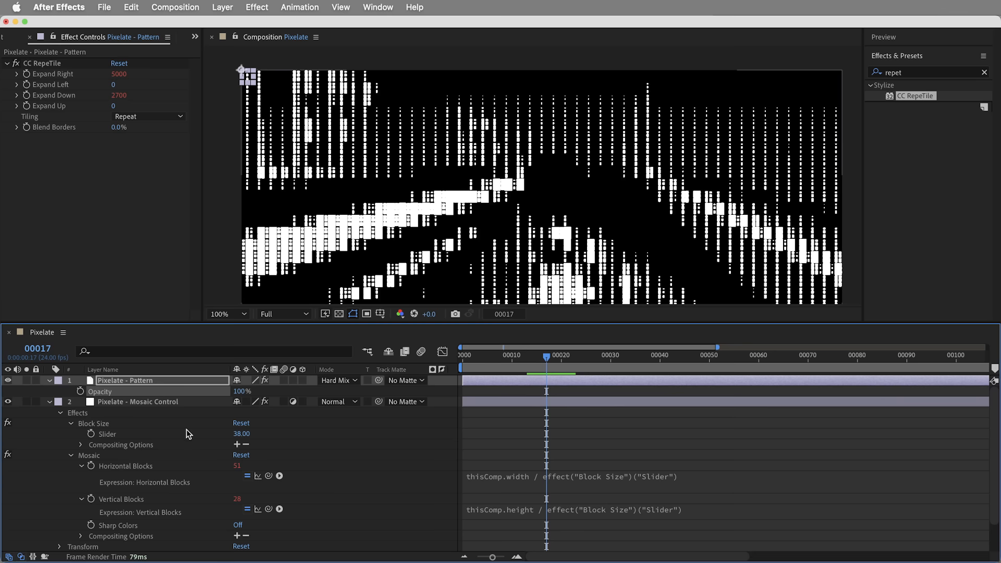
left_click(138, 401)
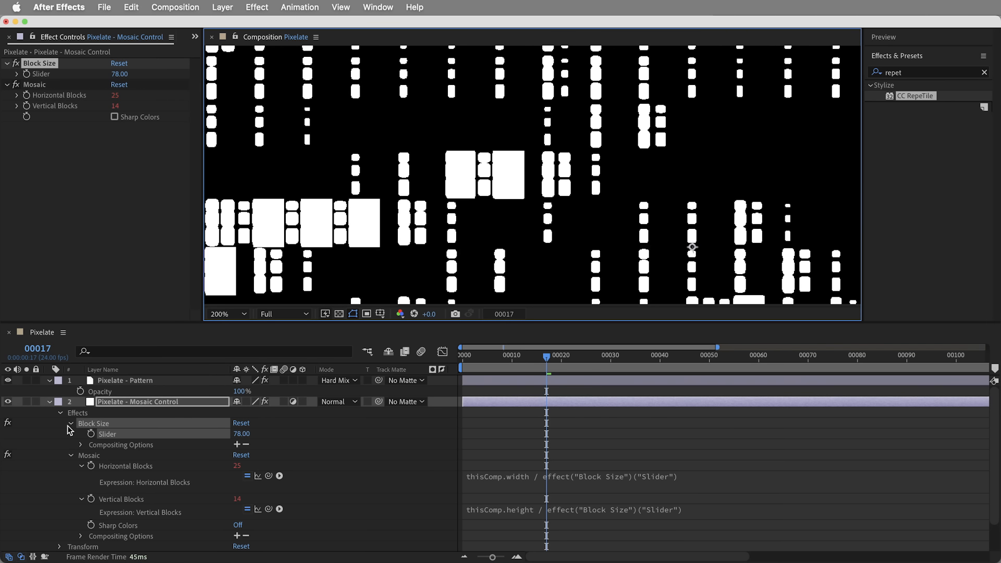
left_click(7, 379)
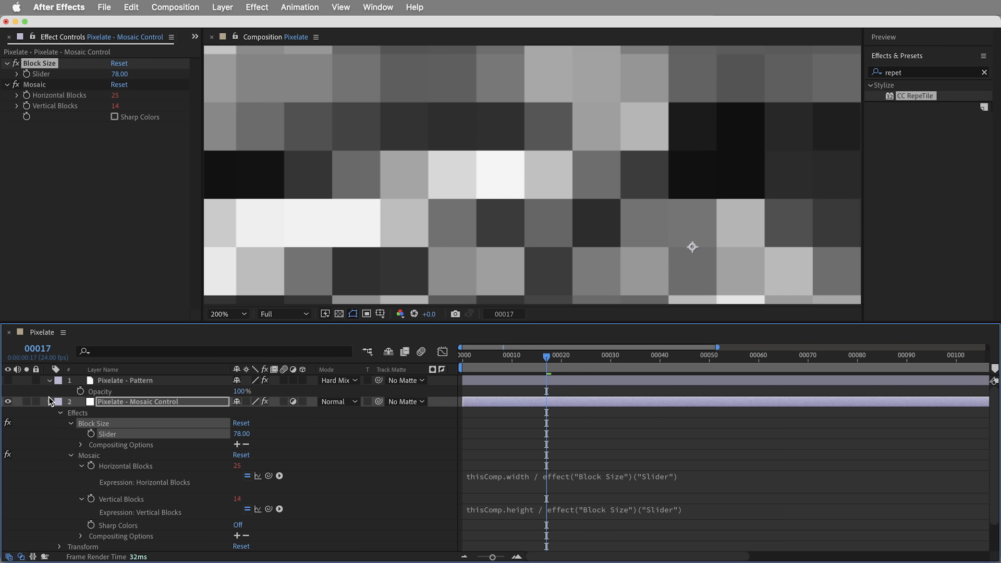
left_click(47, 402)
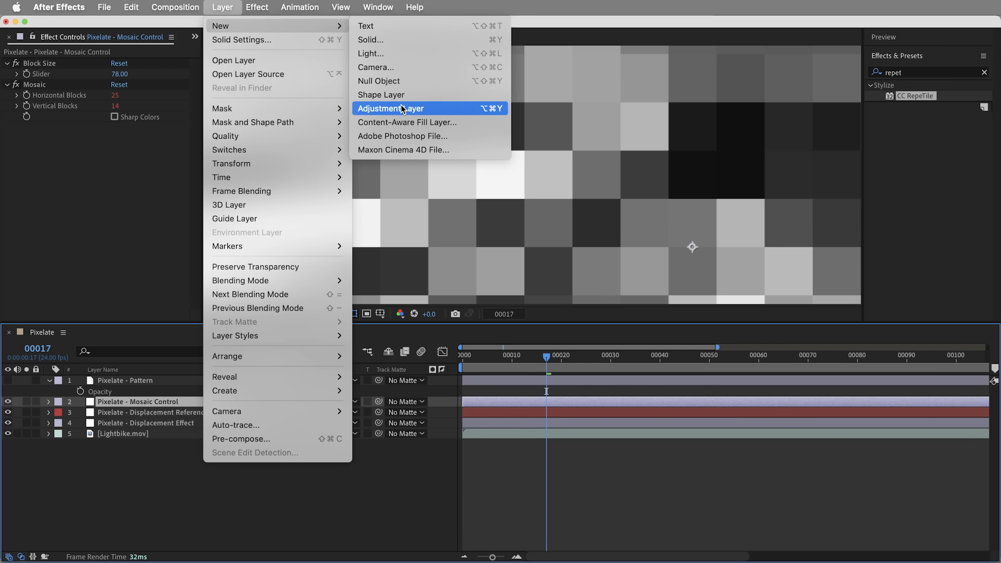
- Add a Levels adjustment layer with Output White 221 and Output Black 39
left_click(390, 107)
type("levels")
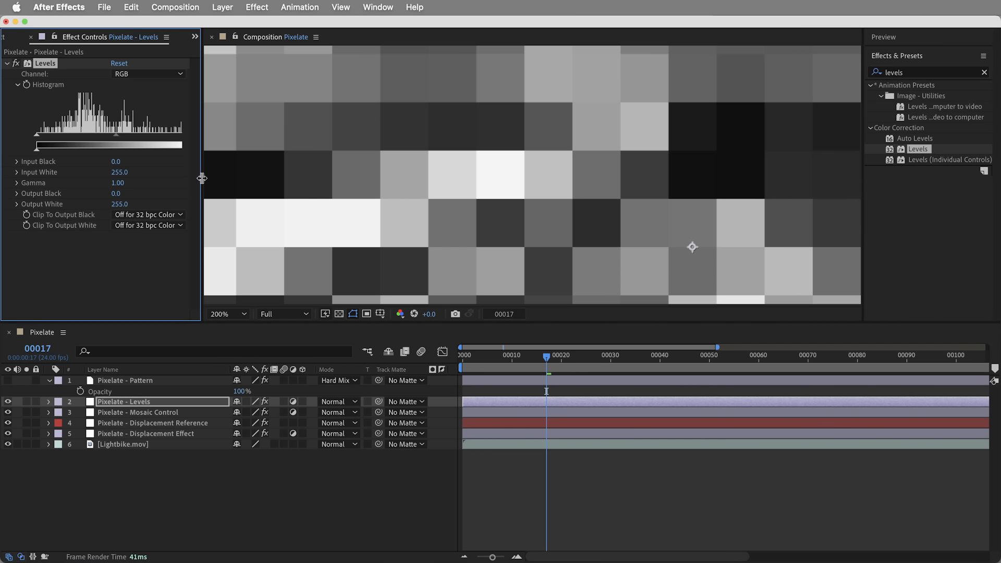
left_click_drag(199, 146, 184, 146)
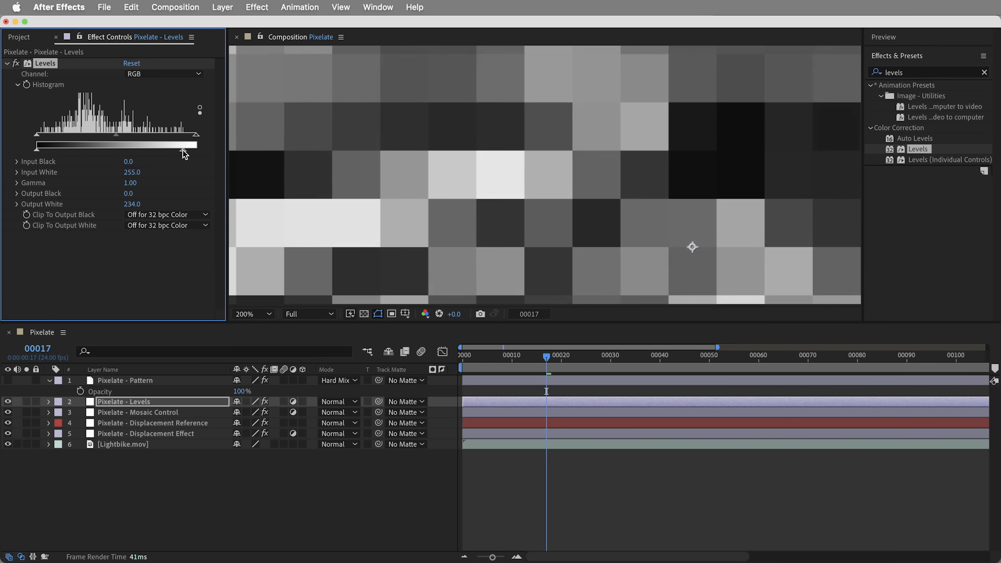
left_click_drag(185, 146, 178, 146)
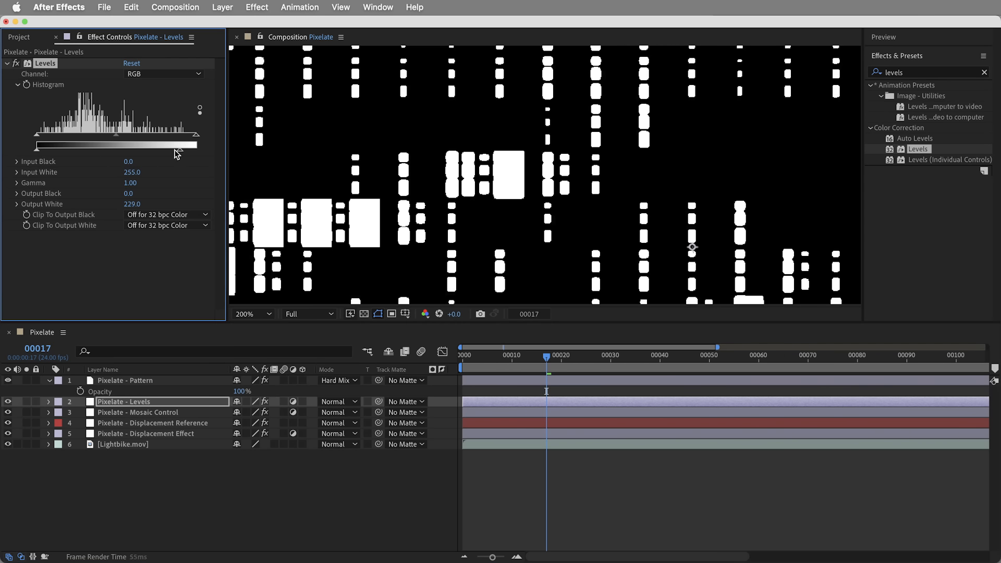
left_click_drag(202, 146, 178, 146)
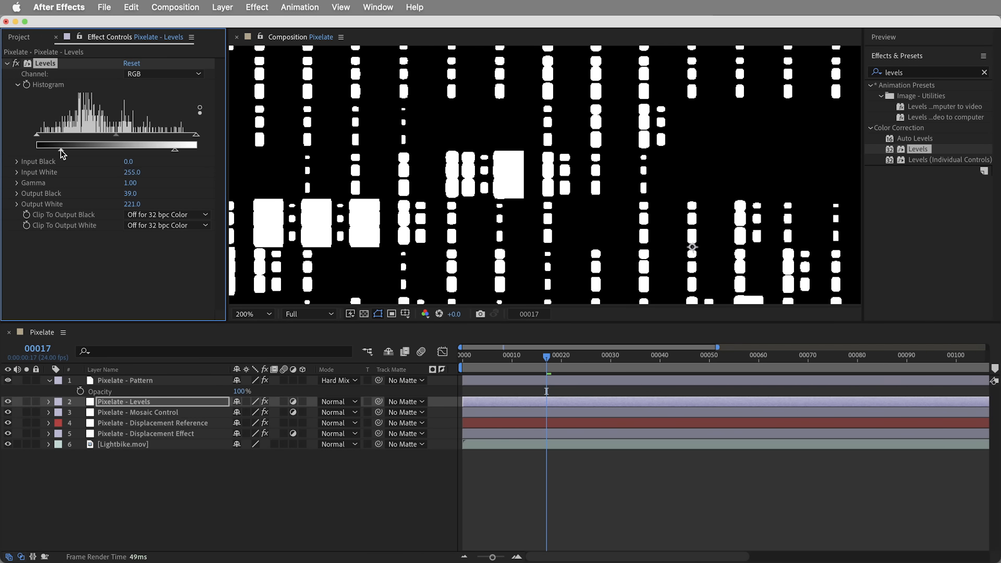
left_click(251, 314)
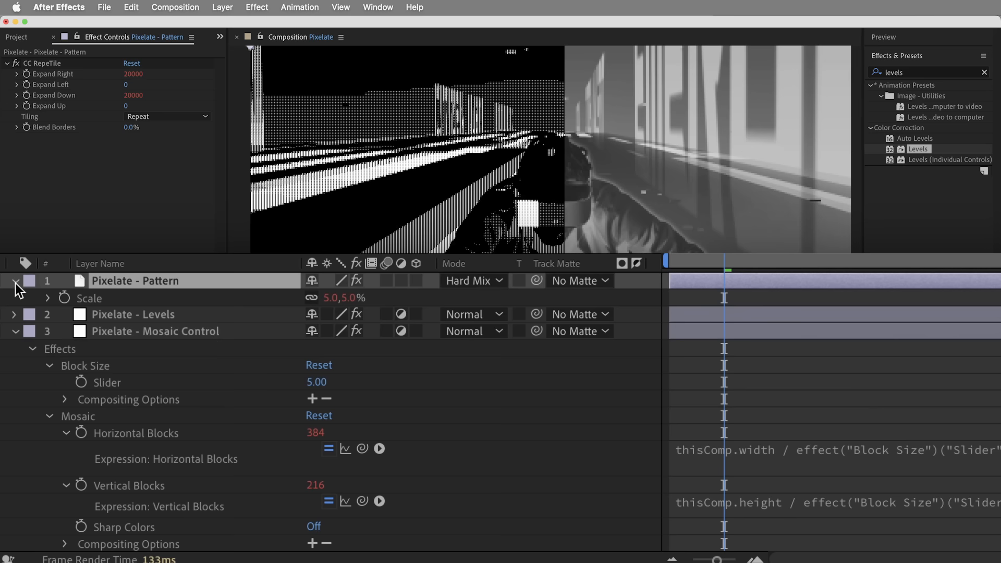
- Append * 4 to the Pattern Scale expression's width and height terms, tiling at 20%
left_click(15, 281)
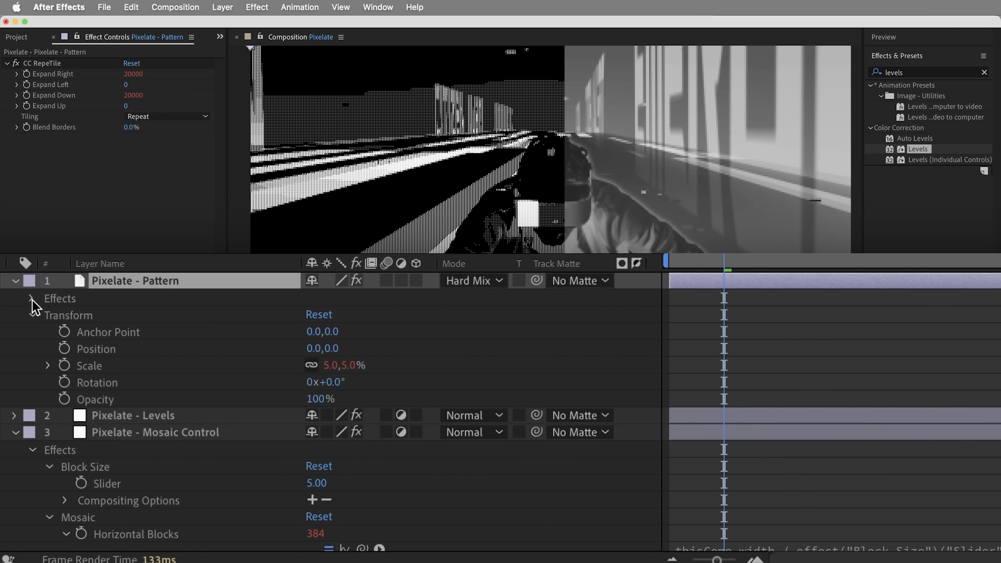
left_click(30, 298)
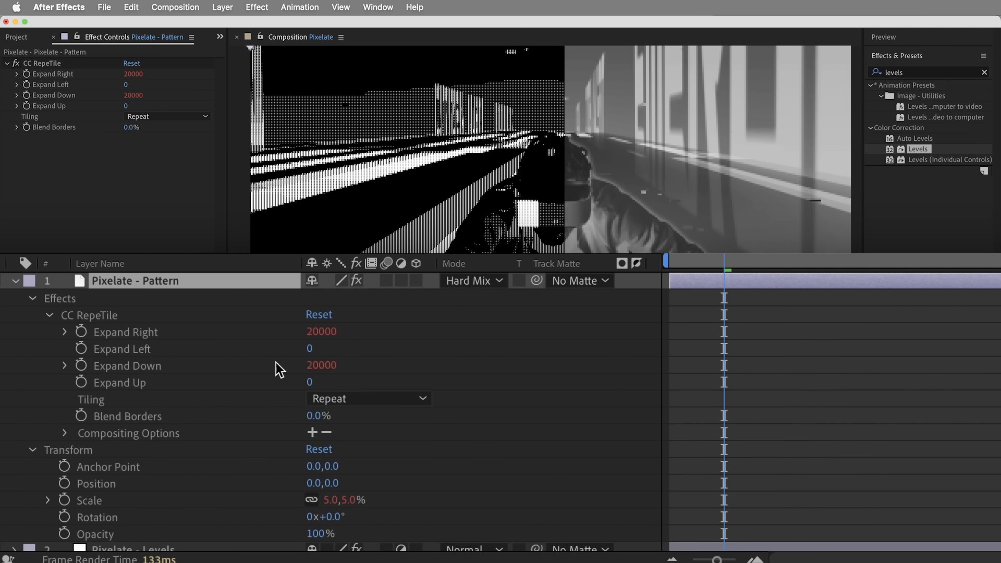
mouse_move(347, 338)
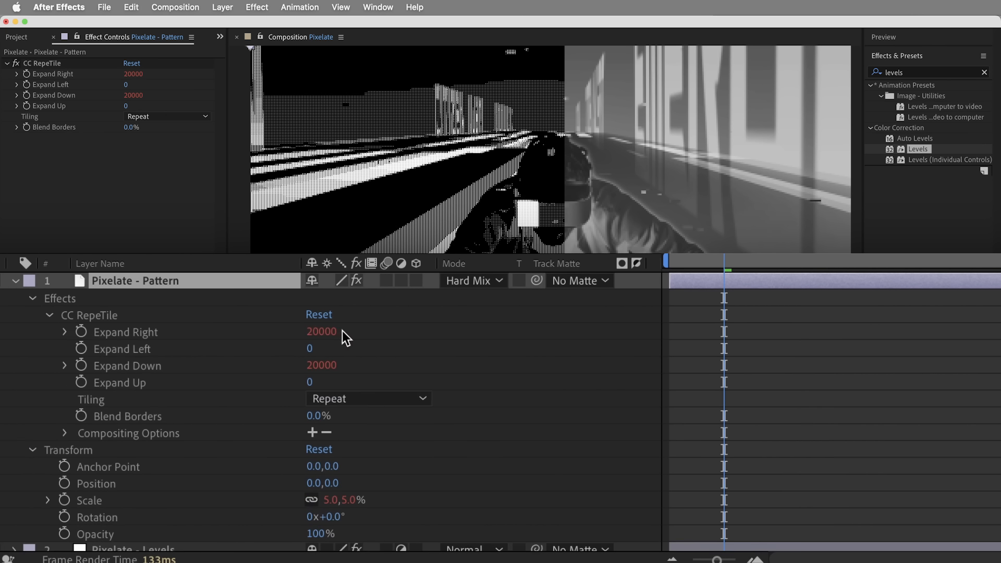
mouse_move(333, 348)
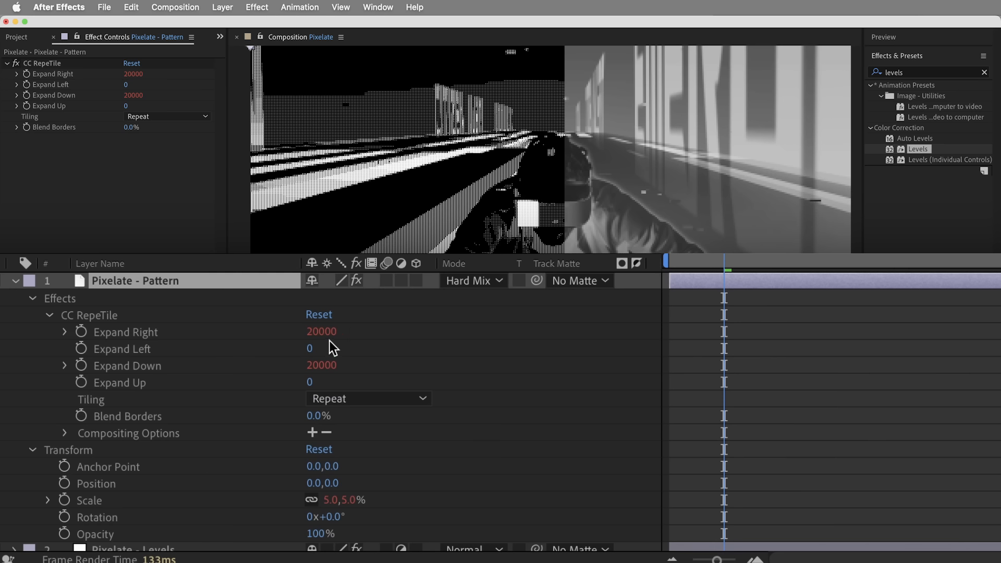
mouse_move(51, 511)
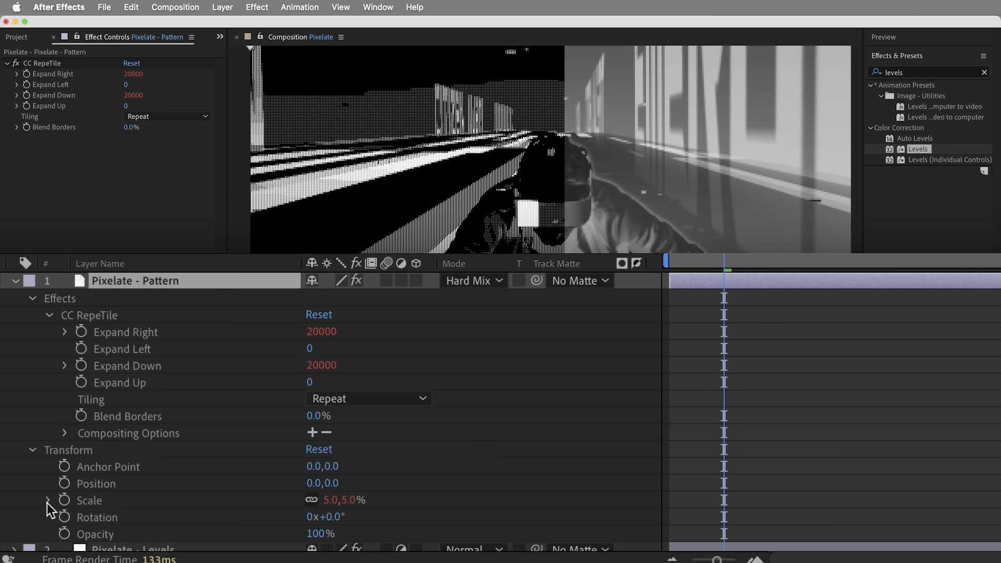
left_click(49, 500)
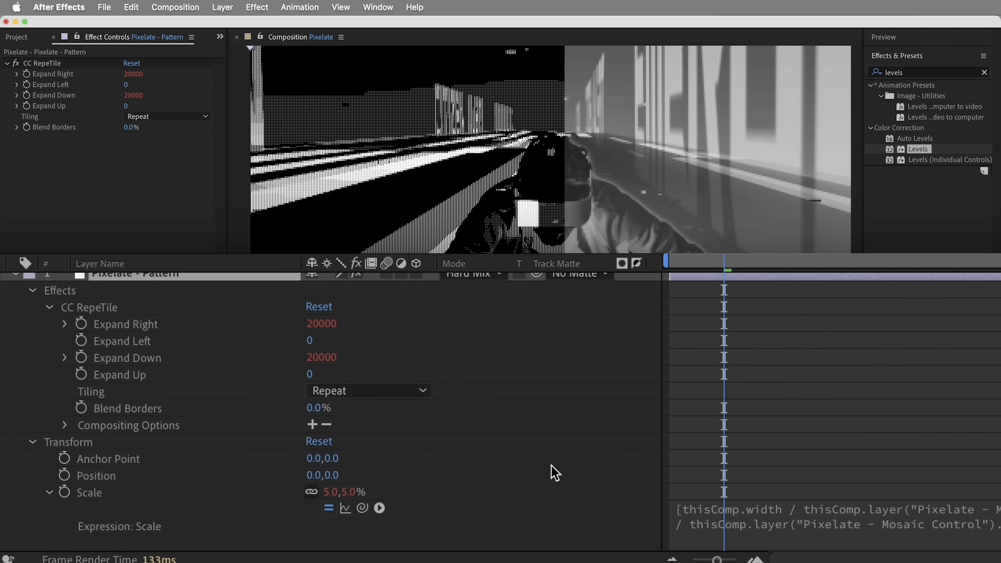
mouse_move(256, 519)
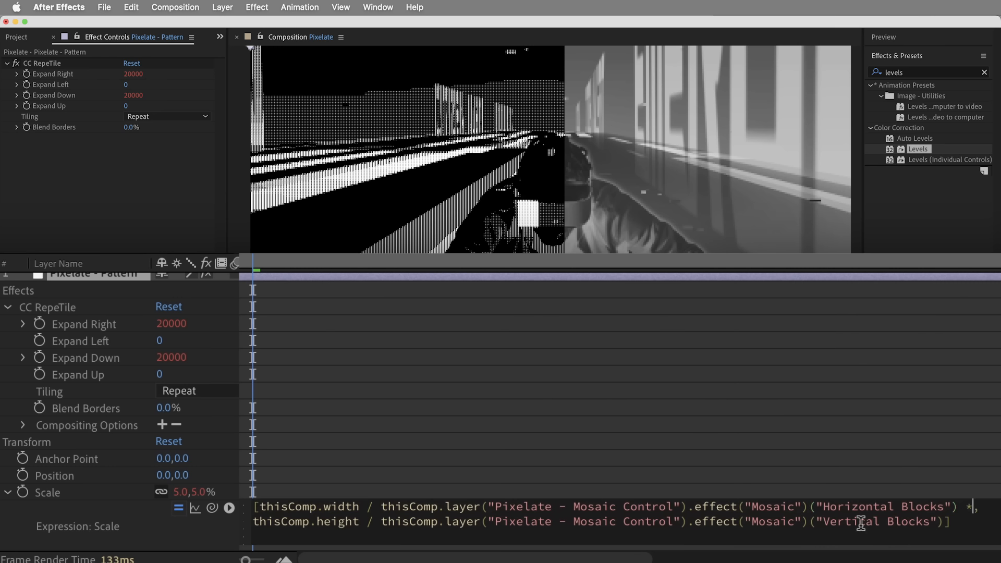
type("4")
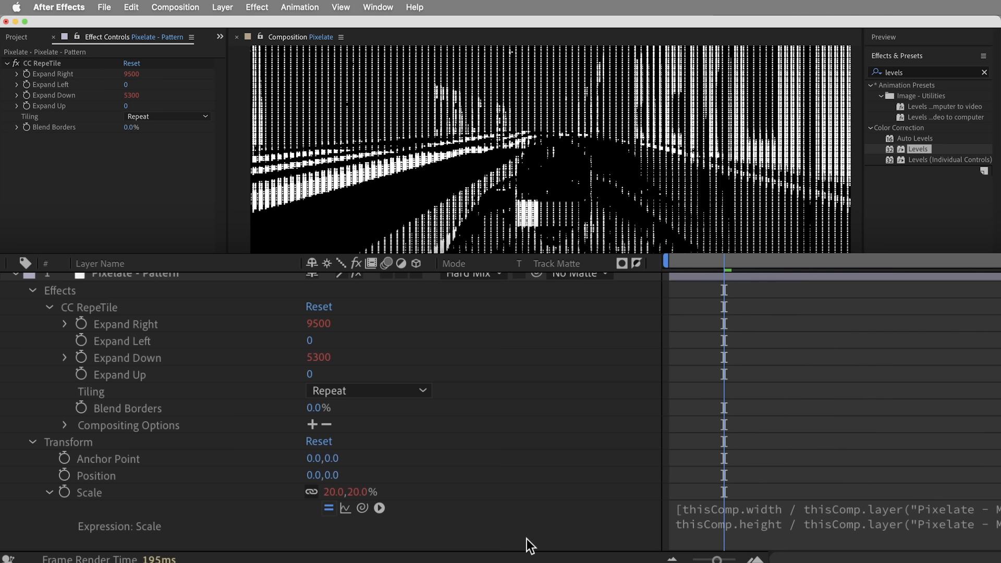
mouse_move(411, 534)
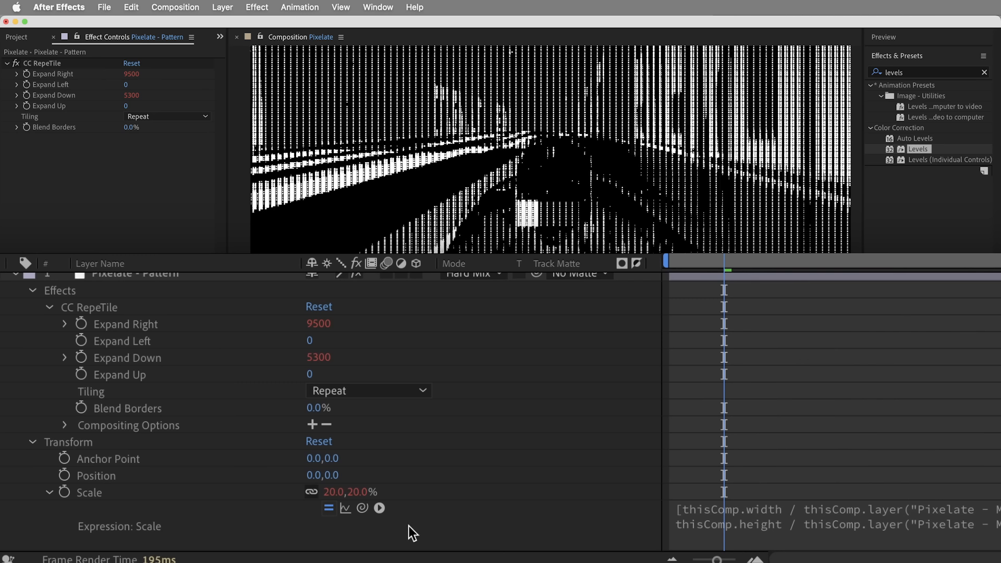
mouse_move(459, 520)
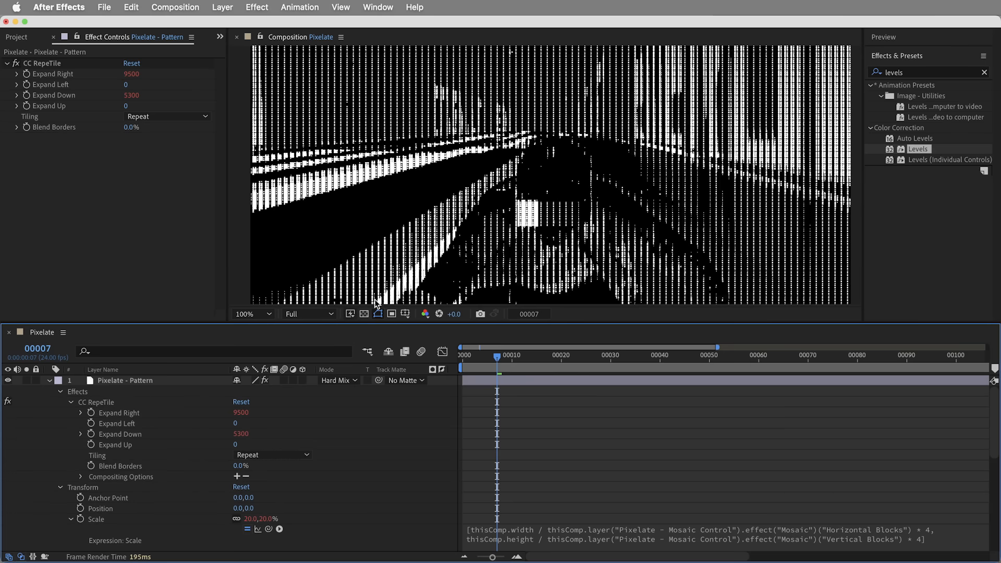
mouse_move(147, 400)
type("cc tiler")
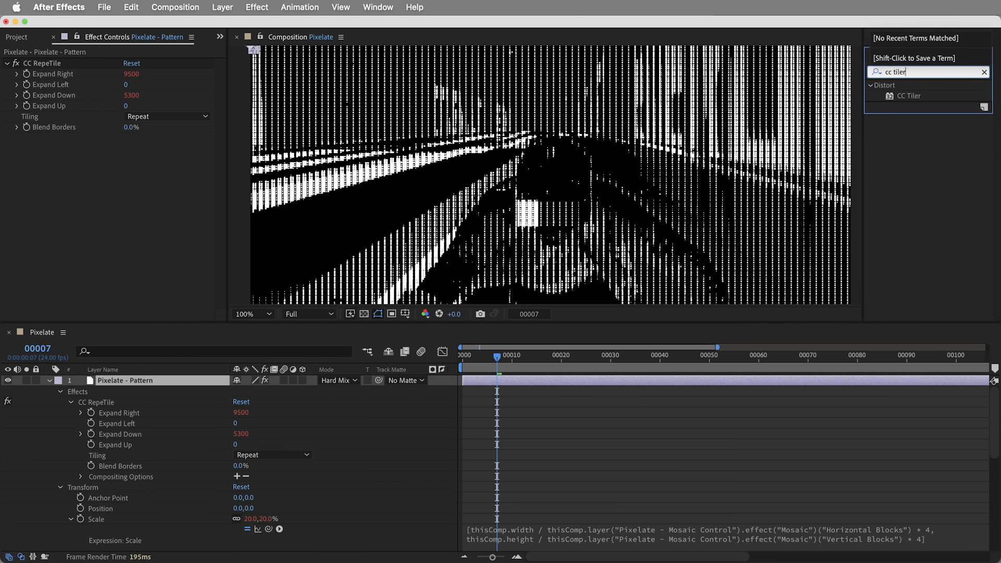
- Apply CC Tiler above CC RepeTile on the Pattern layer, centred 0,0 with Scale 25%
double_click(908, 96)
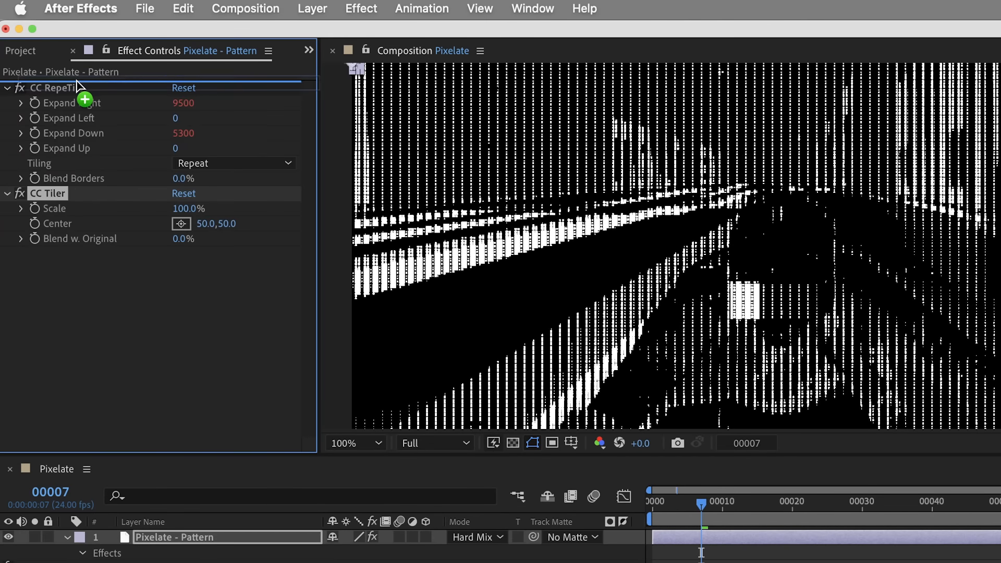
left_click_drag(48, 193, 48, 86)
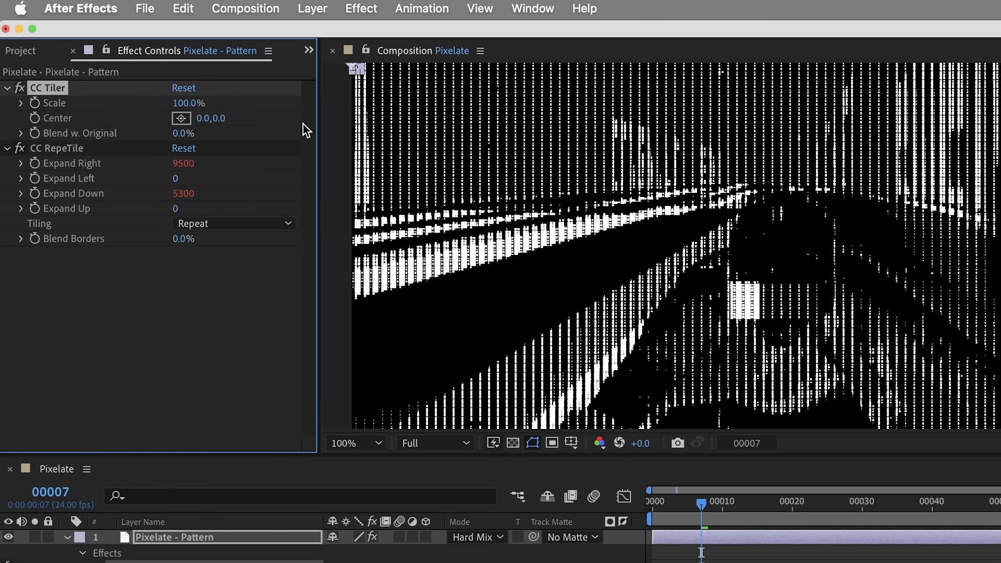
double_click(186, 103)
type("25")
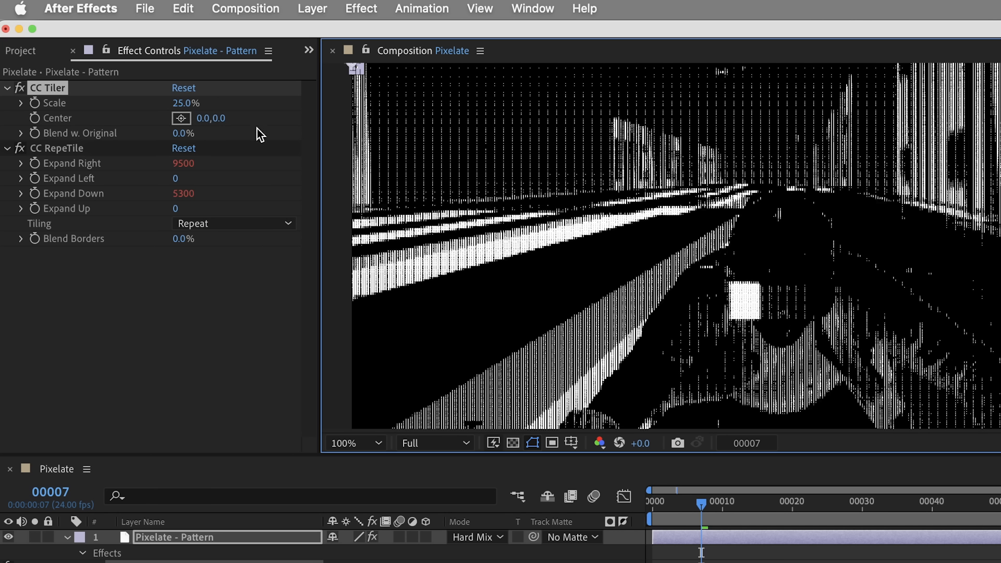
mouse_move(104, 116)
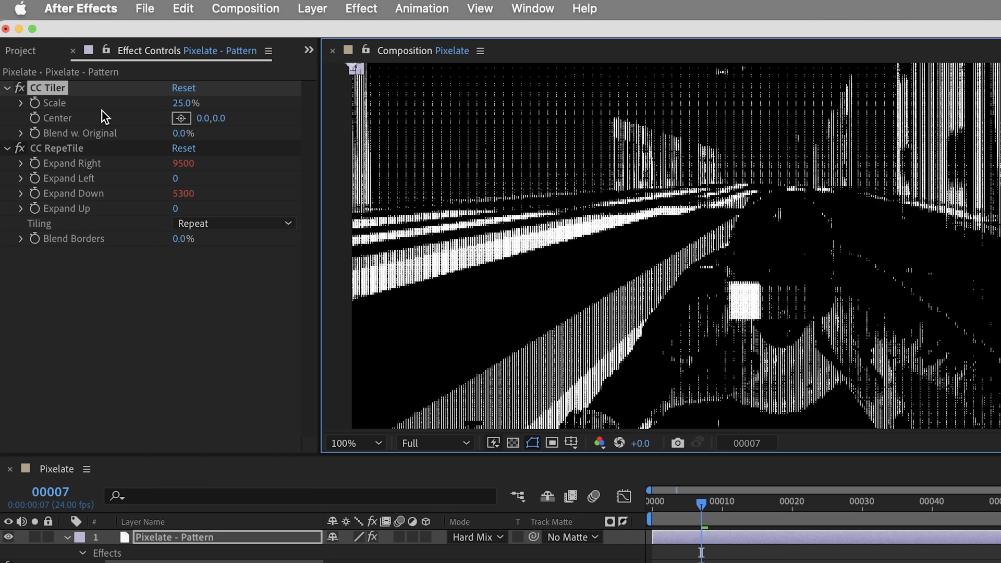
mouse_move(182, 113)
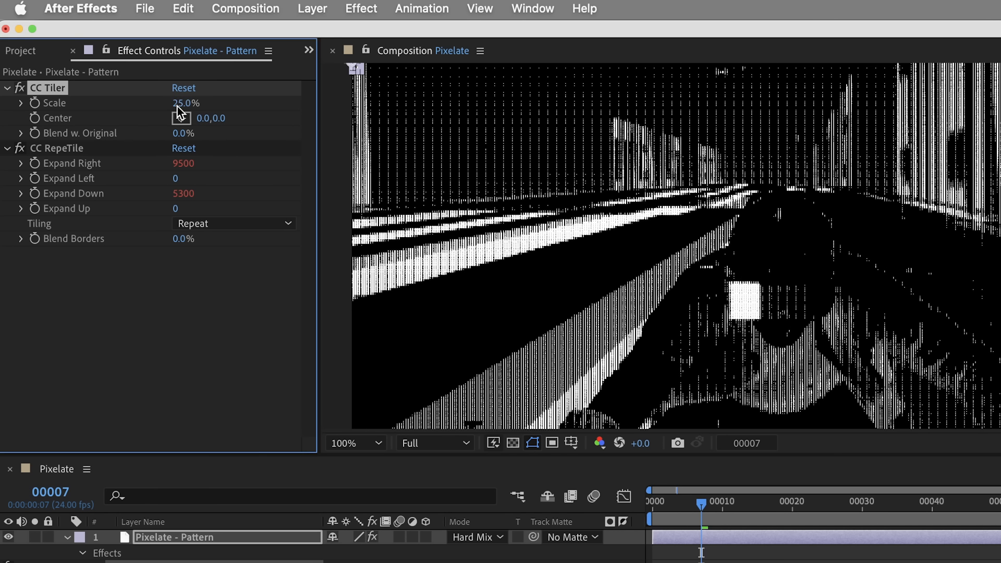
left_click_drag(185, 103, 192, 103)
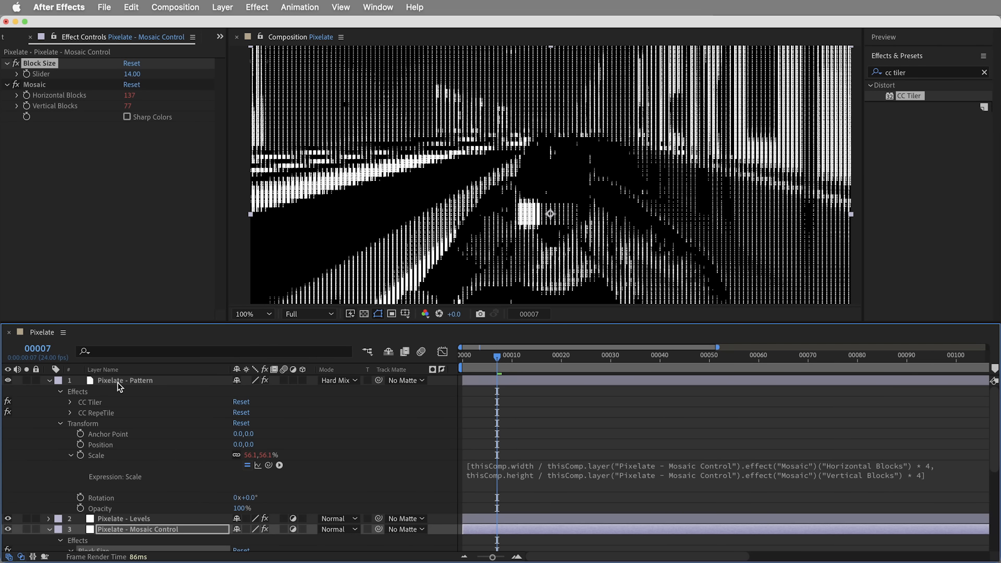
- Select the Pattern layer to check its Scale after Block Size 14 (137×77 blocks)
left_click(125, 380)
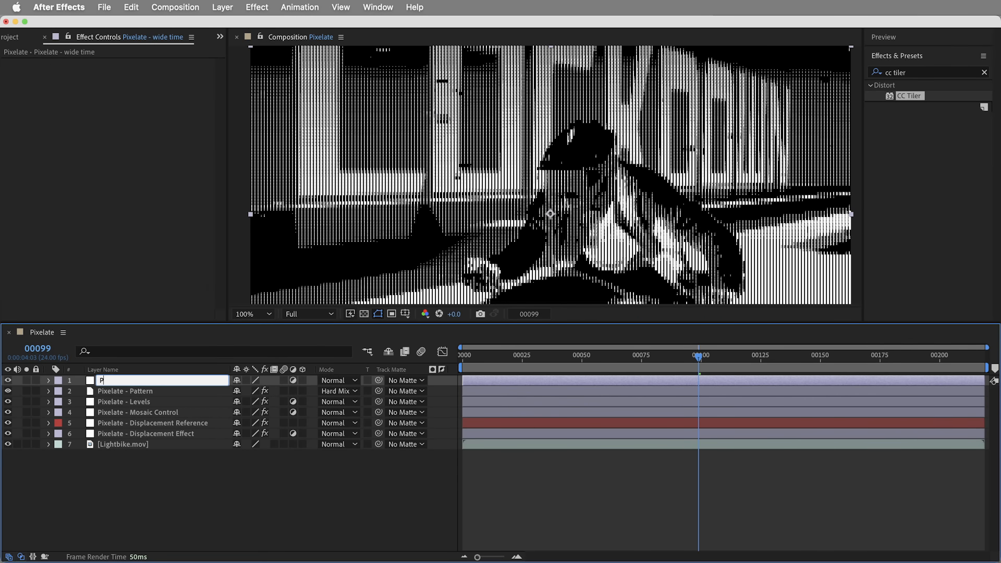
- Name the layer 'Pixelate - Wide Time' and preview its two-step backward echo trail at 50% opacity
type("Pixelate - Wide Time")
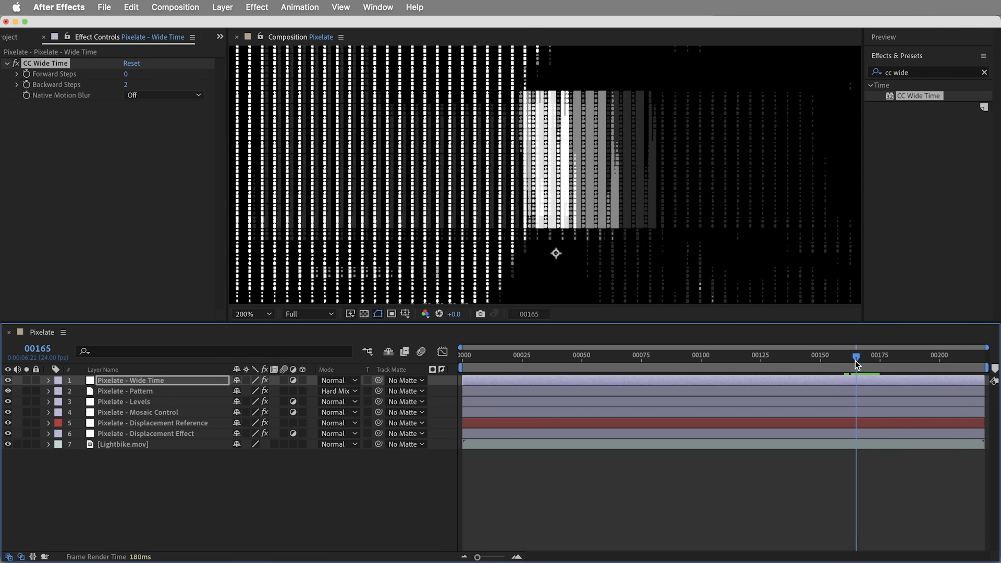
left_click(48, 379)
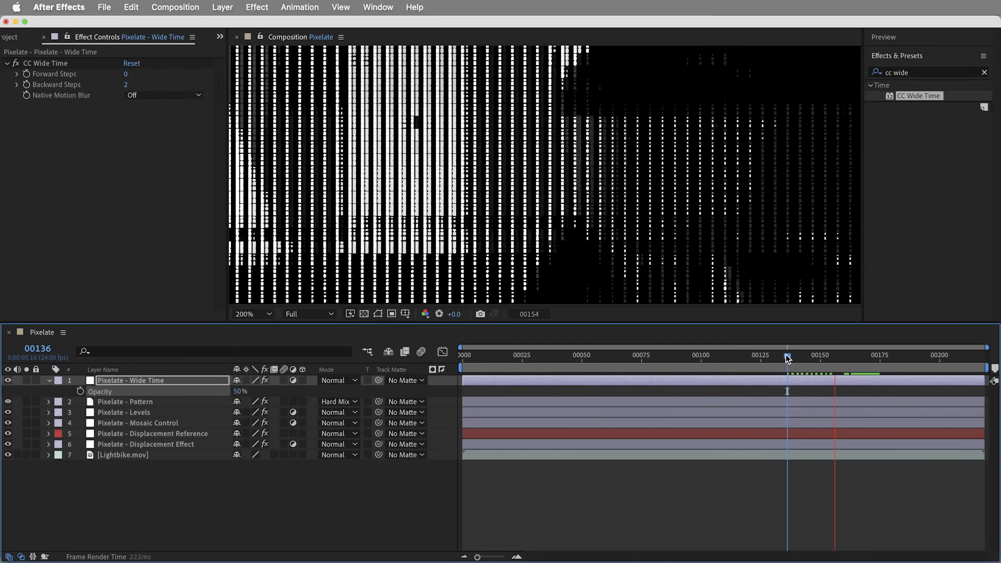
left_click(887, 367)
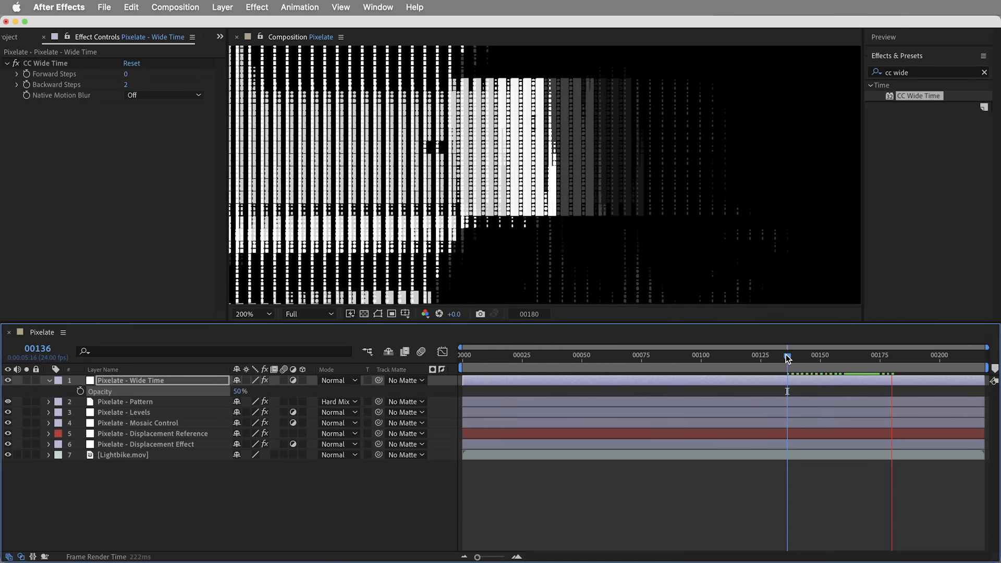
left_click(788, 354)
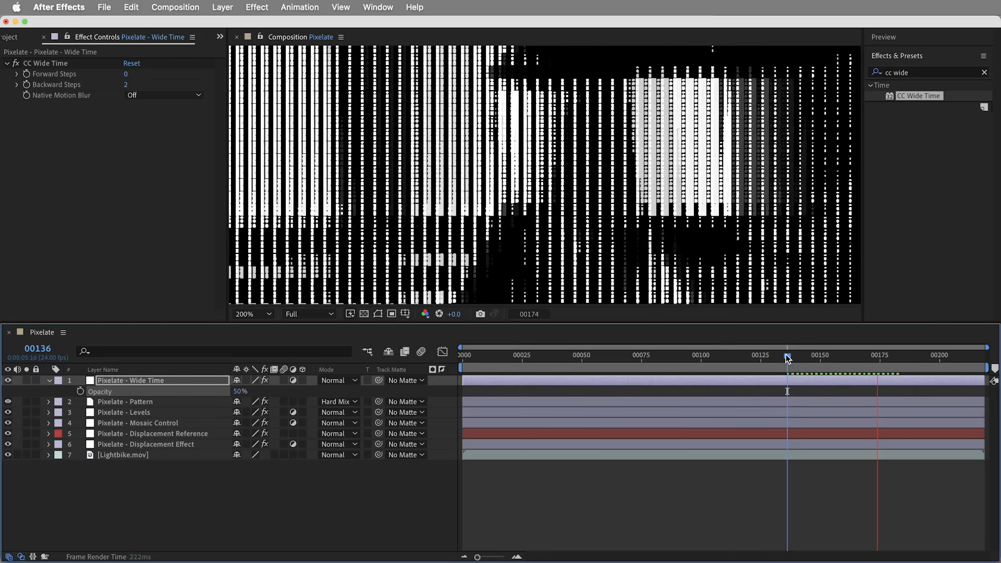
left_click(222, 8)
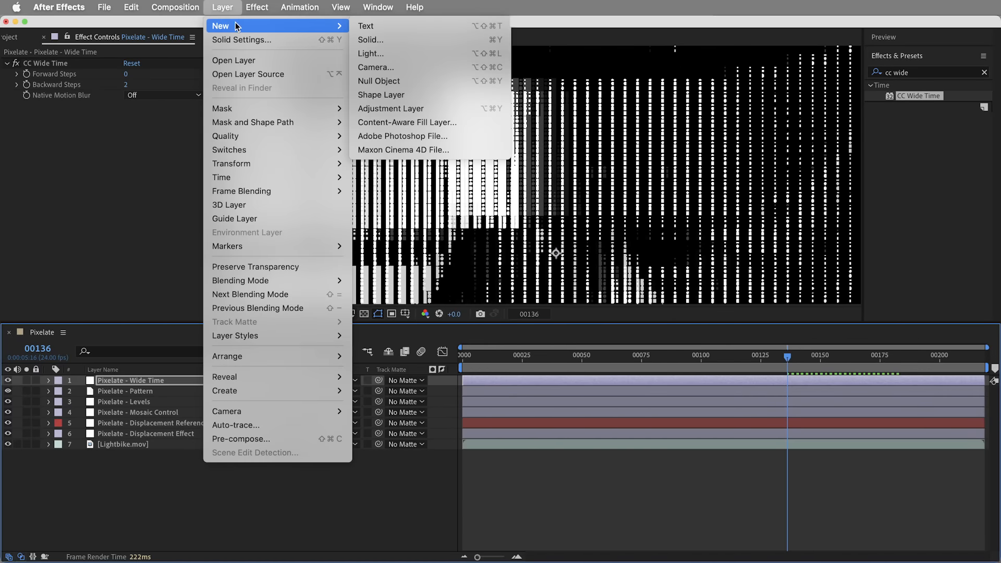
- Create 'Pixelate - Glow' with Fast Box Blur radius 0.2 and Glow effects at radius 80, intensity 0.6
left_click(391, 108)
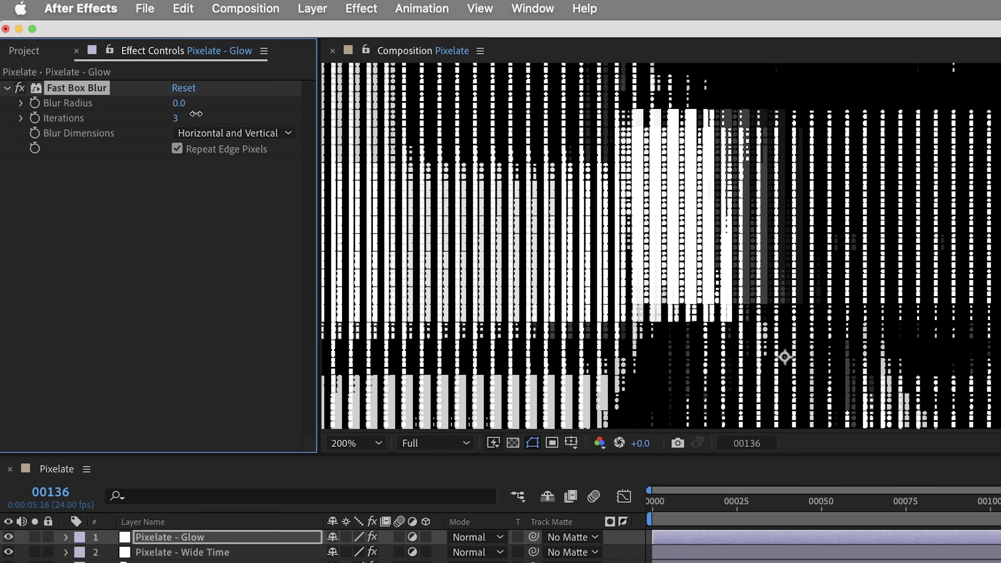
left_click_drag(179, 104, 186, 103)
type("glo")
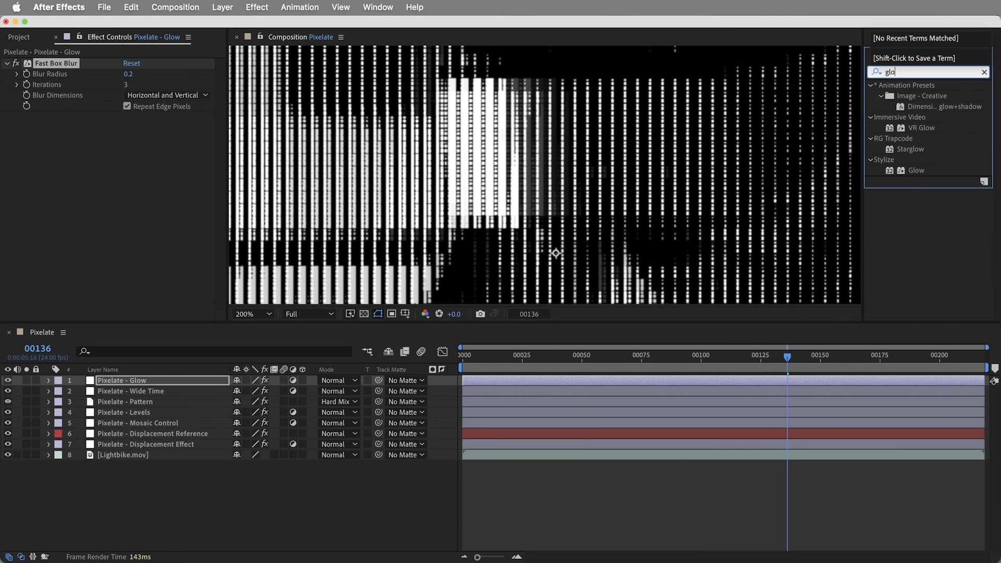
double_click(917, 170)
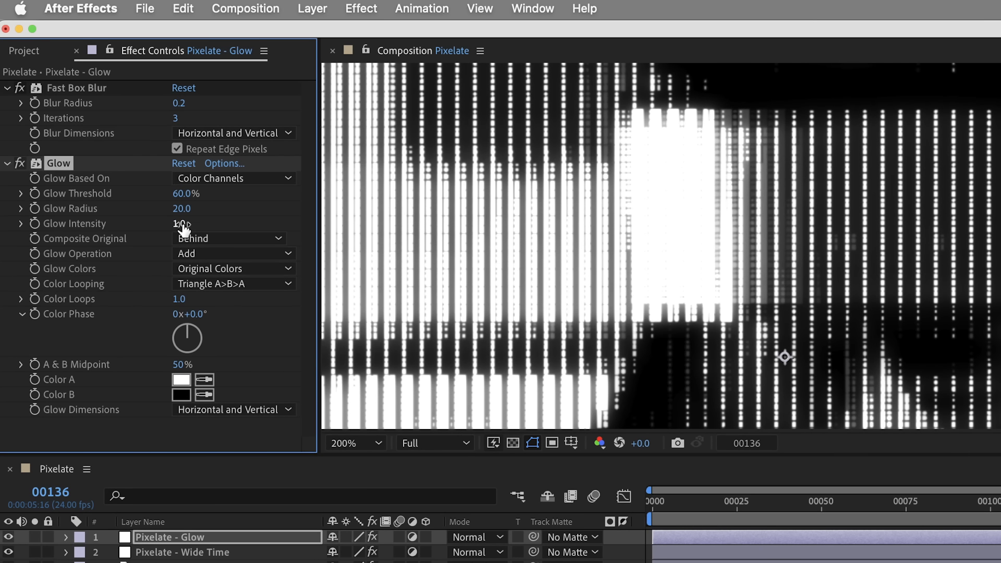
left_click_drag(181, 224, 181, 223)
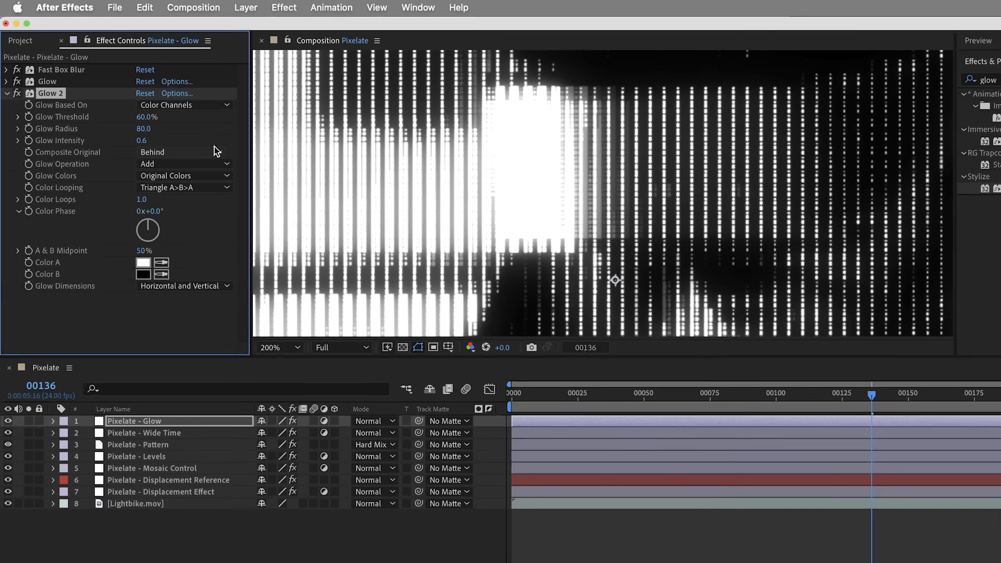
- Create a 'Pixelate - Color' adjustment layer and apply CC Toner to it
left_click(223, 7)
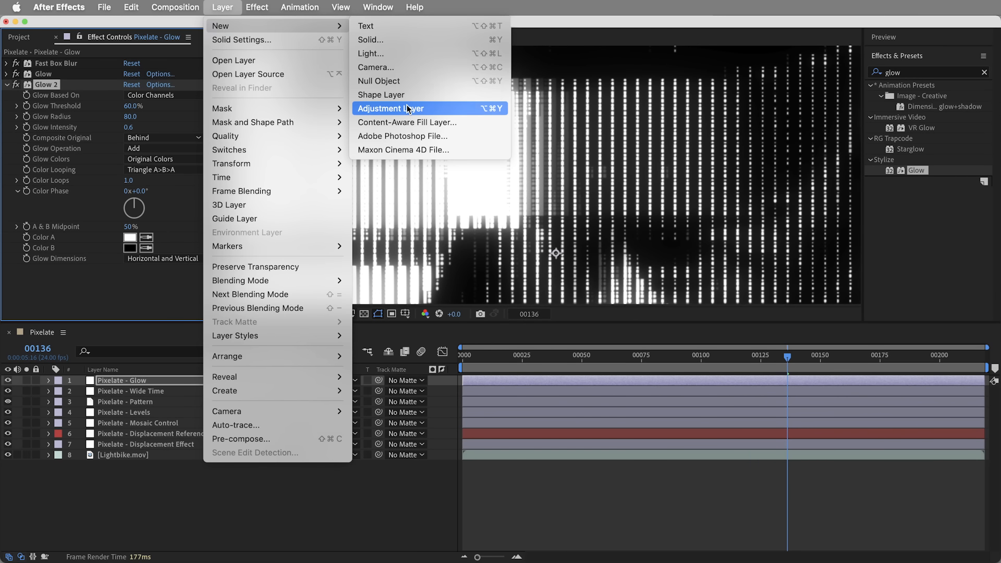
left_click(390, 107)
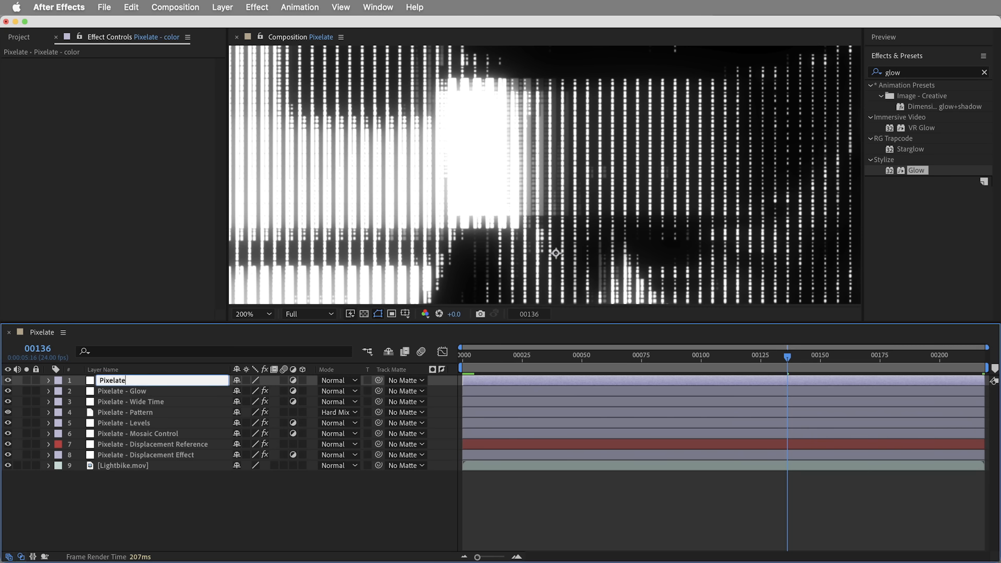
type("toner")
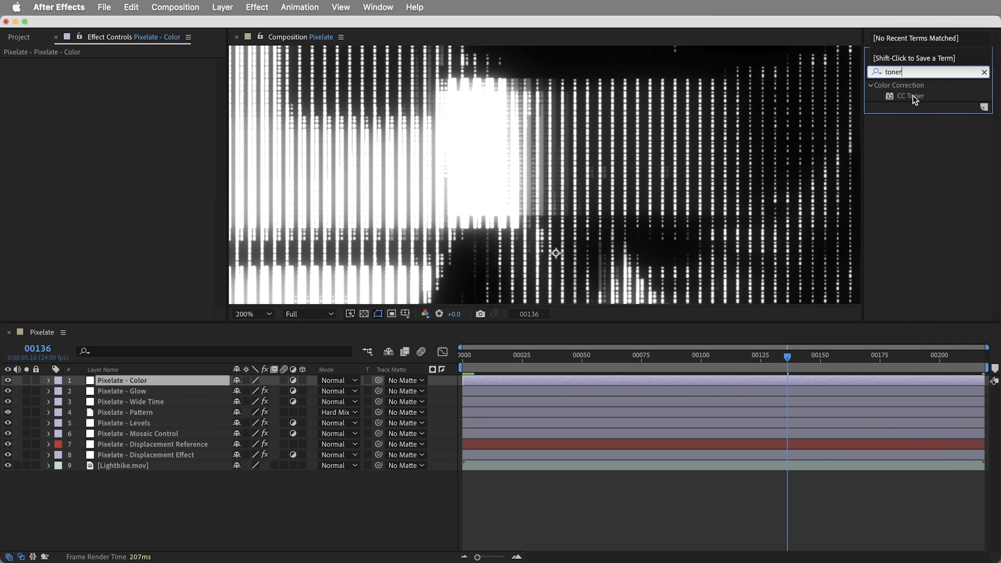
double_click(912, 96)
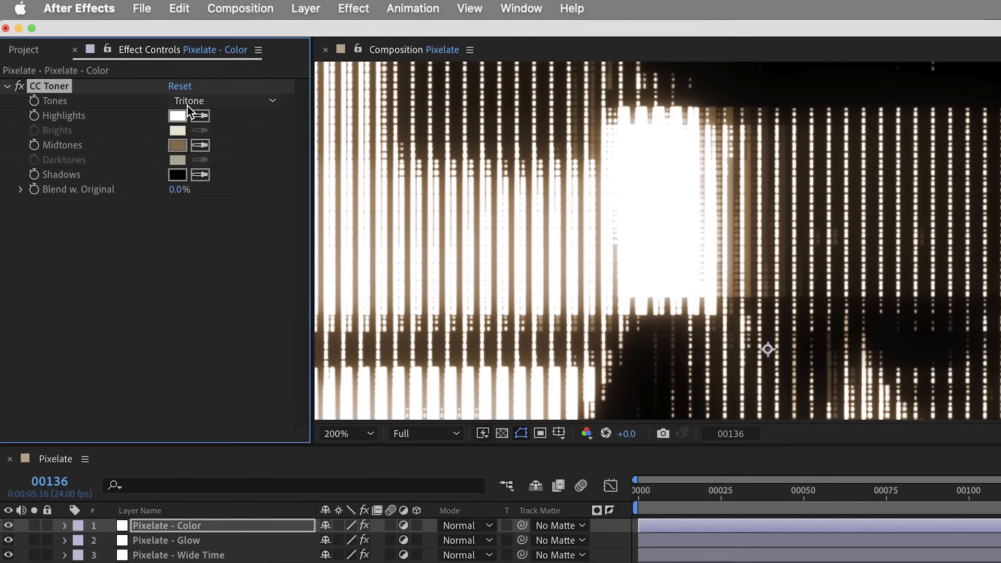
- Set the tritone to highlights #90FFE1, midtones #00D96E and shadows #001409 for a green tint
left_click(177, 115)
type("90FFE1")
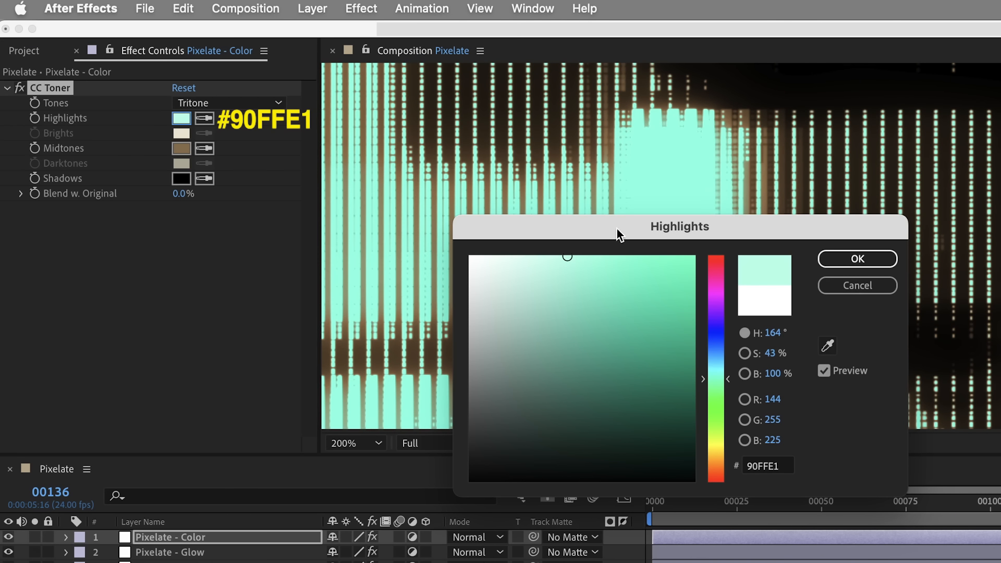
left_click(180, 147)
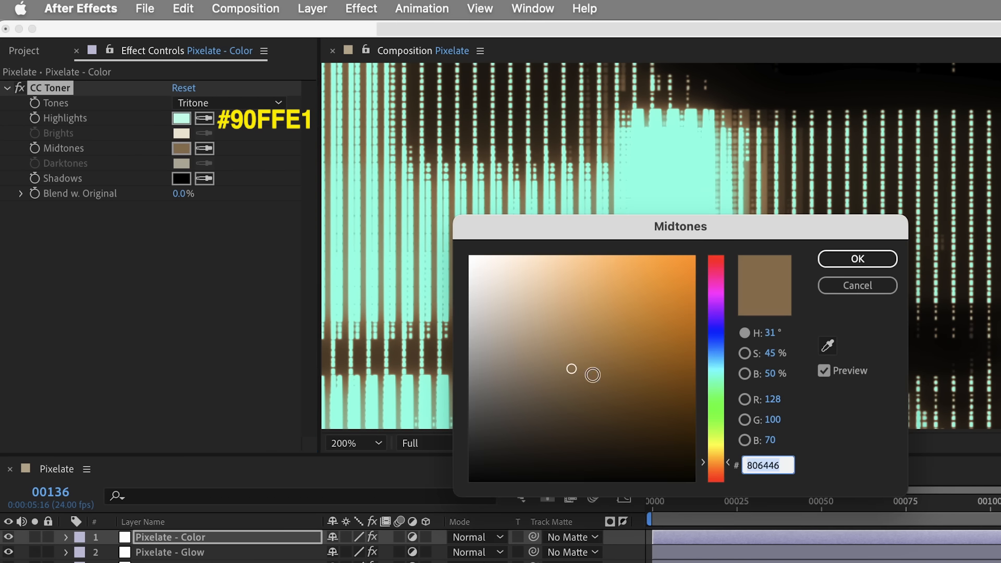
left_click(716, 278)
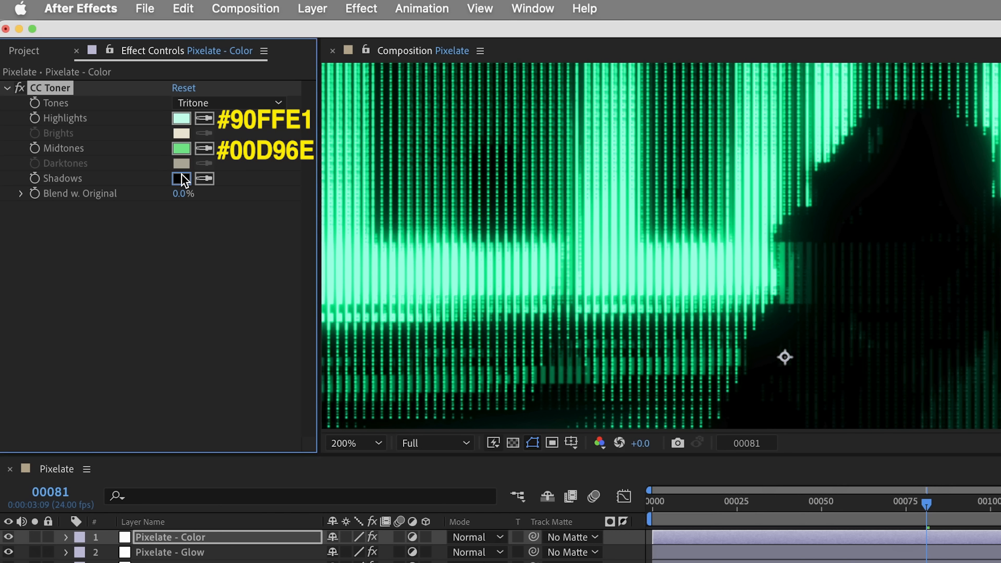
left_click(181, 178)
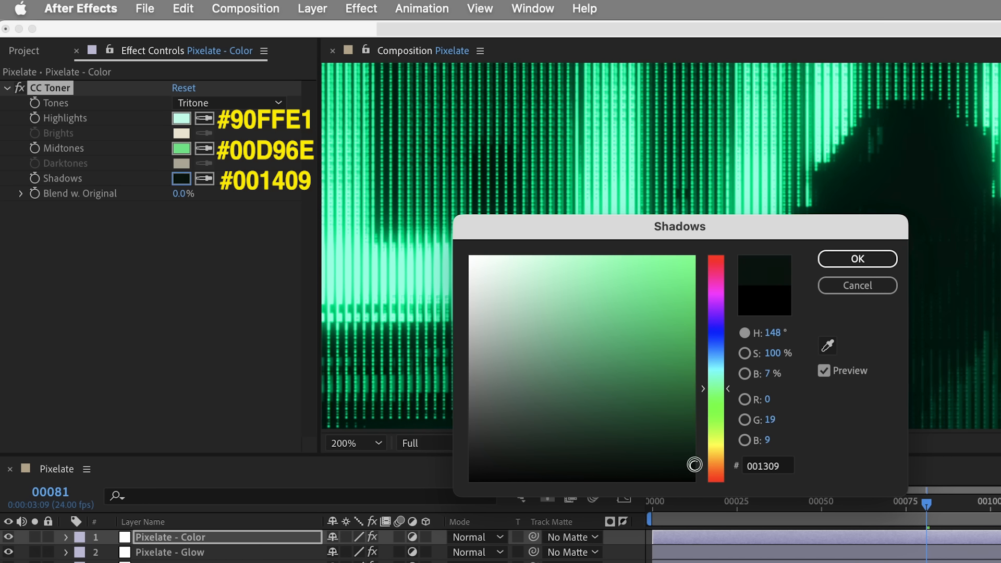
left_click(857, 259)
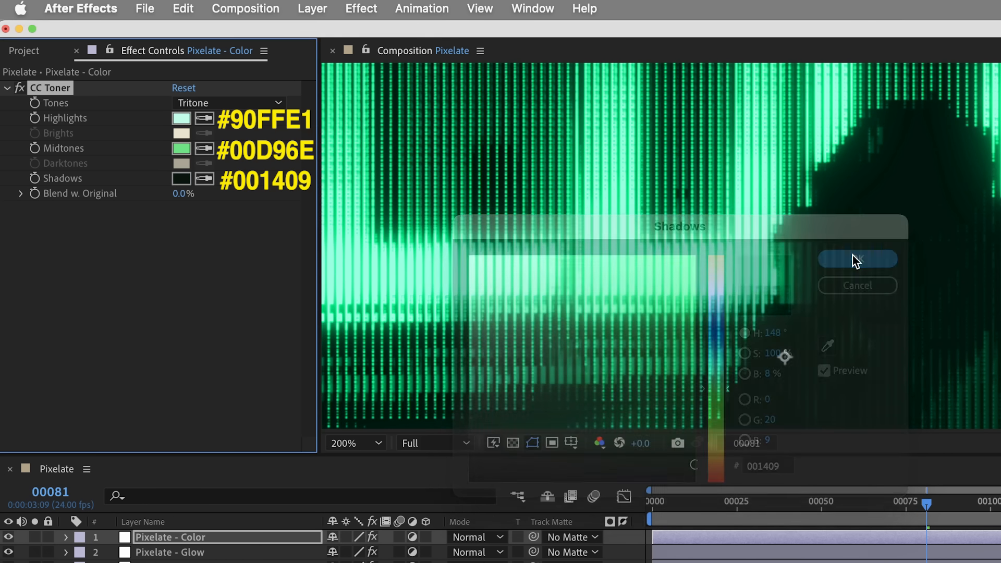
left_click(857, 260)
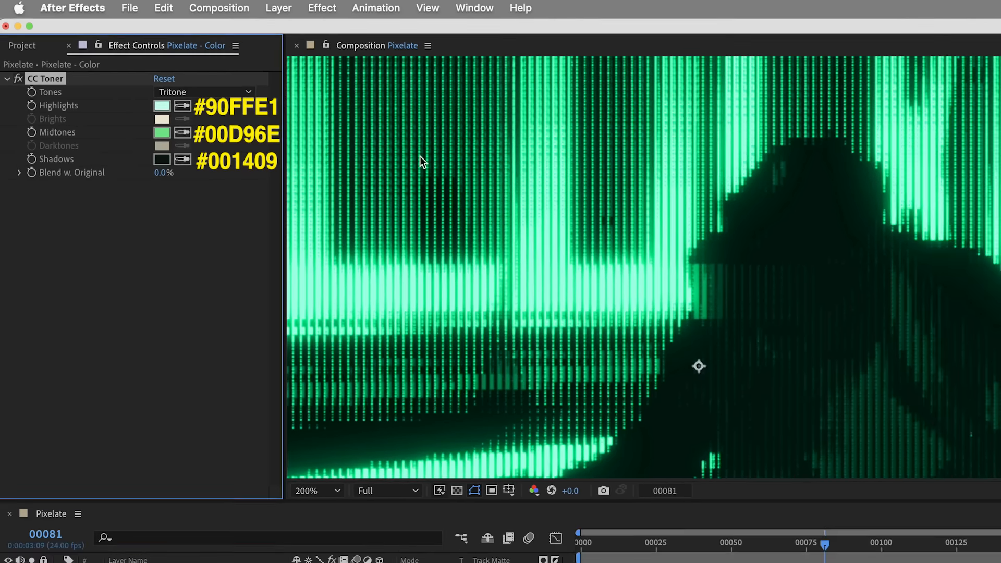
- Create 'Pixelate - Grain & Sharpen' with 3% Noise, then hide it to compare the look
left_click(224, 7)
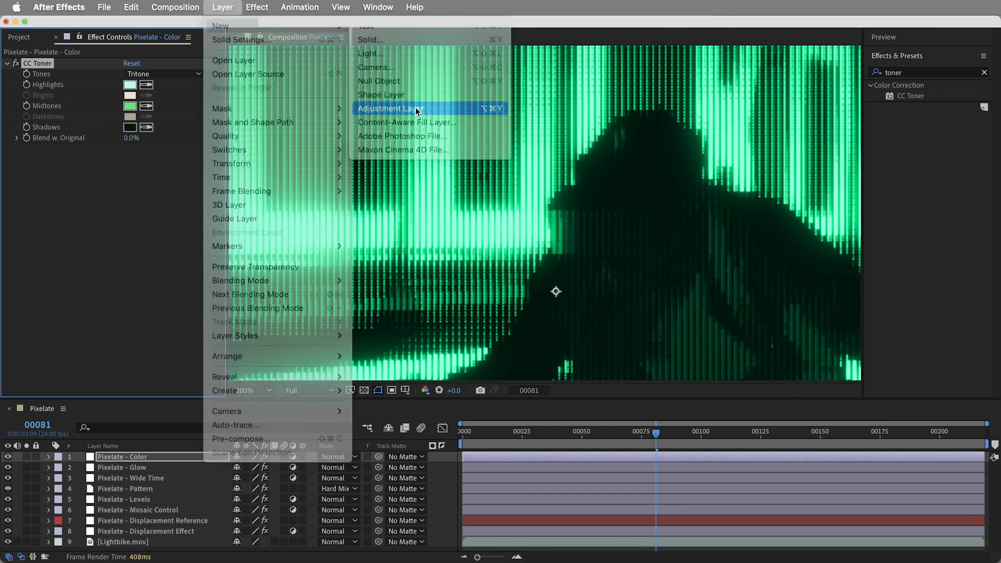
left_click(391, 108)
type("no")
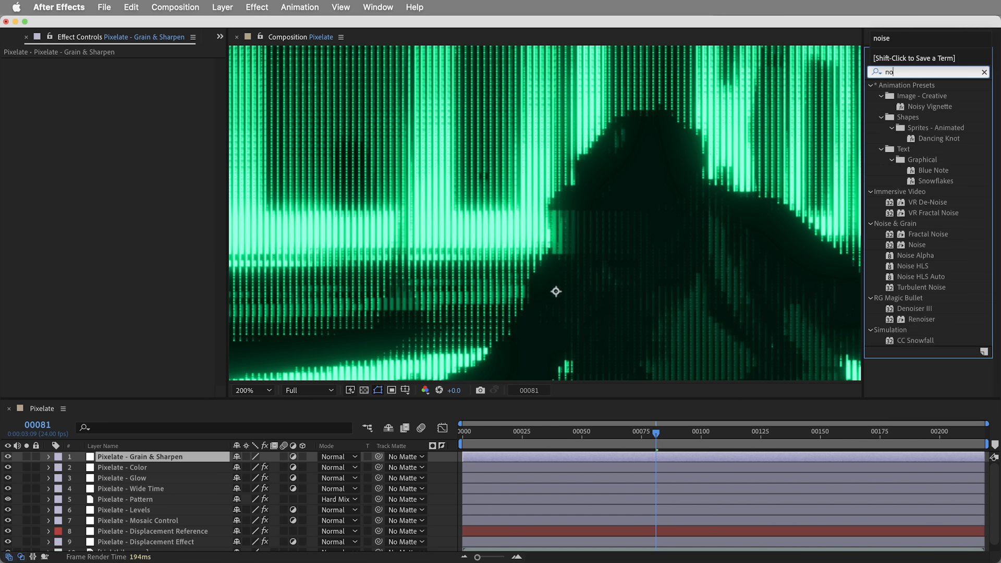
double_click(918, 244)
type("unsha")
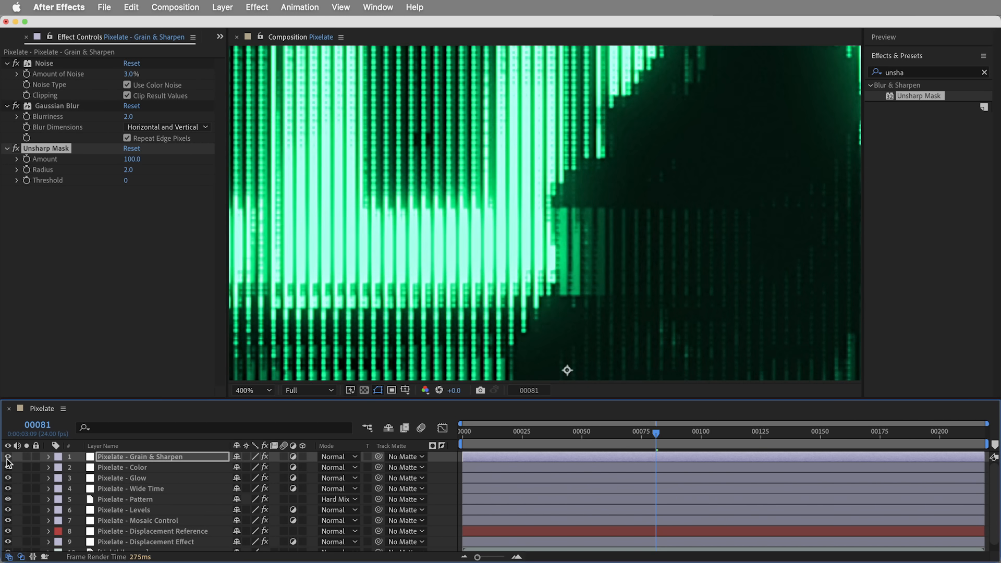
left_click(249, 390)
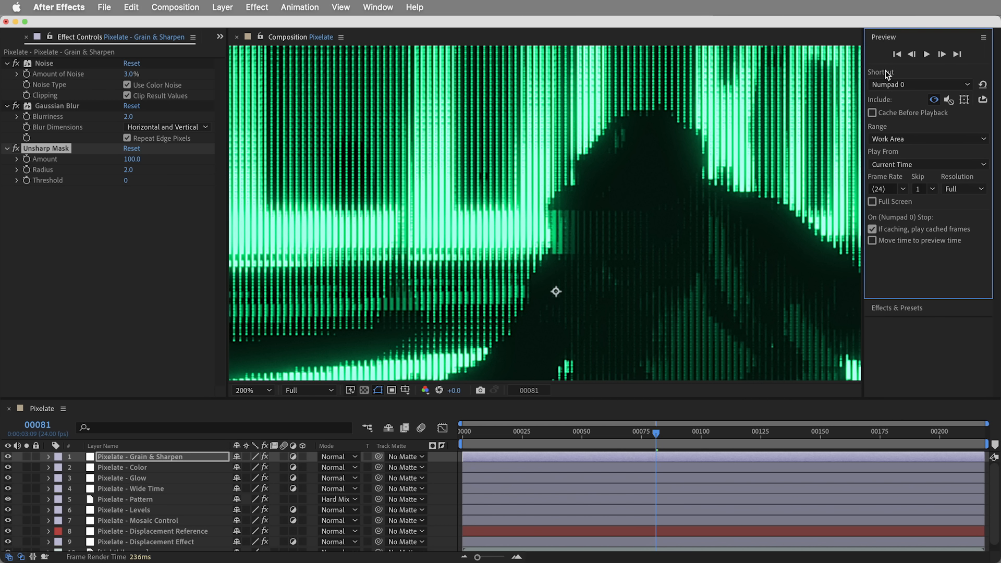
mouse_move(933, 194)
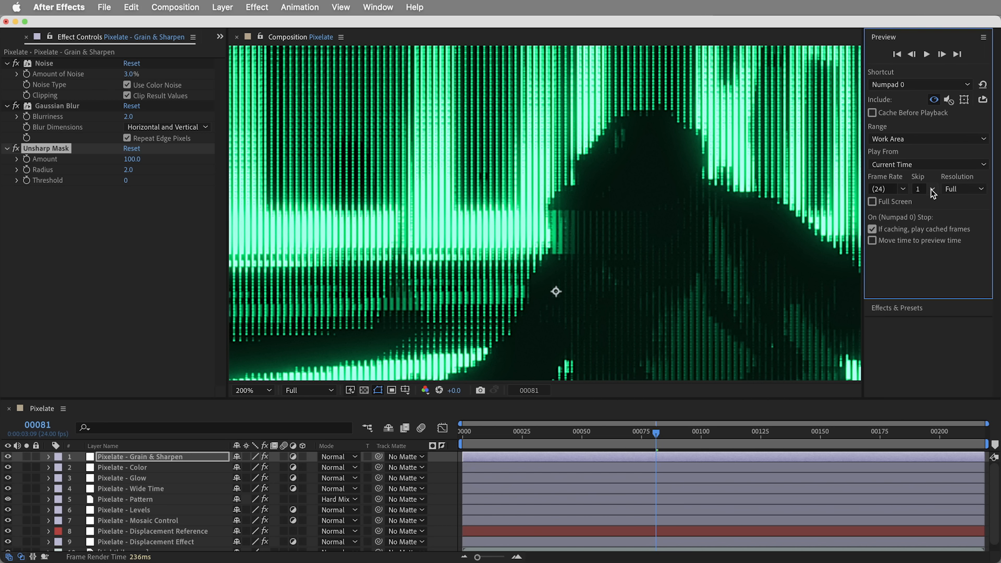
- Set preview Skip to 0 and create 'Pixelate - Posterize Time' with the Posterize Time effect
left_click(921, 189)
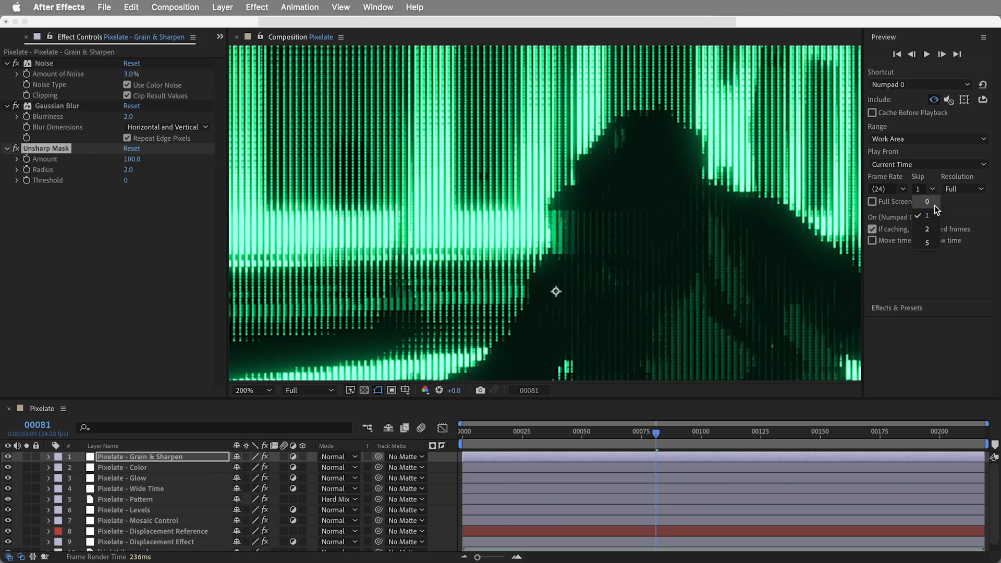
left_click(926, 202)
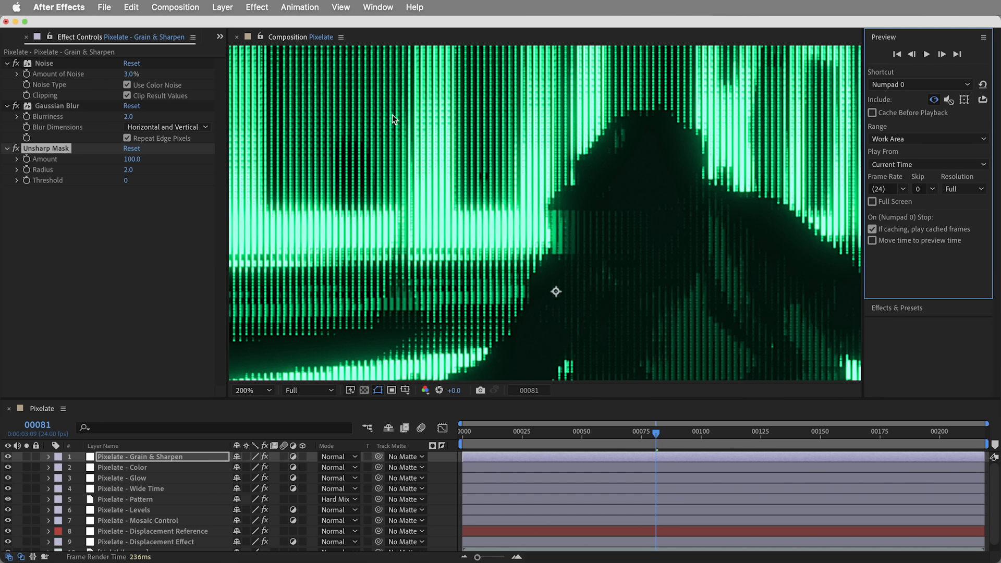
left_click(130, 456)
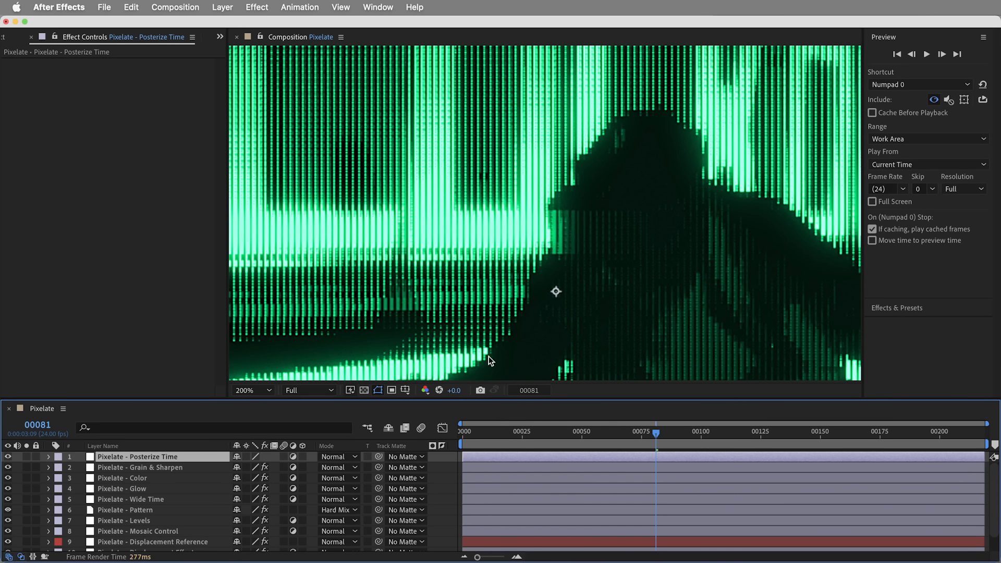
type("poster")
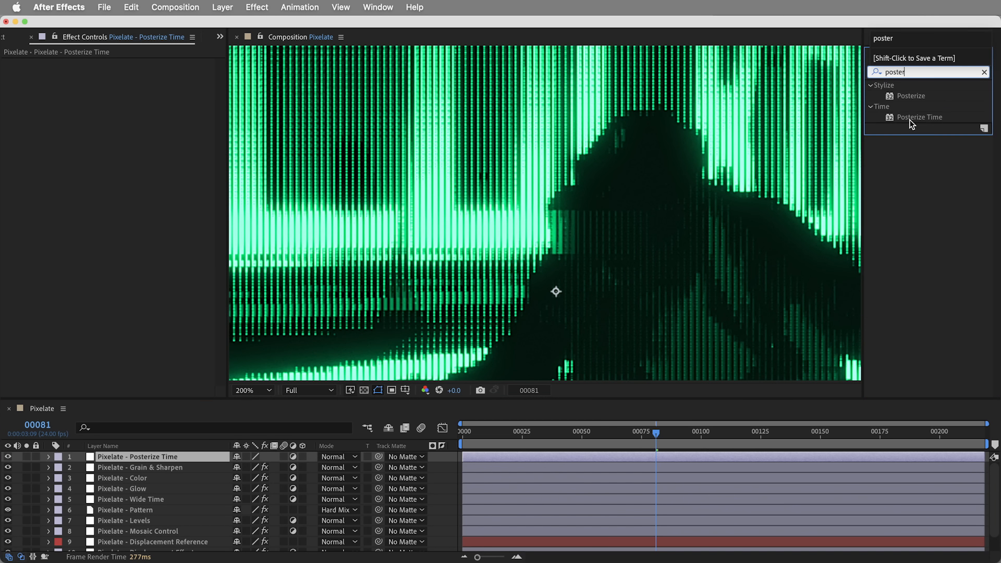
double_click(920, 116)
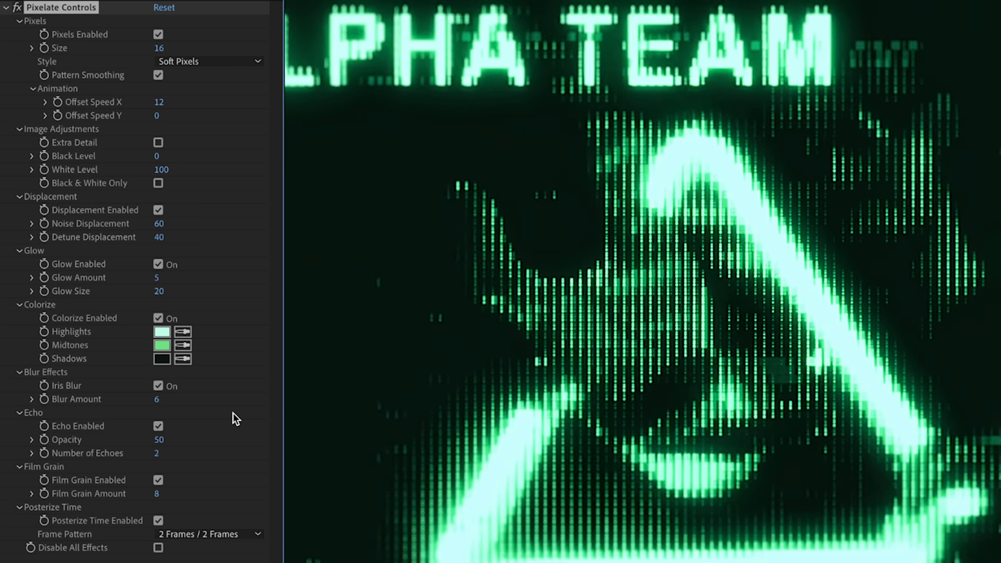
- Cycle the Style through Cube Dots, Television, Neural Network, Space Invaders! and finally Matrix
left_click(156, 494)
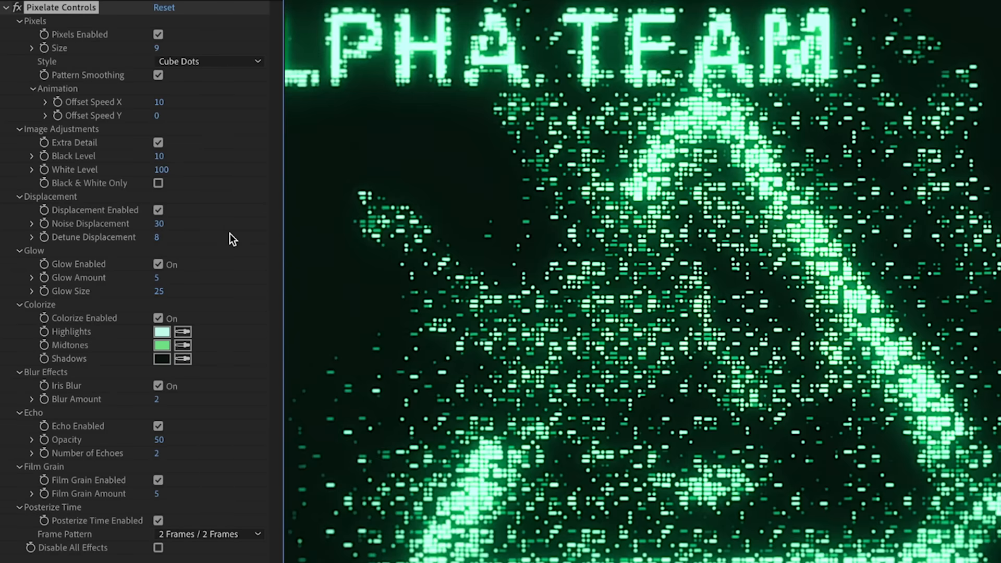
left_click(207, 62)
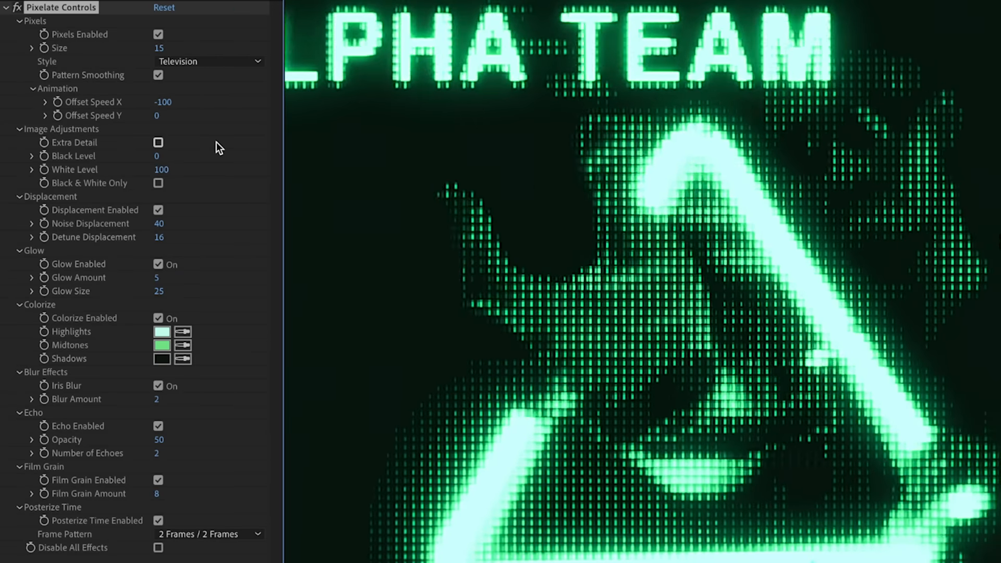
left_click(208, 61)
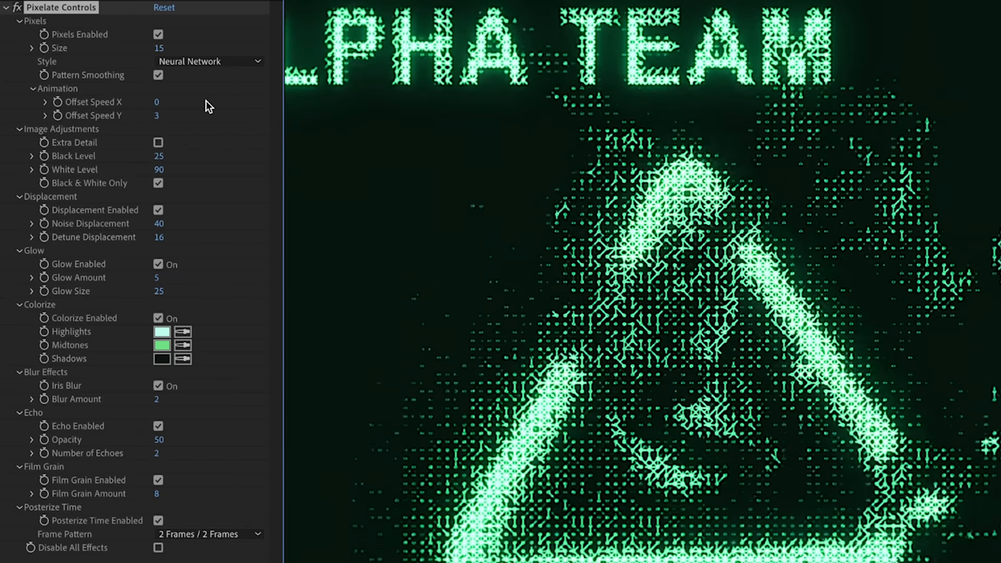
left_click(205, 62)
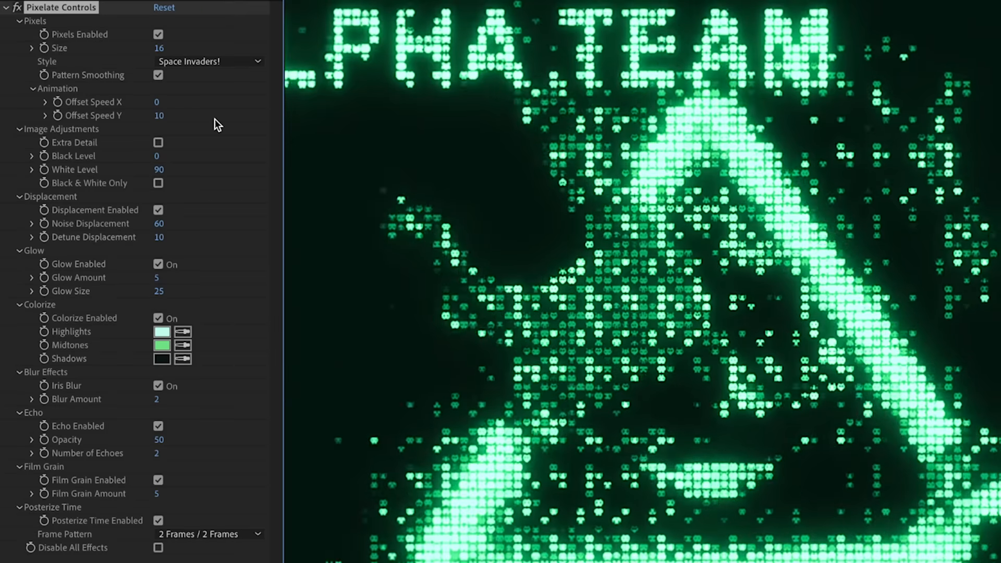
left_click(207, 62)
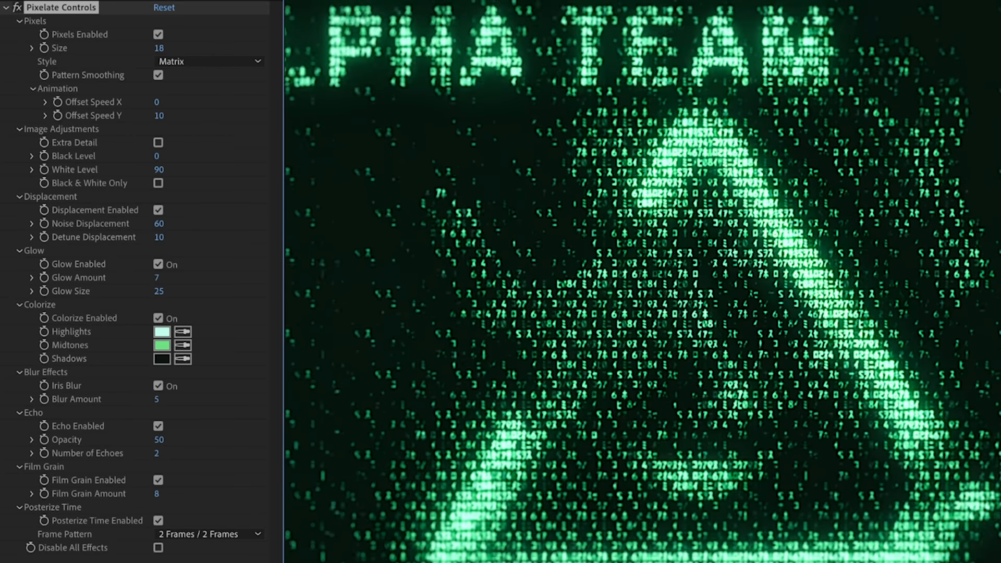